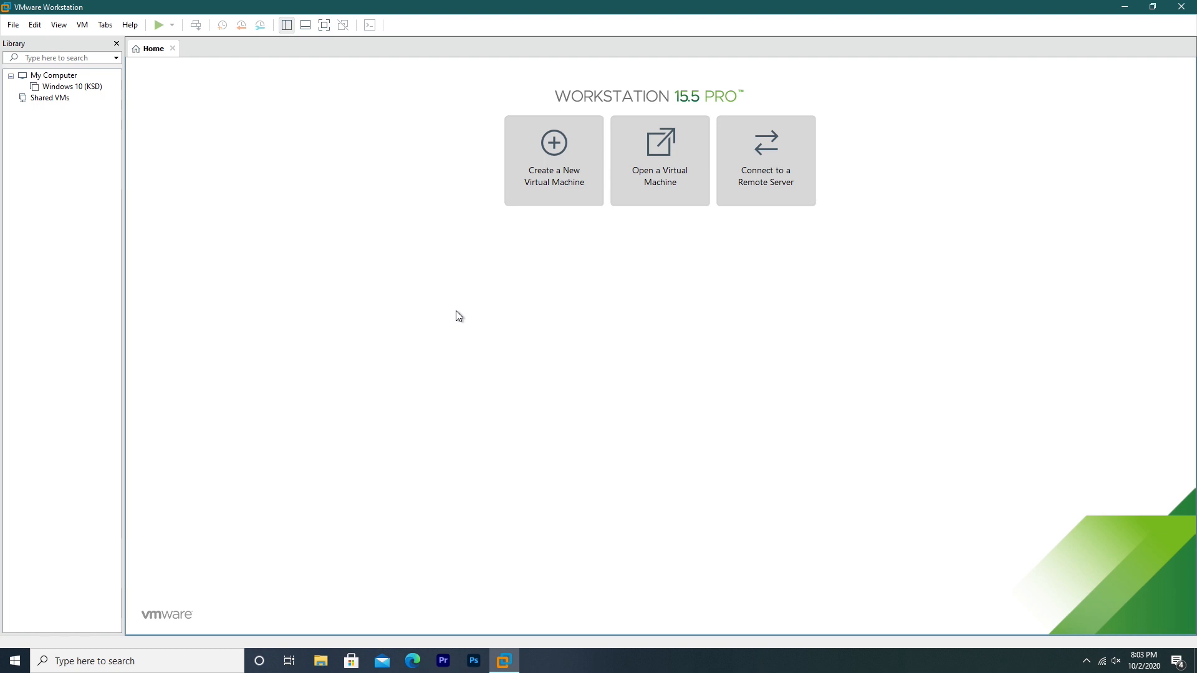
{"action": "mouse_move", "coordinate": [473, 314]}
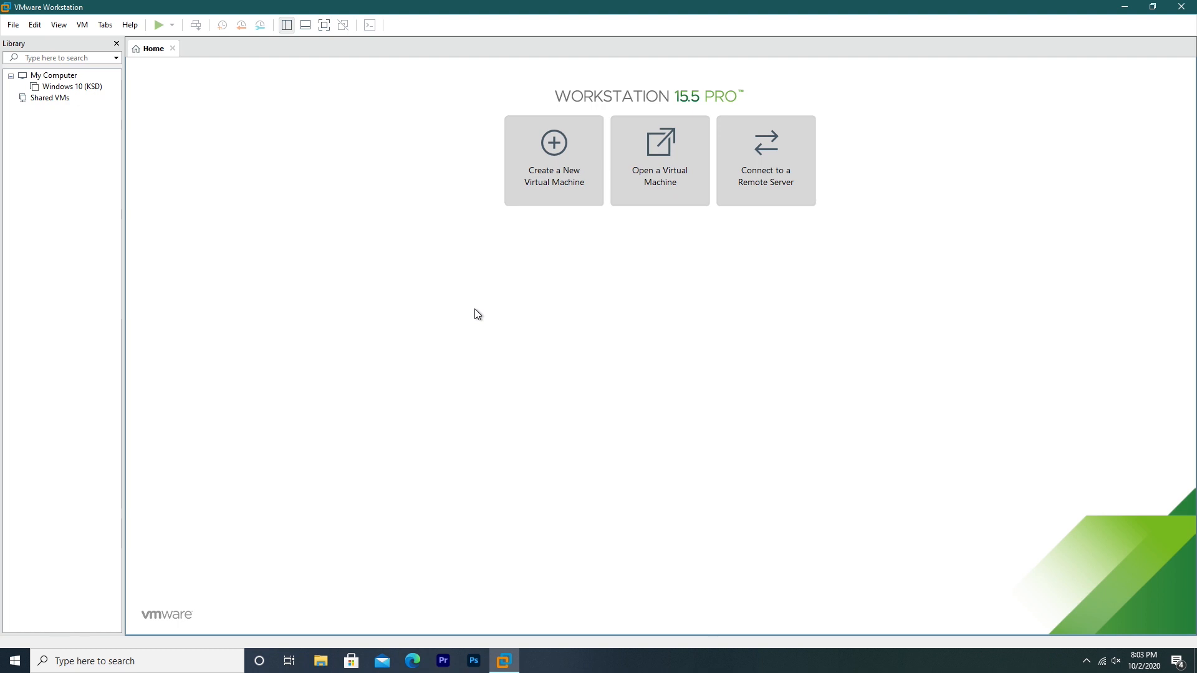
{"action": "mouse_move", "coordinate": [428, 365]}
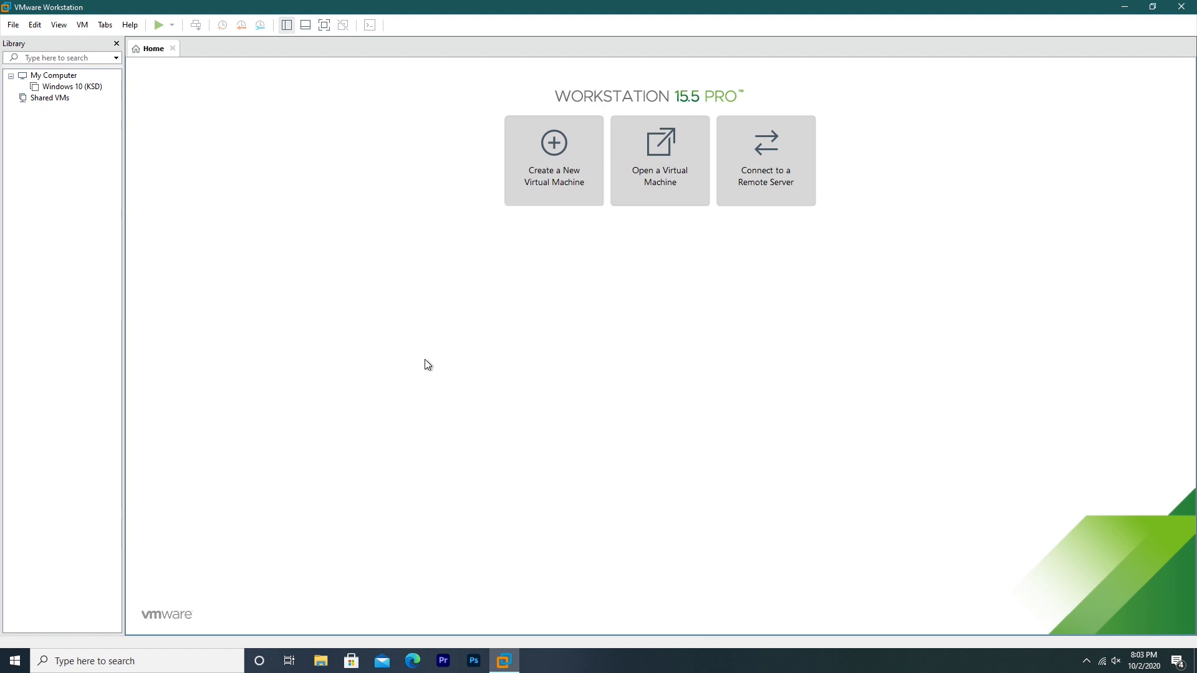
{"action": "mouse_move", "coordinate": [545, 342]}
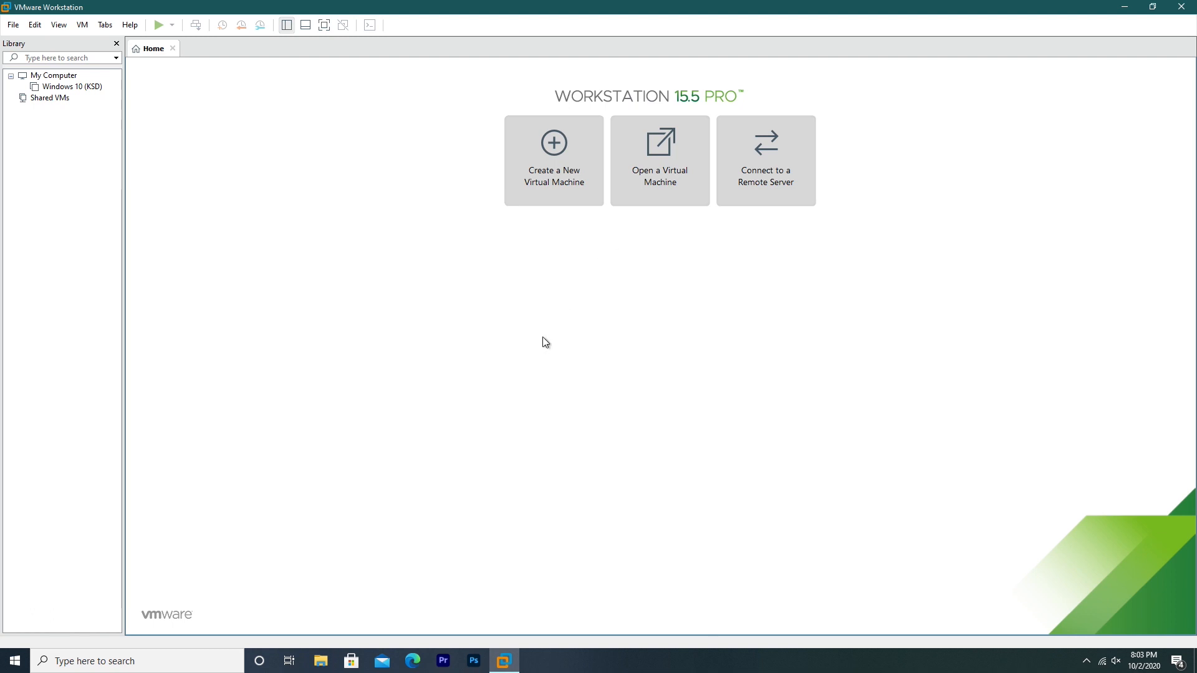
{"action": "mouse_move", "coordinate": [355, 339]}
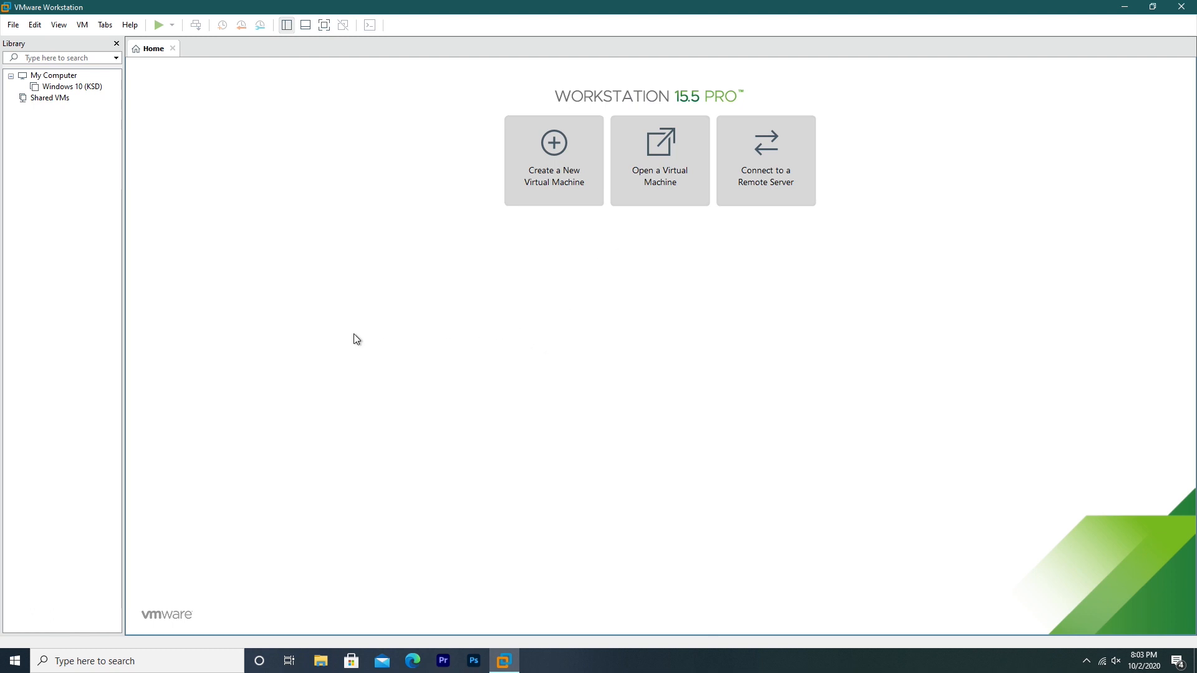
{"action": "mouse_move", "coordinate": [552, 111]}
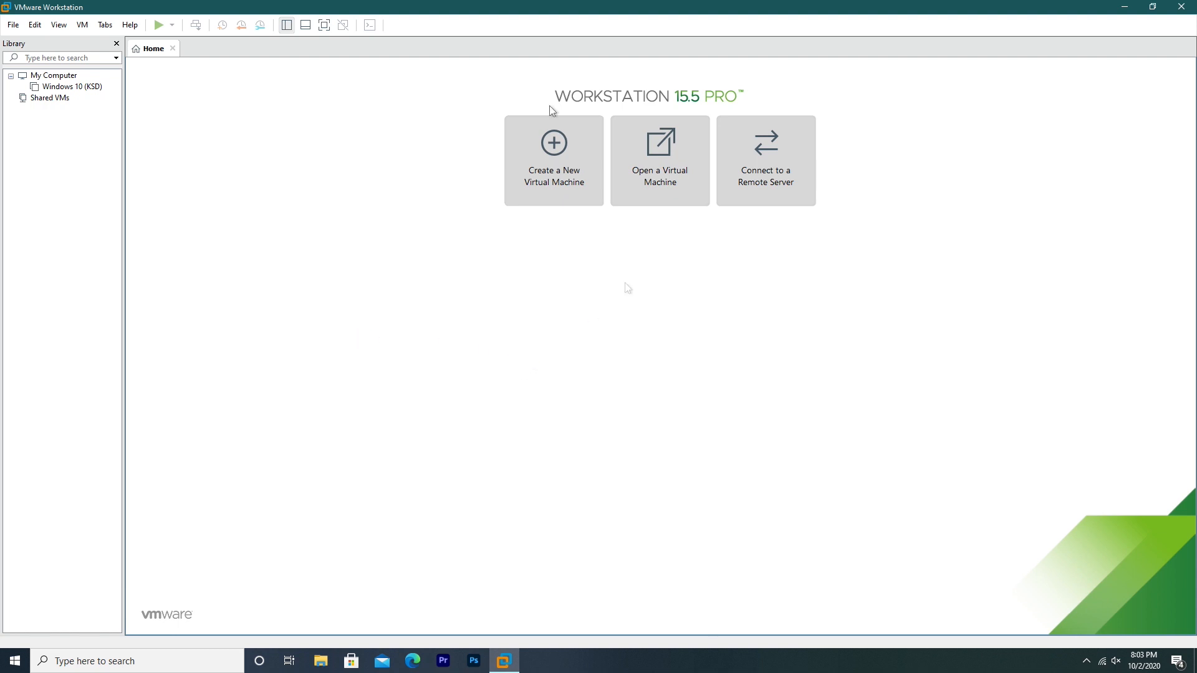
{"action": "mouse_move", "coordinate": [570, 111]}
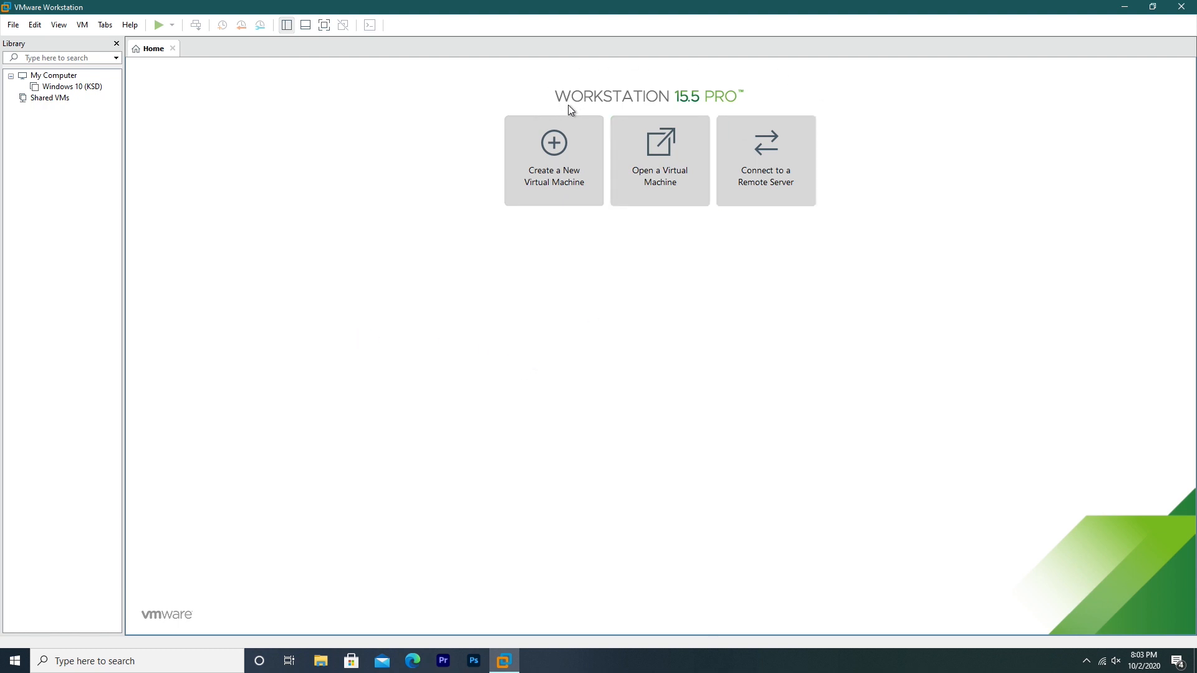
{"action": "mouse_move", "coordinate": [764, 161]}
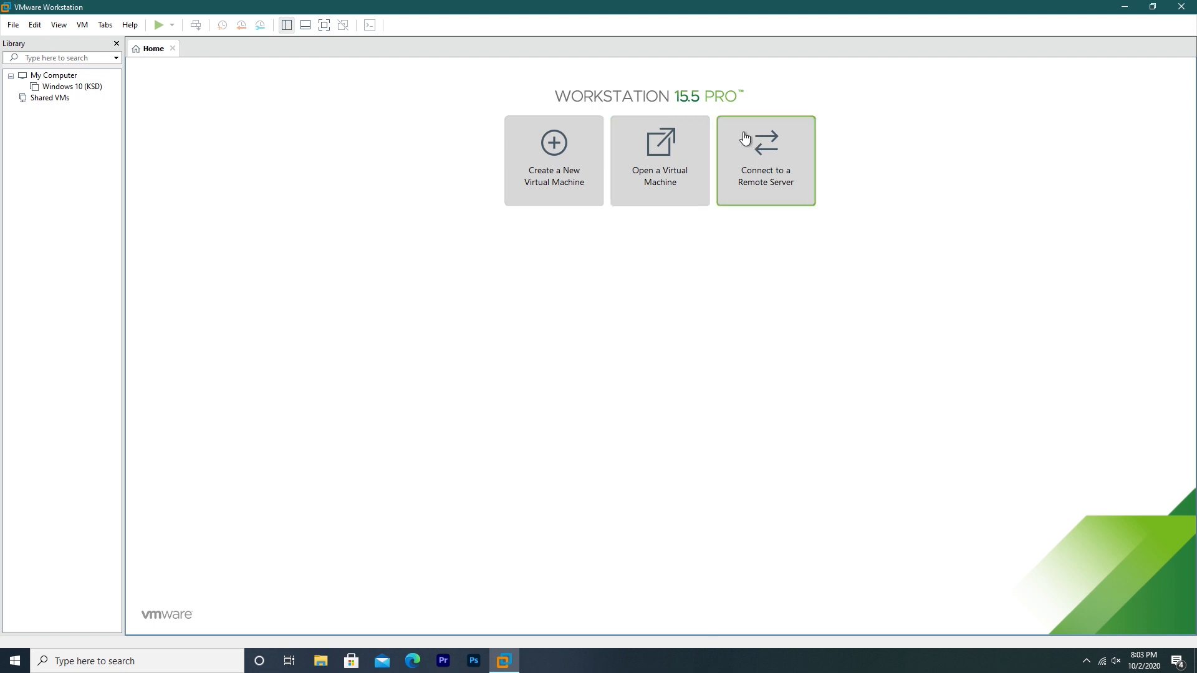
{"action": "mouse_move", "coordinate": [593, 234]}
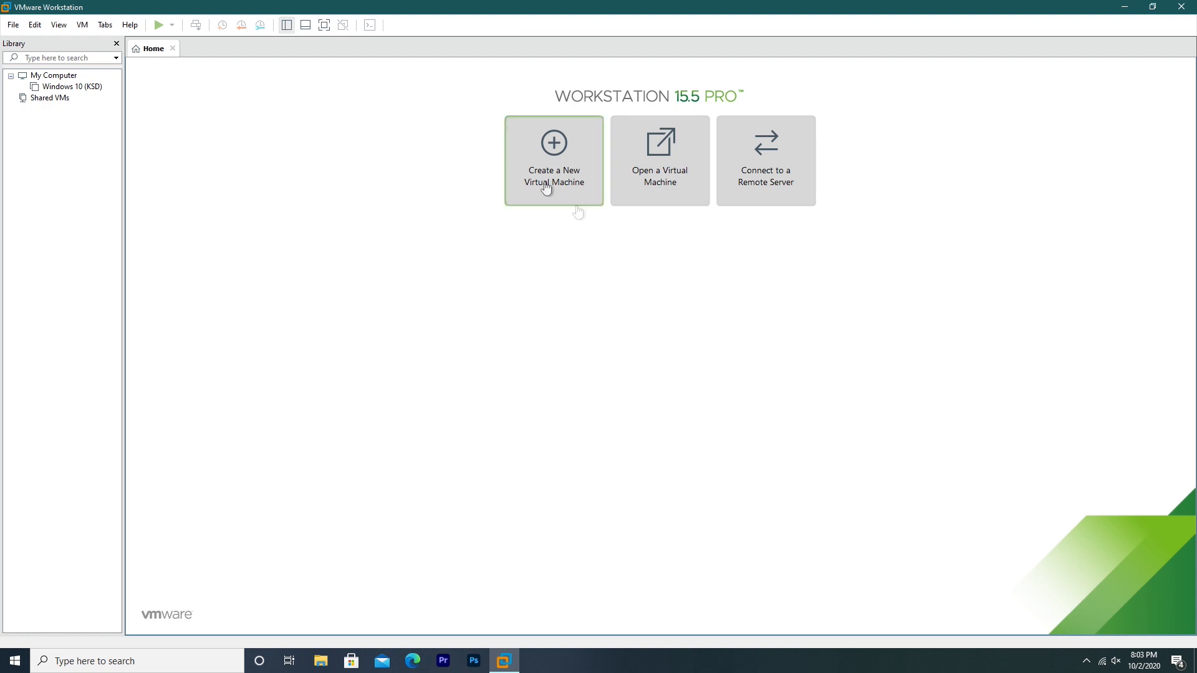
- Begin a typical new virtual machine that installs from the chosen Windows XP disc image
{"action": "left_click", "coordinate": [552, 160]}
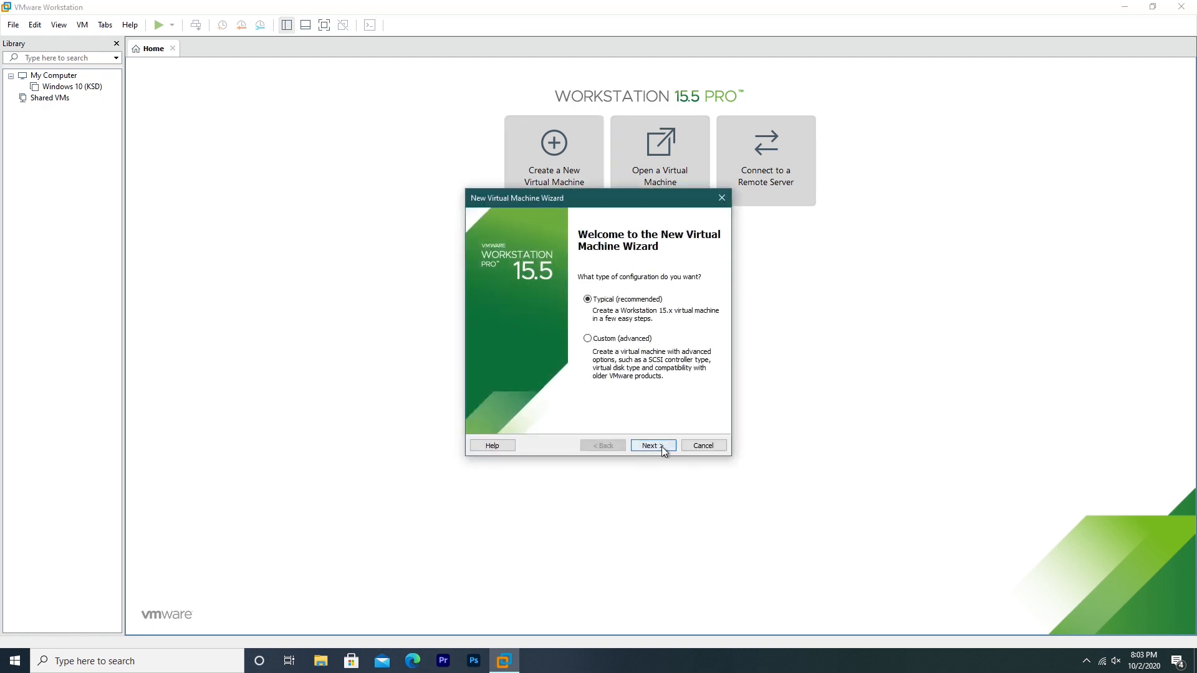
{"action": "left_click", "coordinate": [650, 445]}
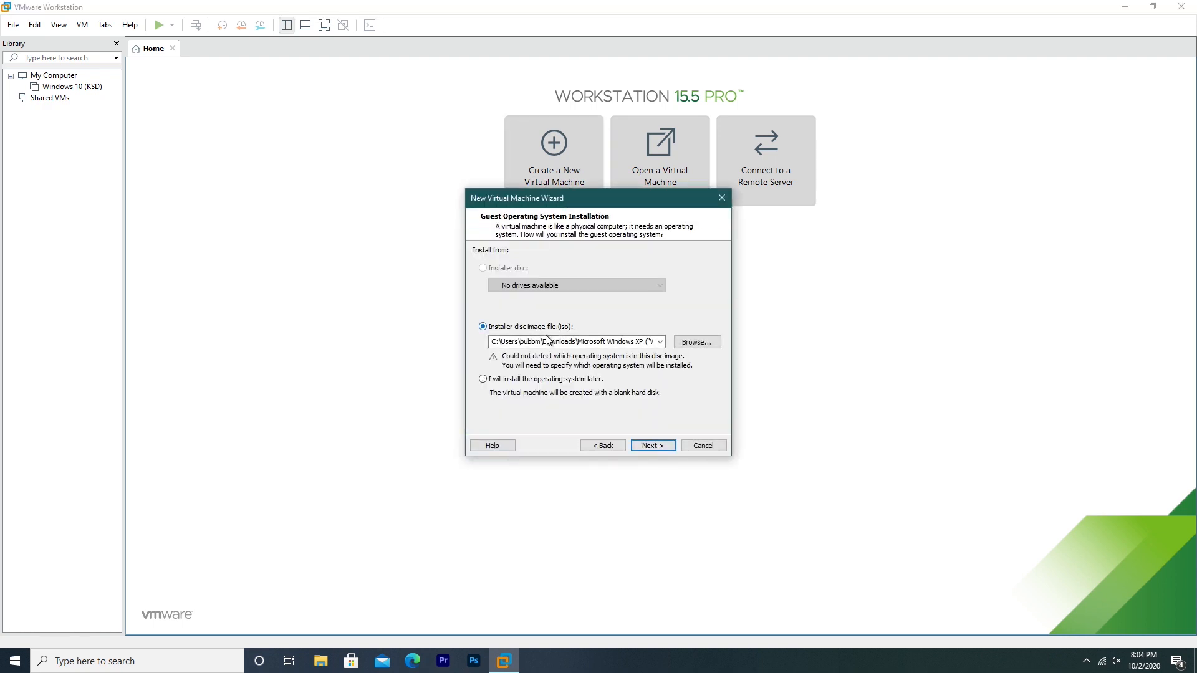
{"action": "left_click", "coordinate": [650, 445]}
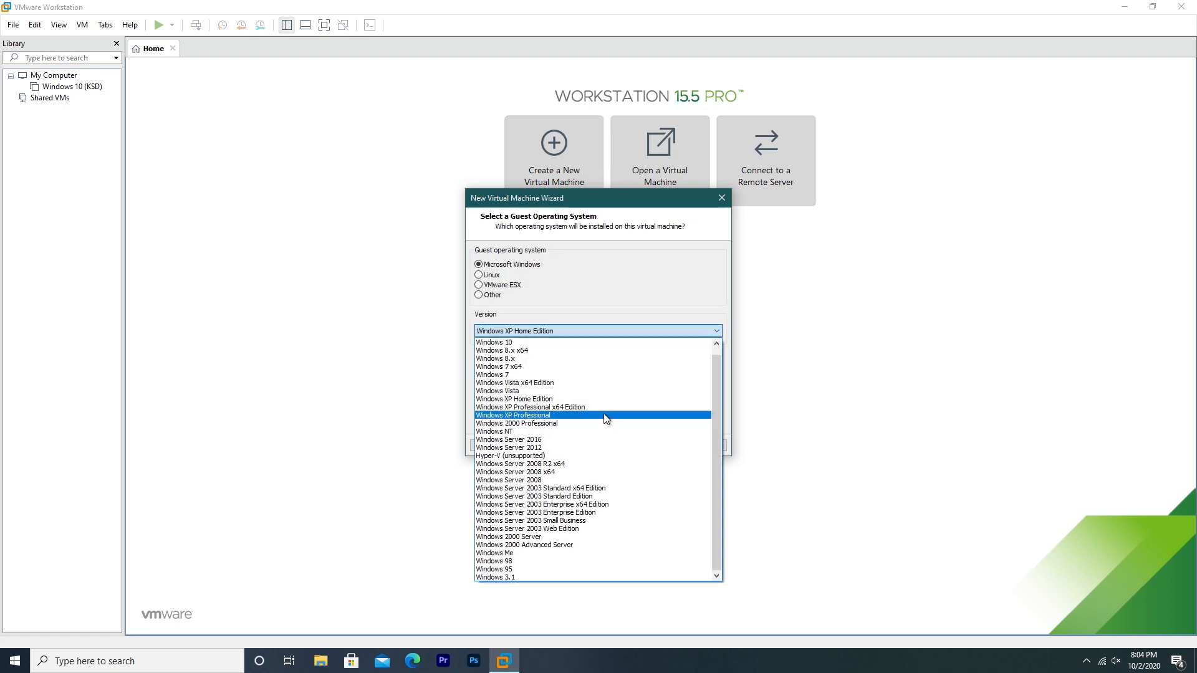
- Choose Windows XP Professional, keep the name Whistler 2419 and the default 40 GB disk
{"action": "left_click", "coordinate": [513, 414]}
{"action": "type", "text": "Whistler 2419"}
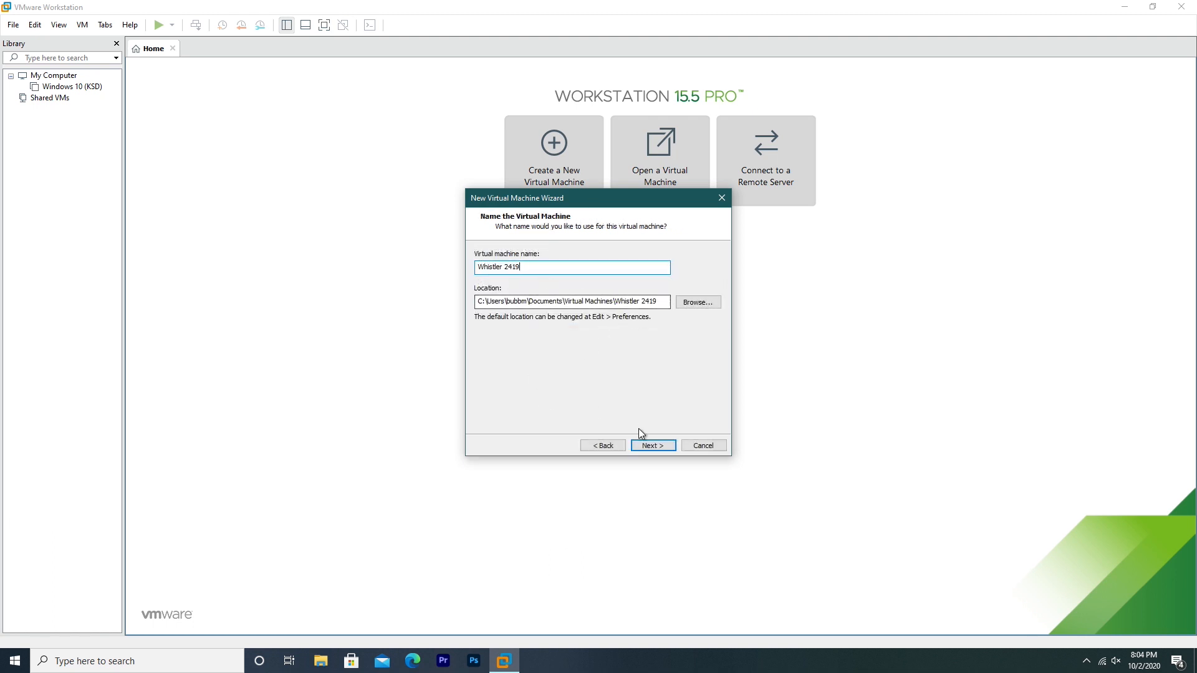
{"action": "left_click", "coordinate": [651, 445]}
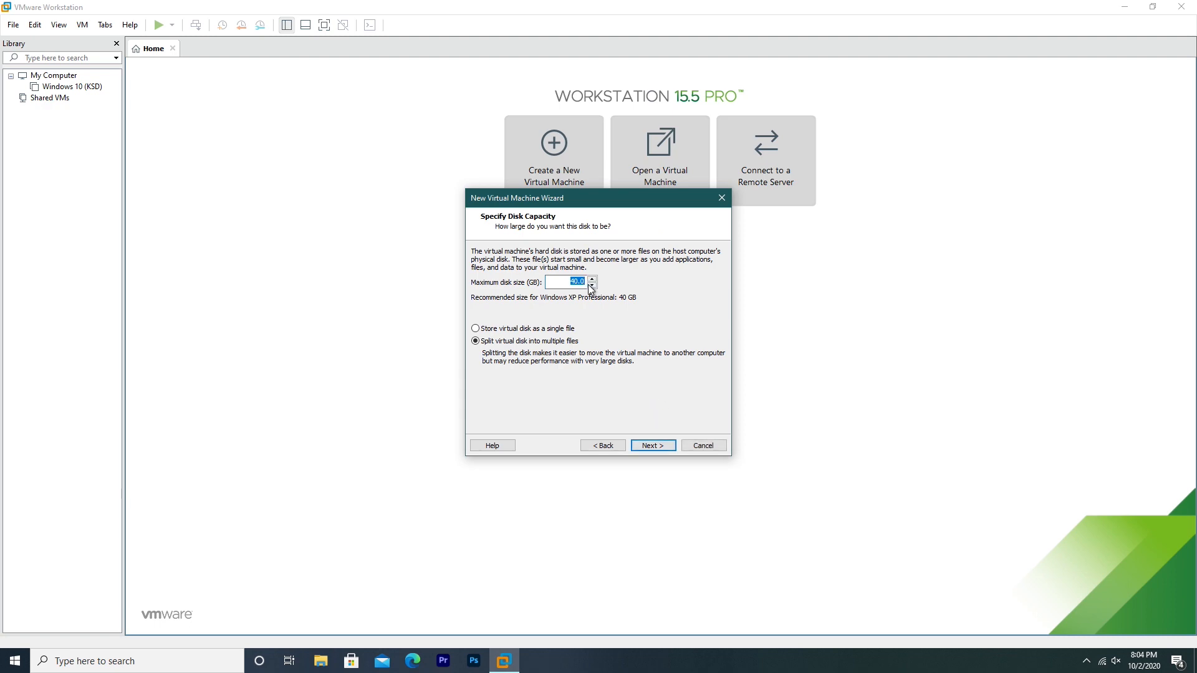
{"action": "left_click", "coordinate": [651, 445]}
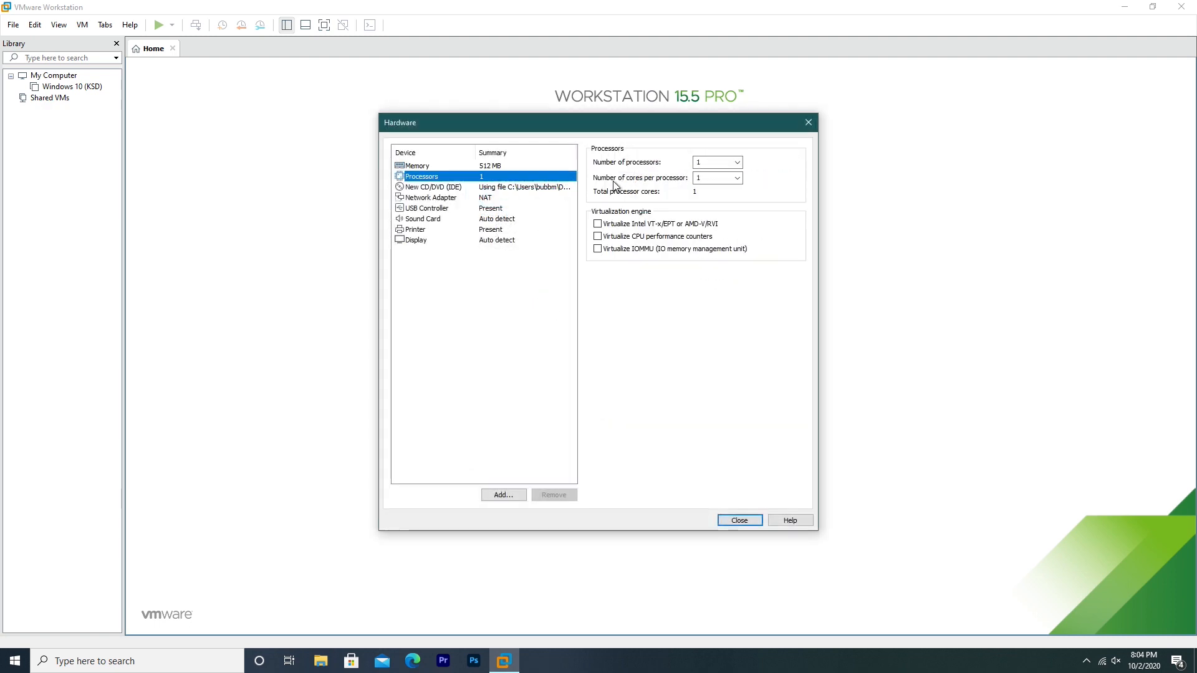
- Give the machine 2 processors and 8 GB of memory, then leave the hardware settings
{"action": "left_click", "coordinate": [735, 162]}
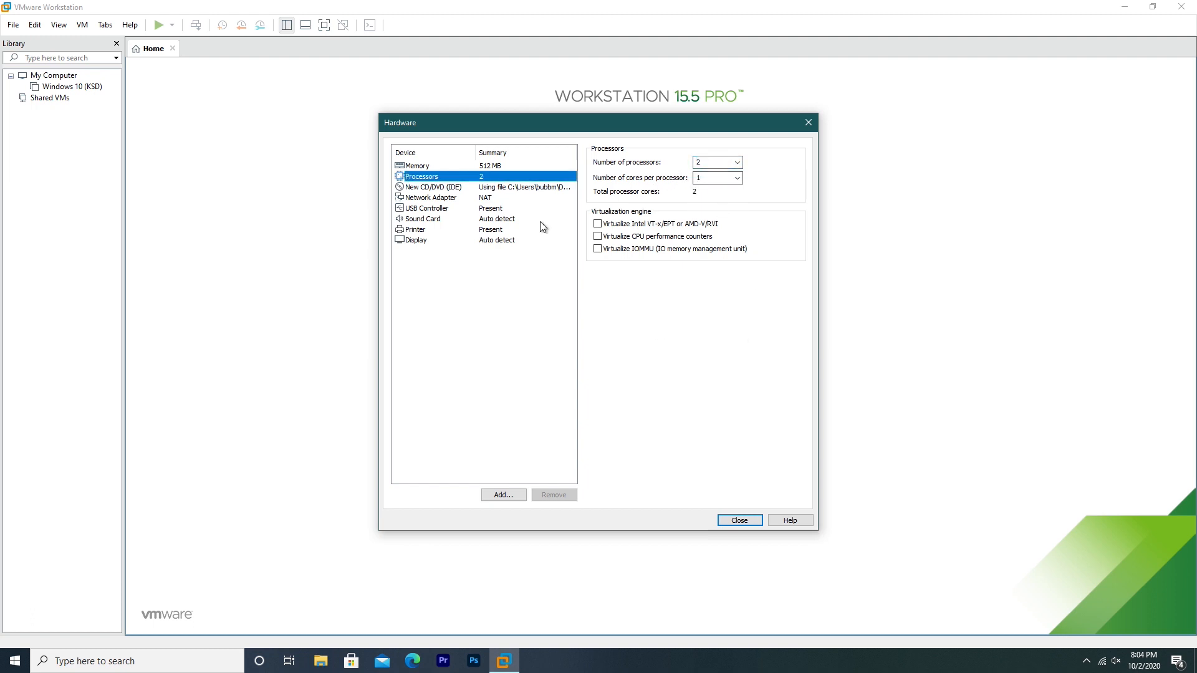
{"action": "left_click", "coordinate": [418, 165]}
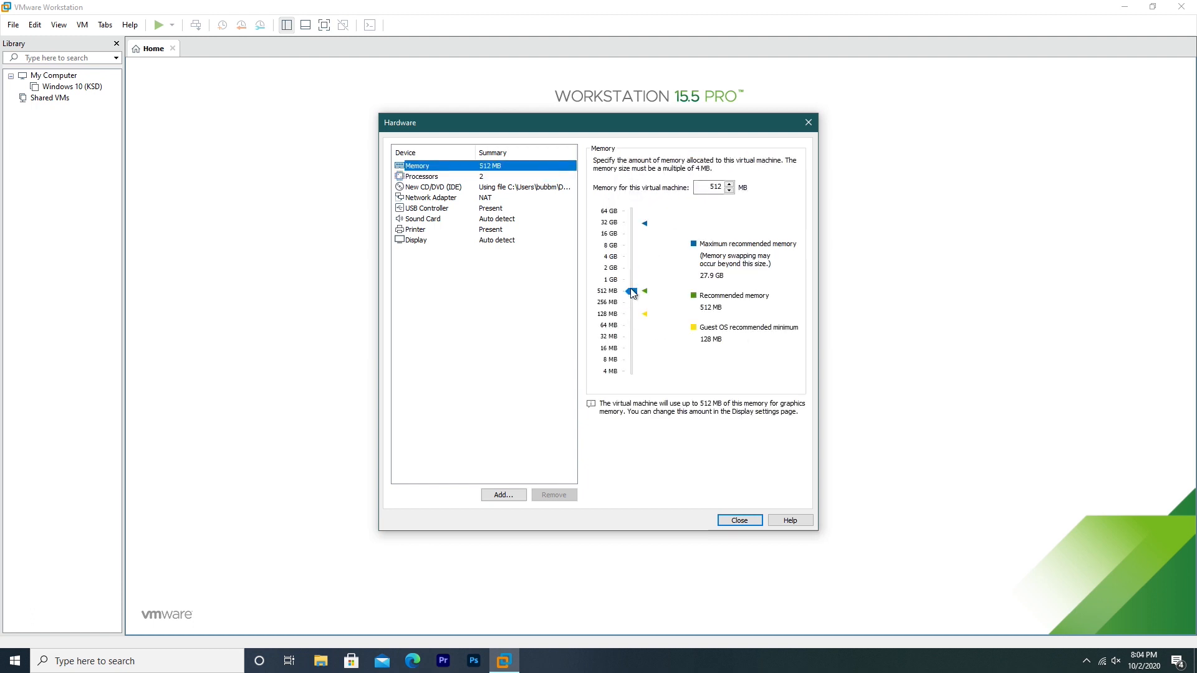
{"action": "left_click_drag", "start_coordinate": [632, 292], "coordinate": [628, 245]}
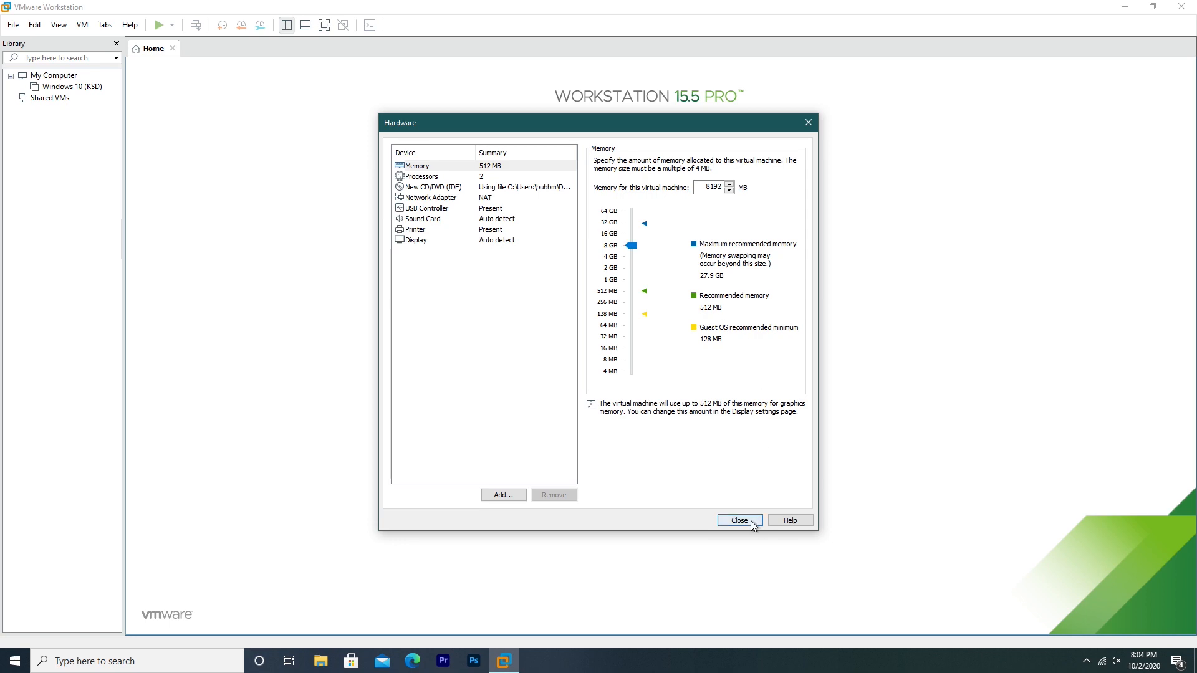
{"action": "left_click_drag", "start_coordinate": [631, 246], "coordinate": [631, 256]}
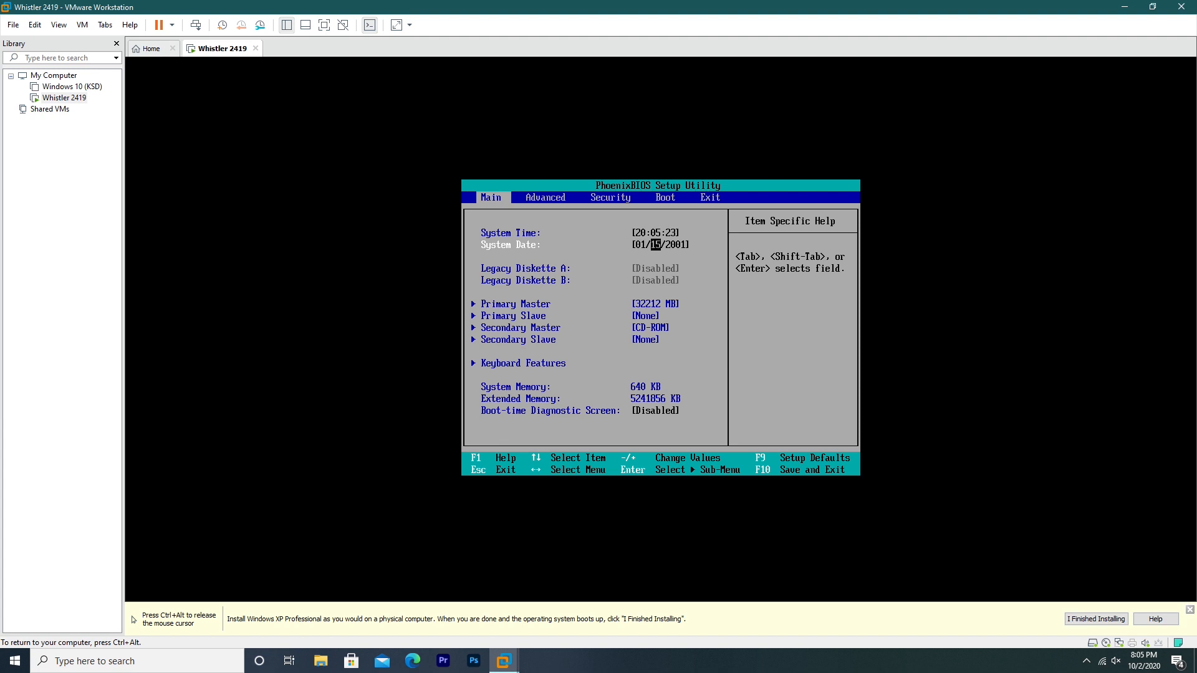
- Save the BIOS configuration with the 01/20/2001 system date and exit
{"action": "key", "text": "f10"}
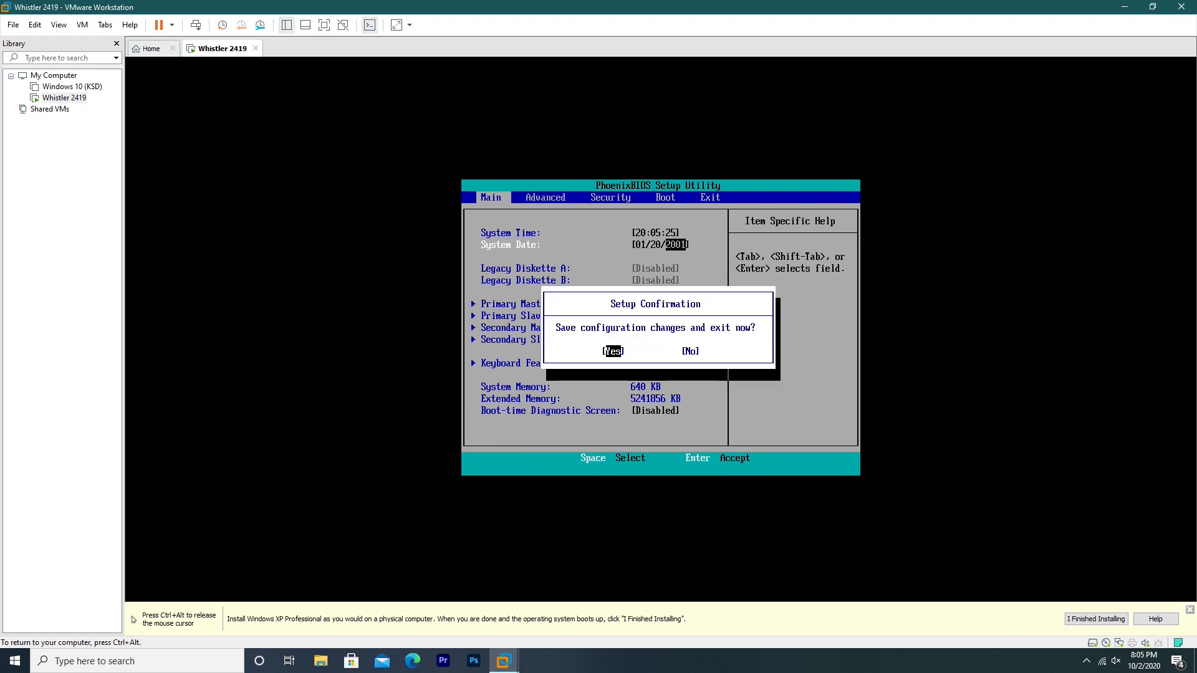
{"action": "left_click", "coordinate": [613, 351]}
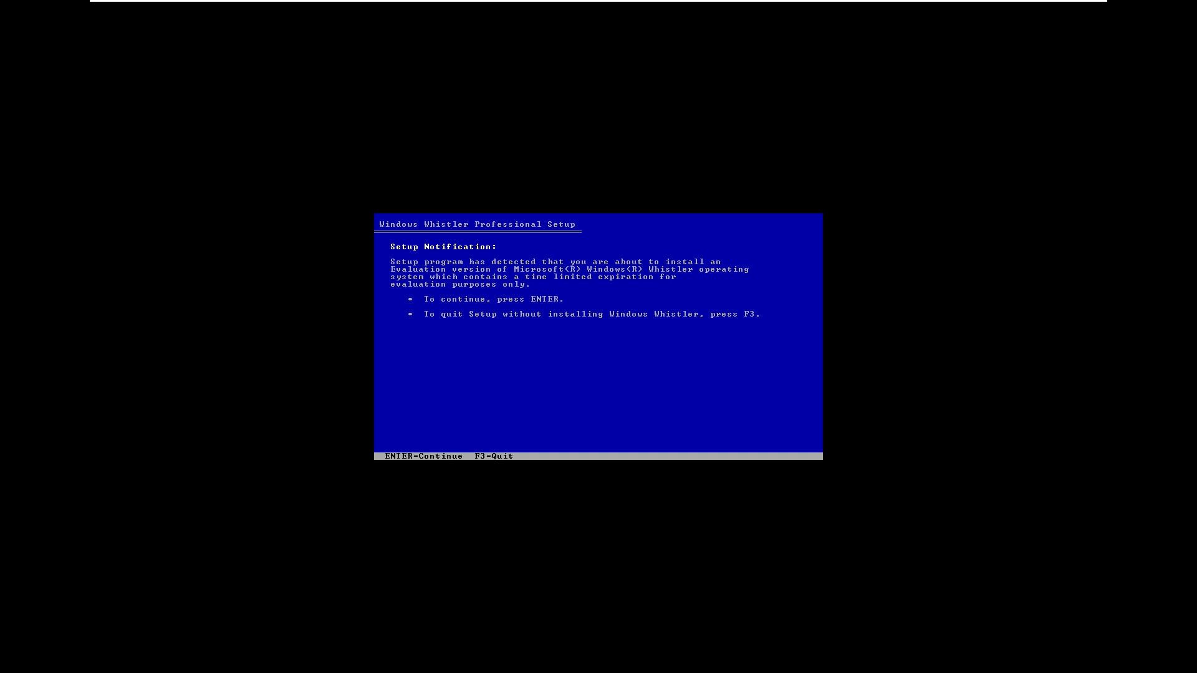
- Pass the evaluation notice, accept the licence agreement and format the new partition with full NTFS
{"action": "key", "text": "enter"}
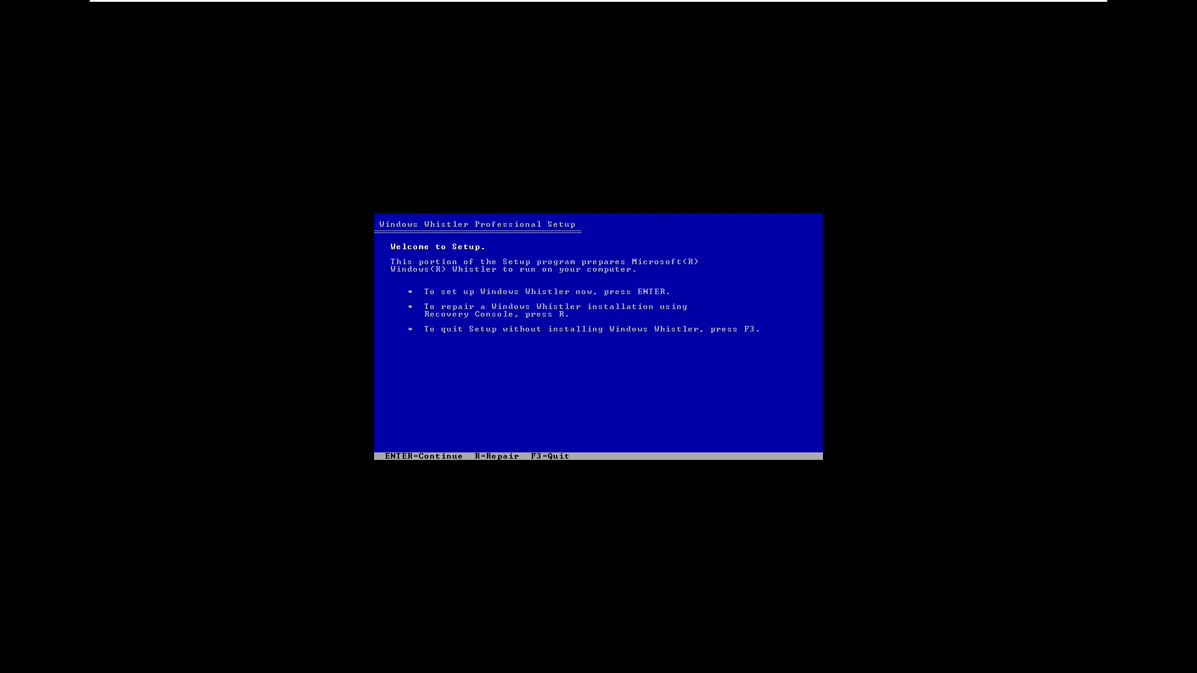
{"action": "key", "text": "enter"}
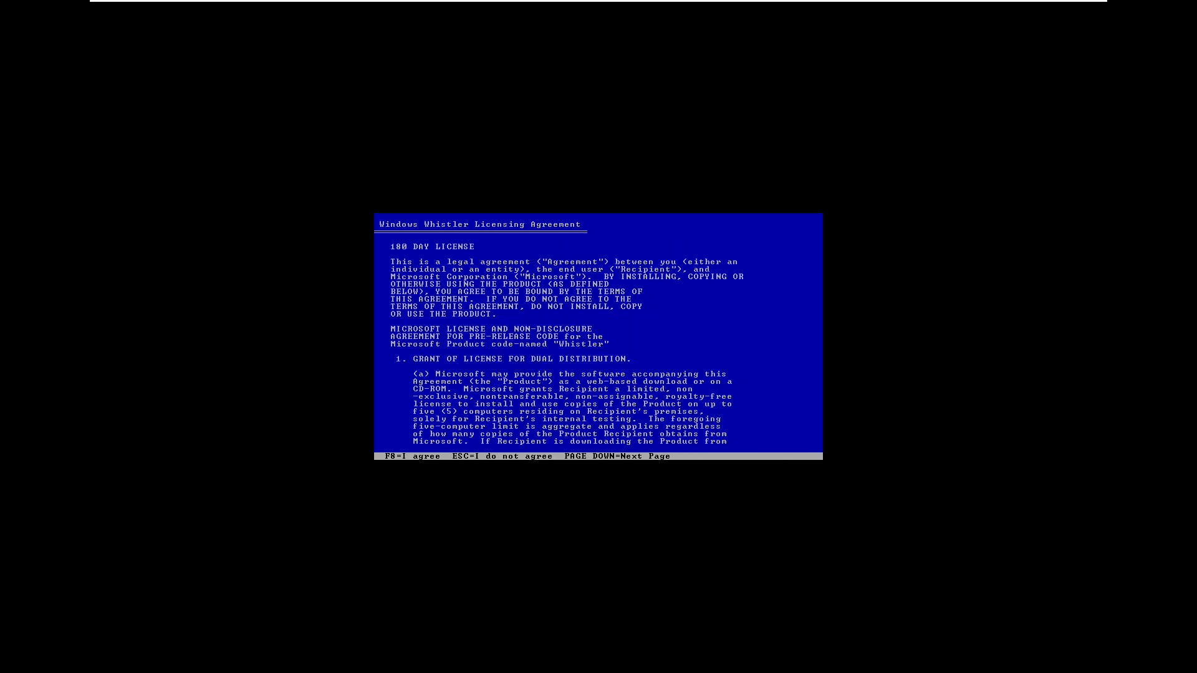
{"action": "key", "text": "pagedown"}
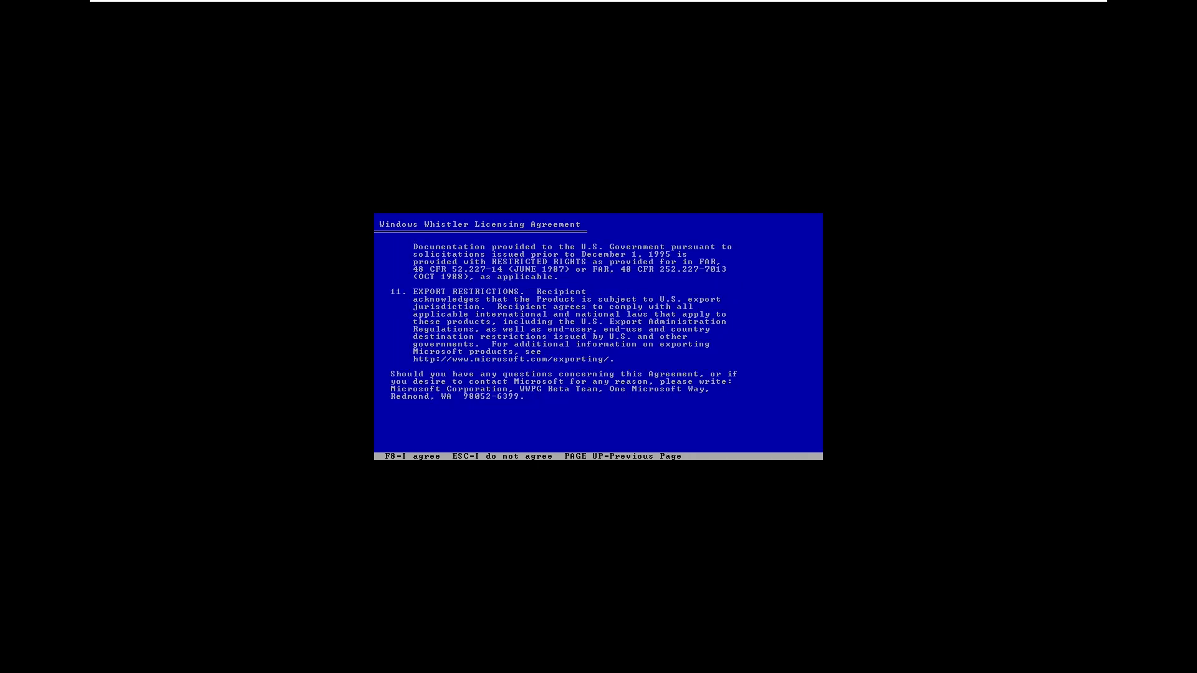
{"action": "key", "text": "f8"}
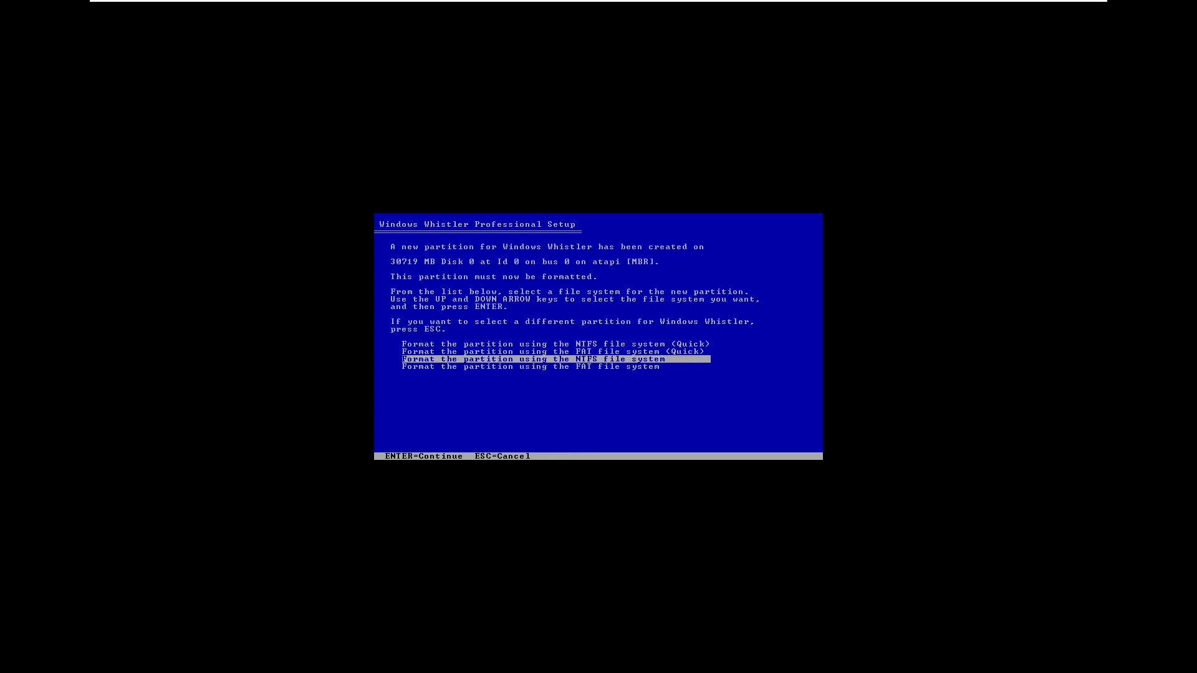
{"action": "key", "text": "enter"}
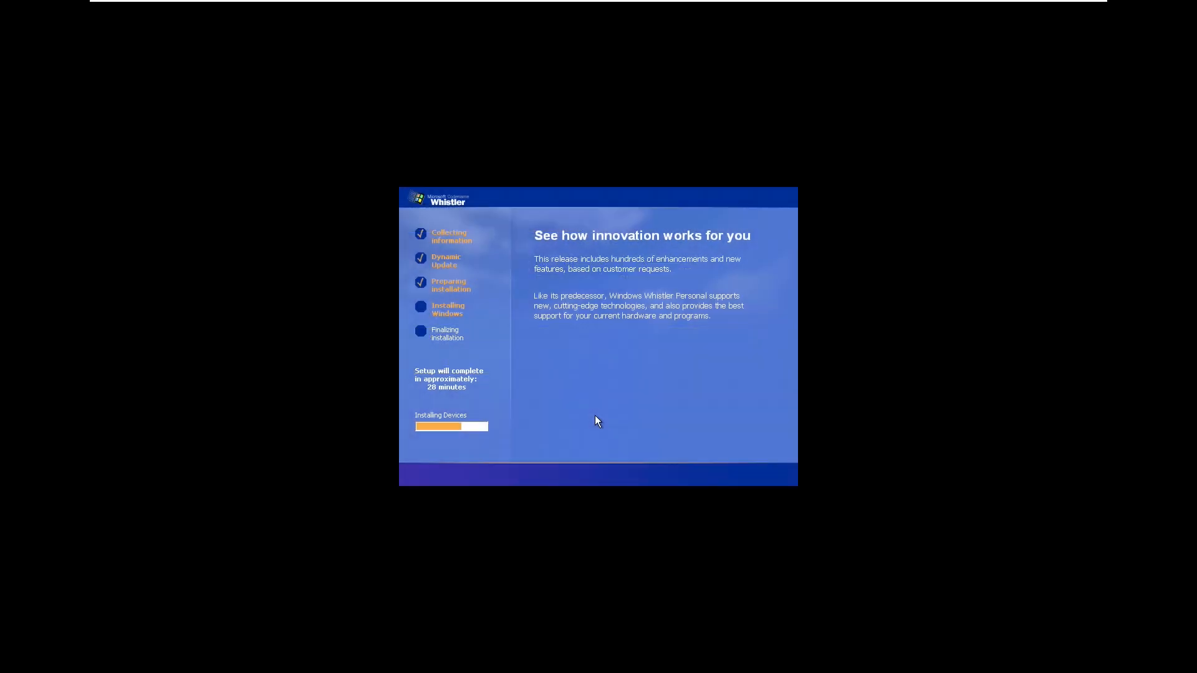
{"action": "mouse_move", "coordinate": [608, 364]}
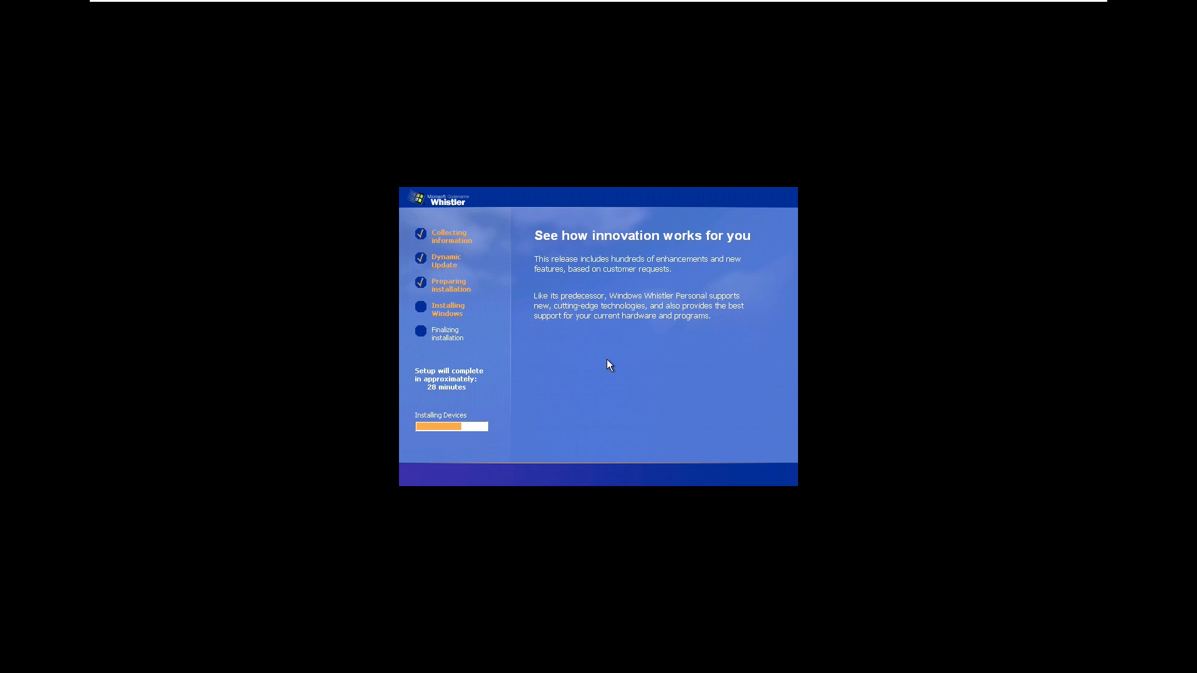
{"action": "mouse_move", "coordinate": [628, 358]}
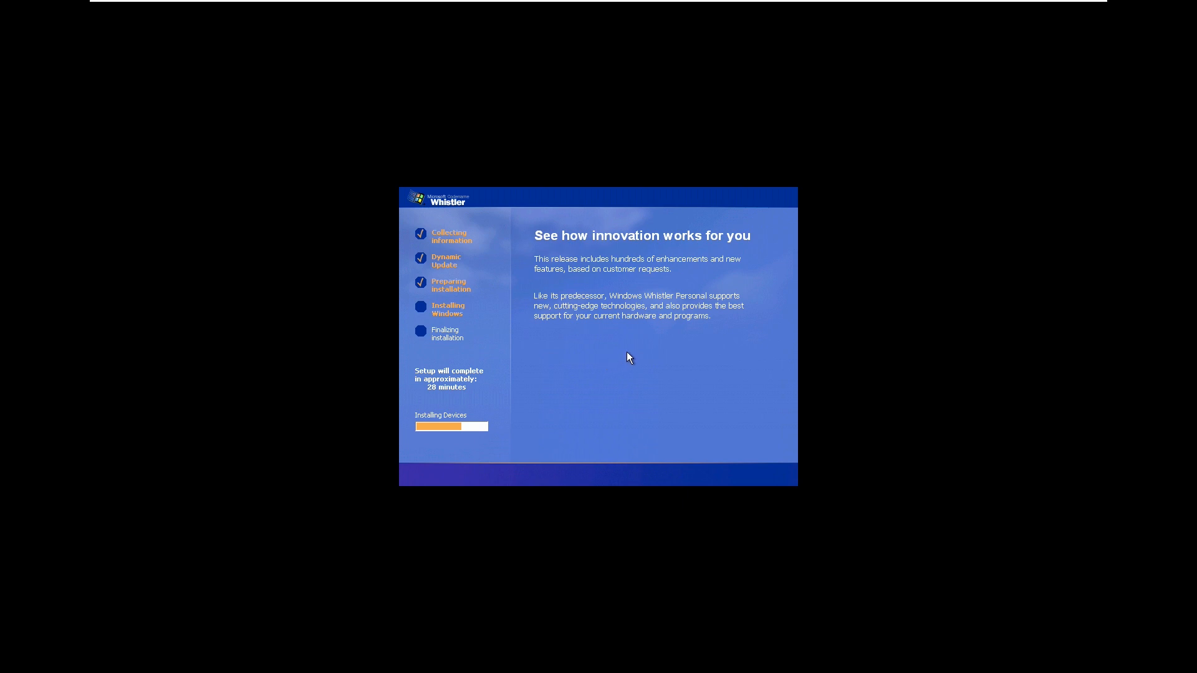
{"action": "mouse_move", "coordinate": [449, 345]}
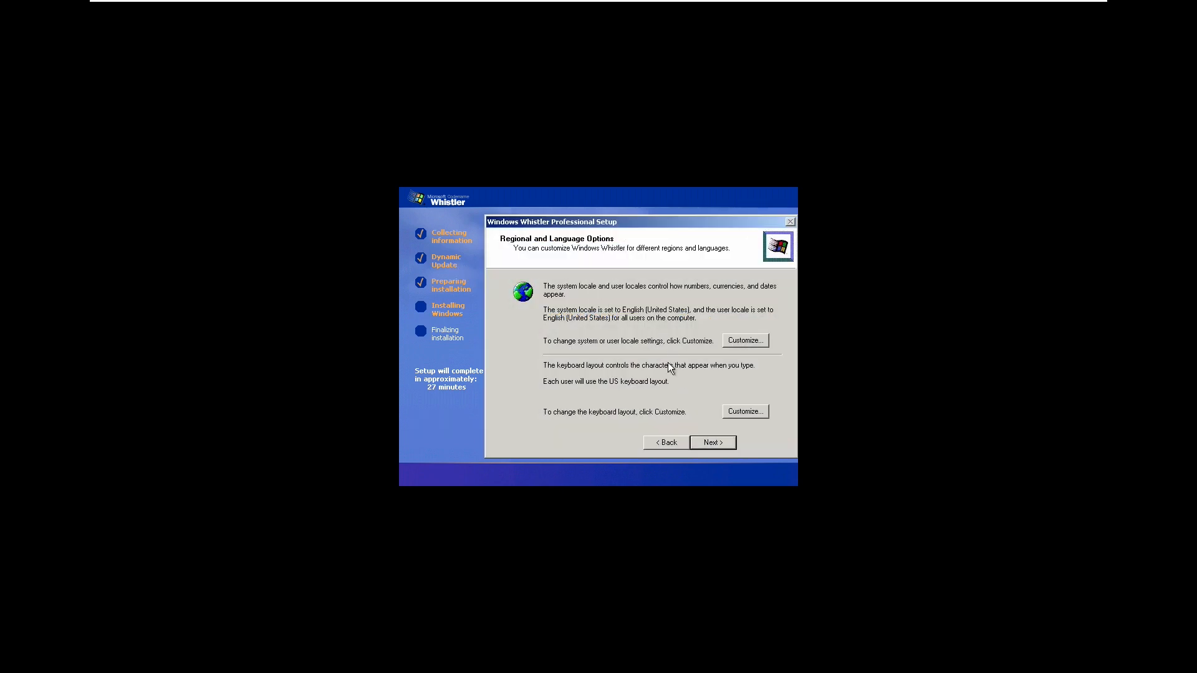
{"action": "mouse_move", "coordinate": [712, 442]}
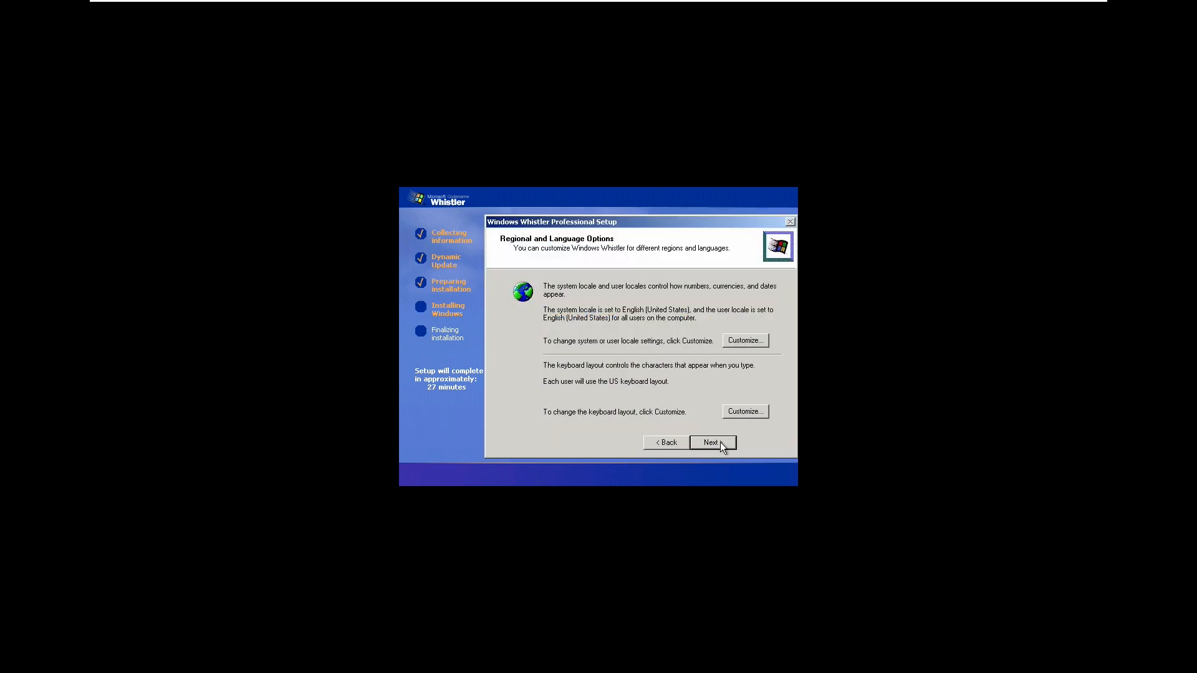
- Keep the default regional options, owner name and organization, and product key page
{"action": "left_click", "coordinate": [710, 442]}
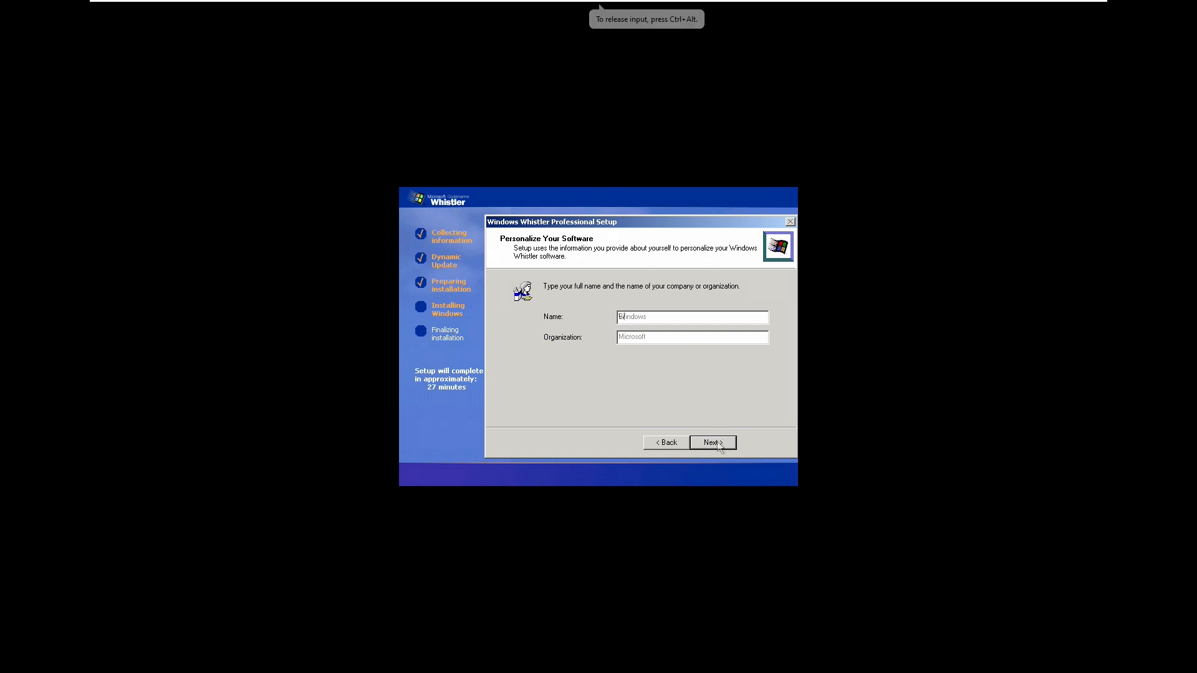
{"action": "left_click", "coordinate": [710, 441]}
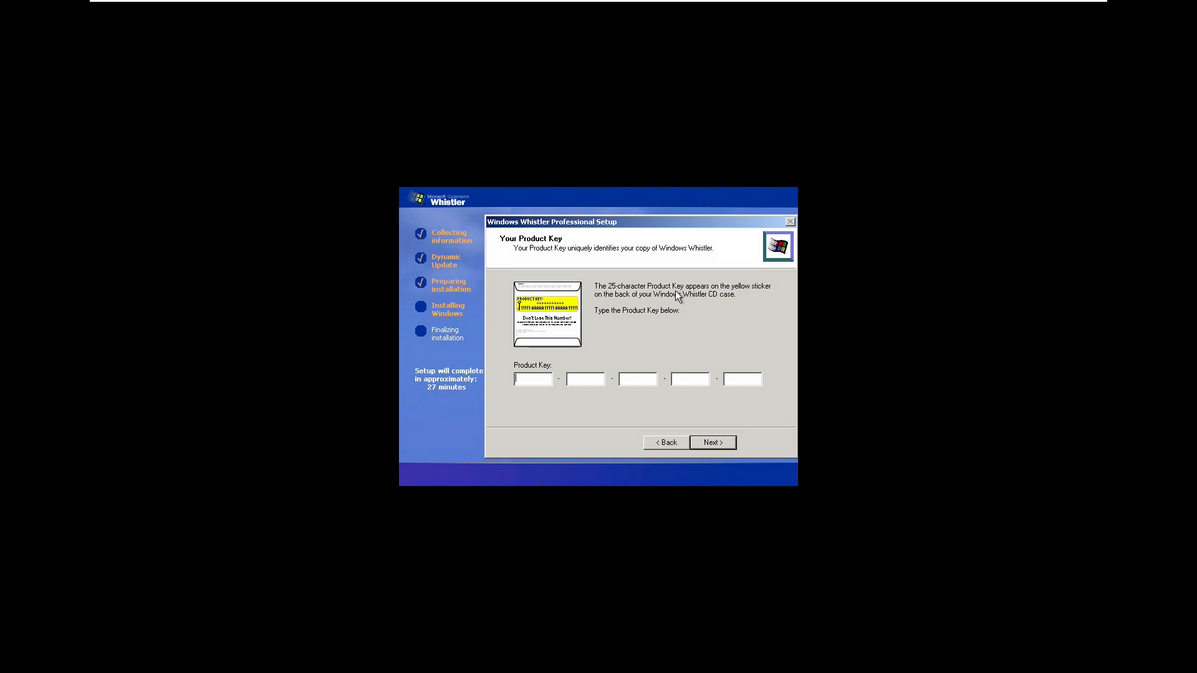
{"action": "left_click", "coordinate": [711, 443]}
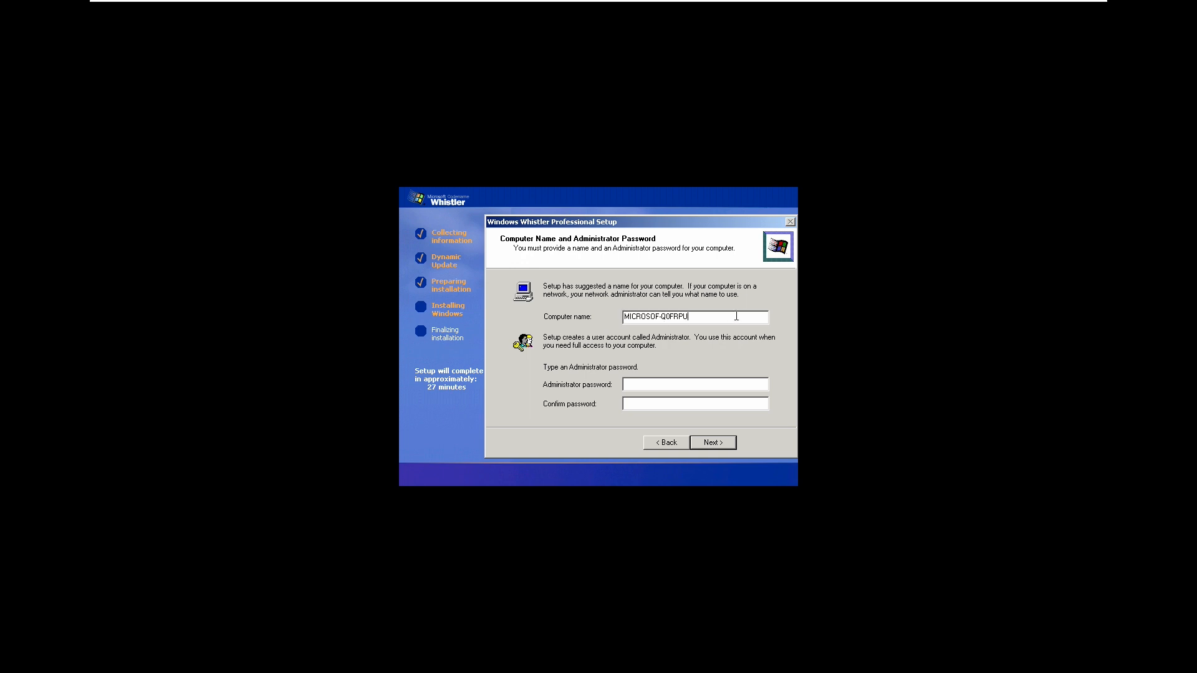
- Accept the suggested computer name, date and time, typical networking and the default WORKGROUP
{"action": "triple_click", "coordinate": [675, 316]}
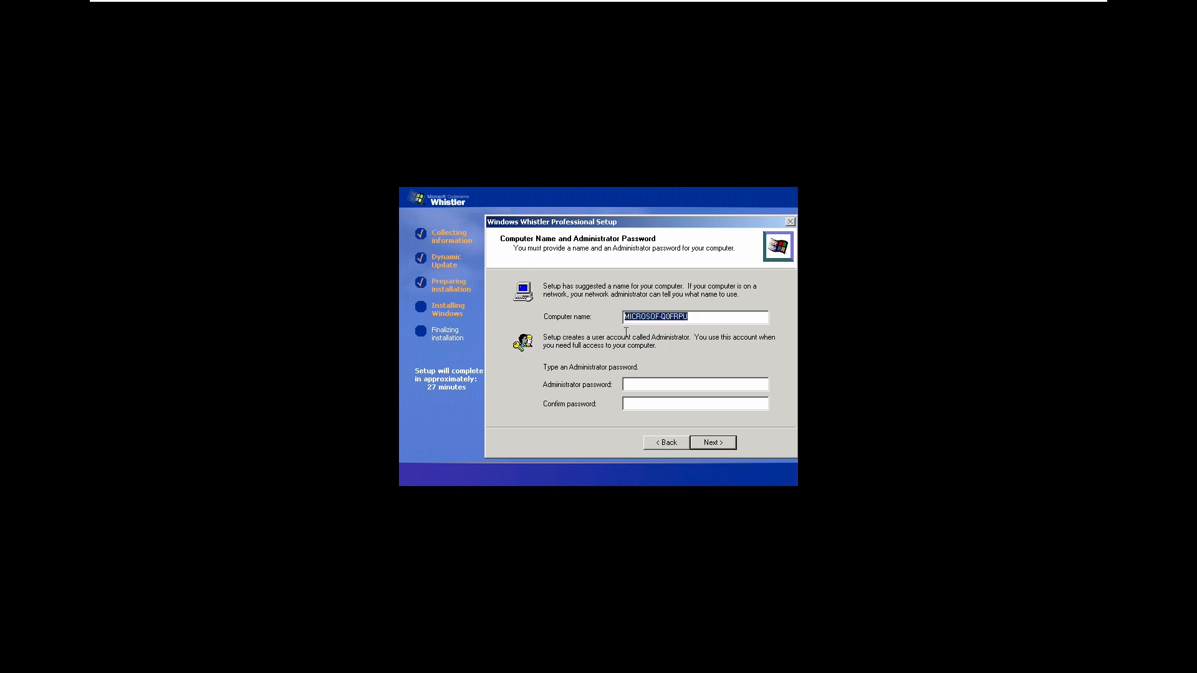
{"action": "mouse_move", "coordinate": [627, 336]}
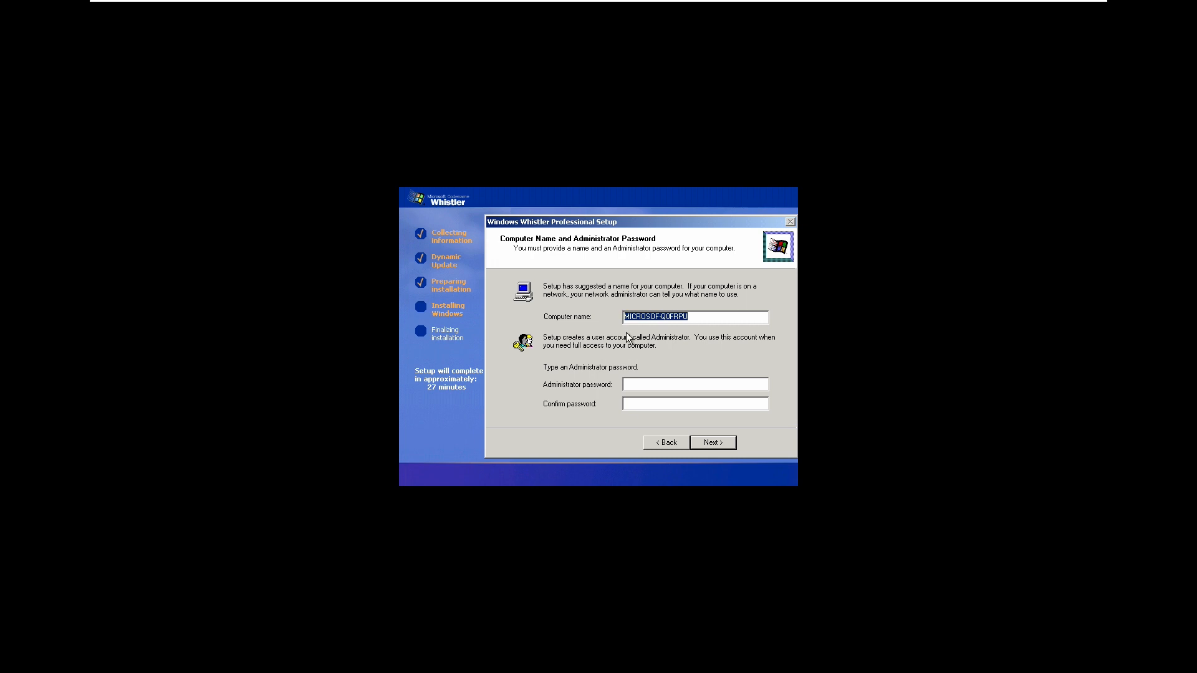
{"action": "left_click", "coordinate": [712, 443]}
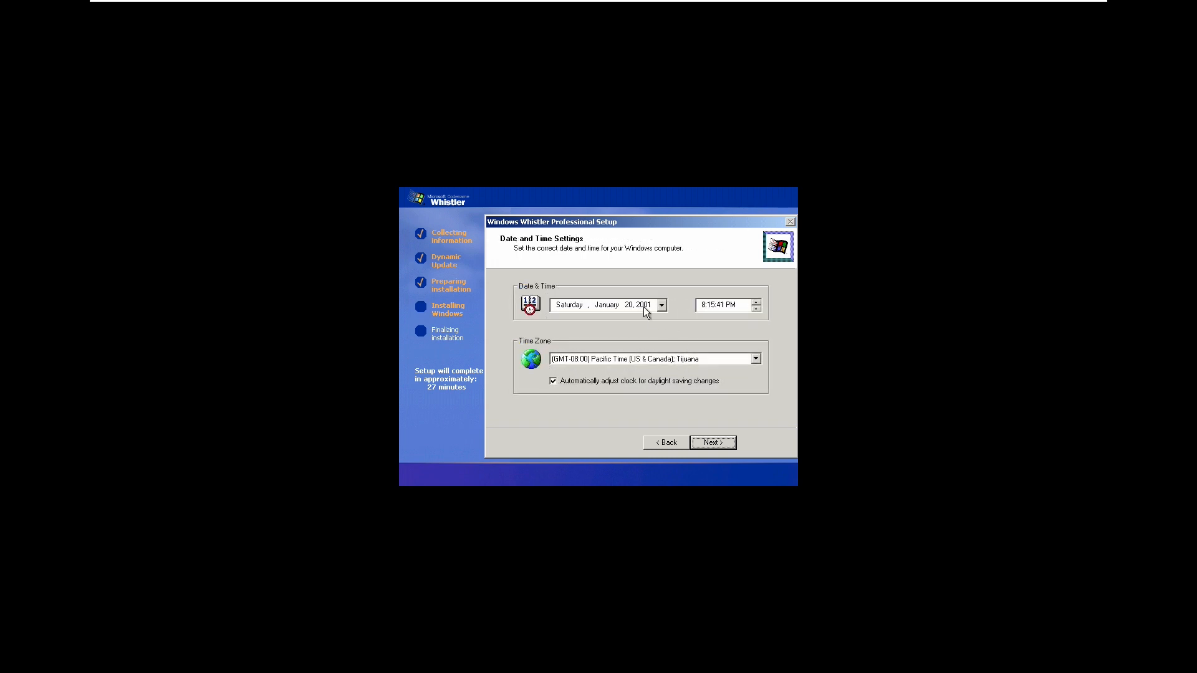
{"action": "mouse_move", "coordinate": [659, 390]}
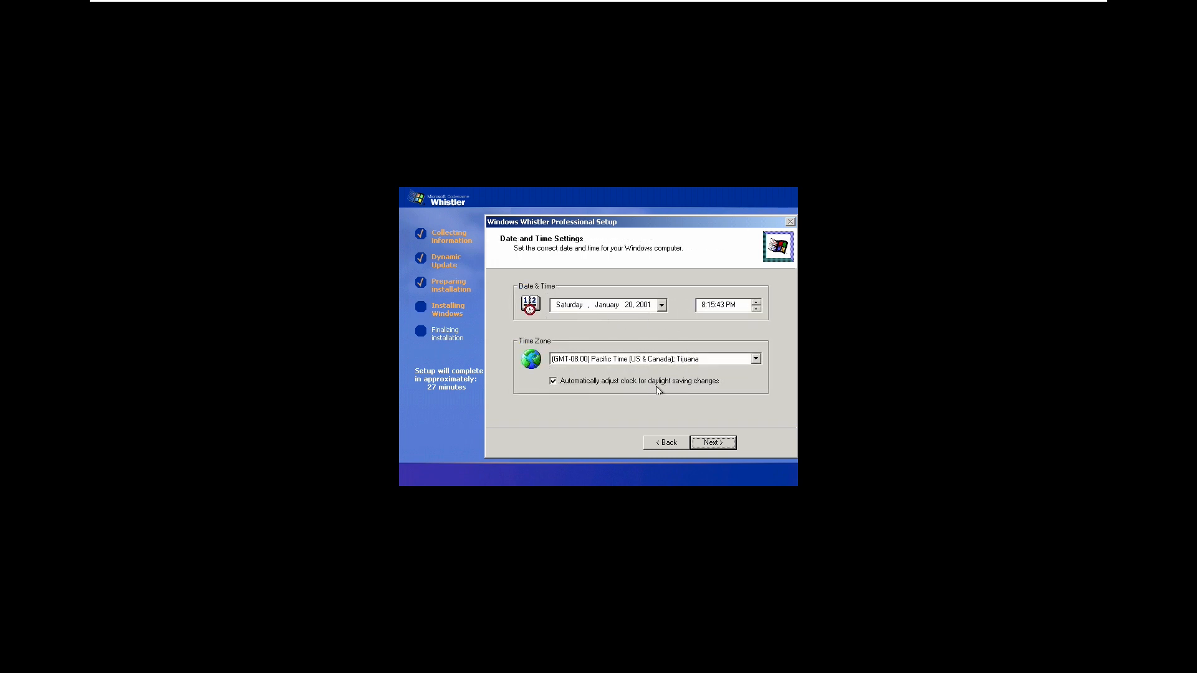
{"action": "left_click", "coordinate": [712, 443]}
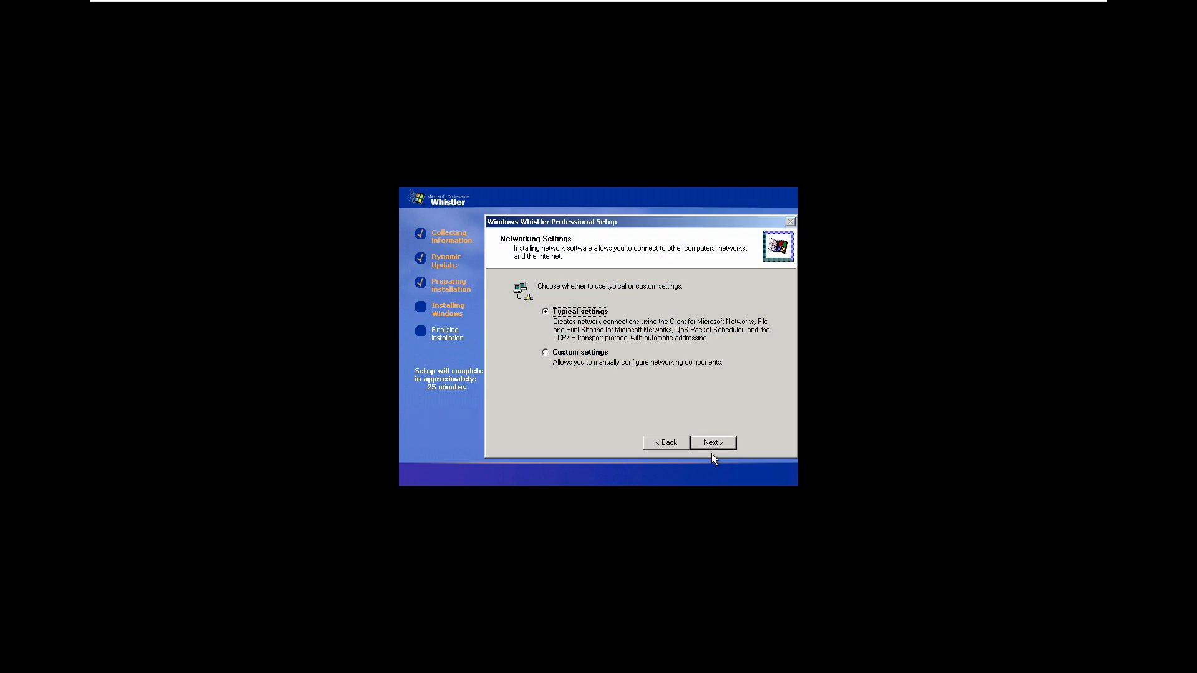
{"action": "mouse_move", "coordinate": [725, 432]}
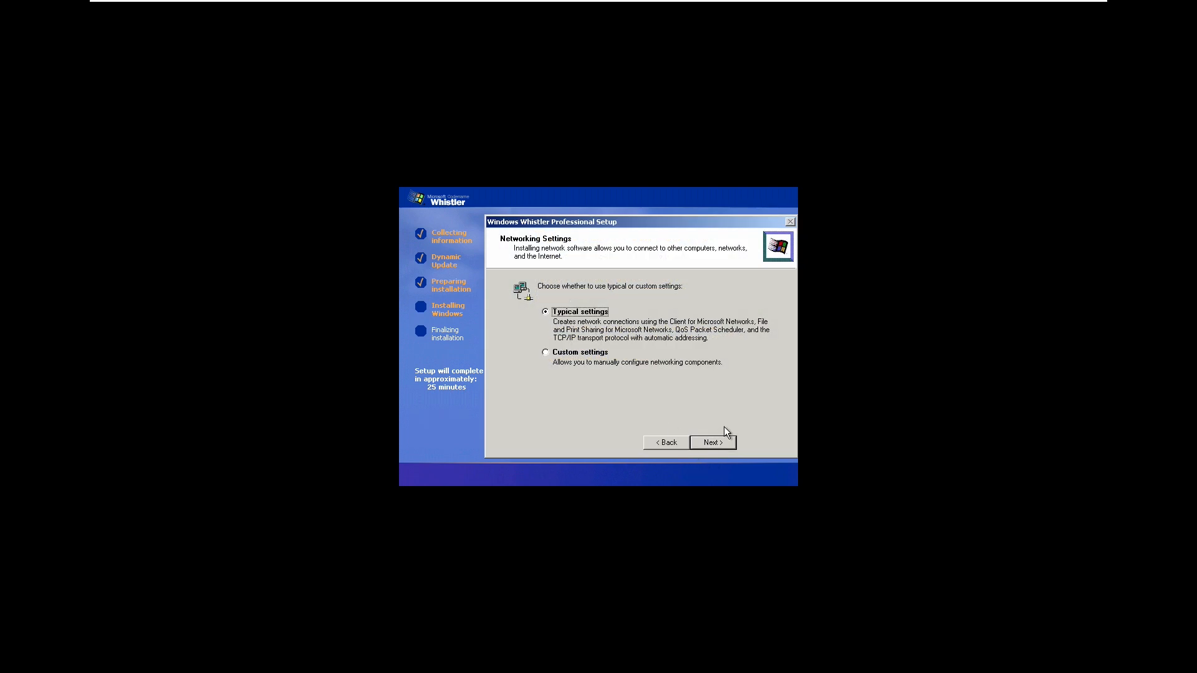
{"action": "left_click", "coordinate": [710, 443]}
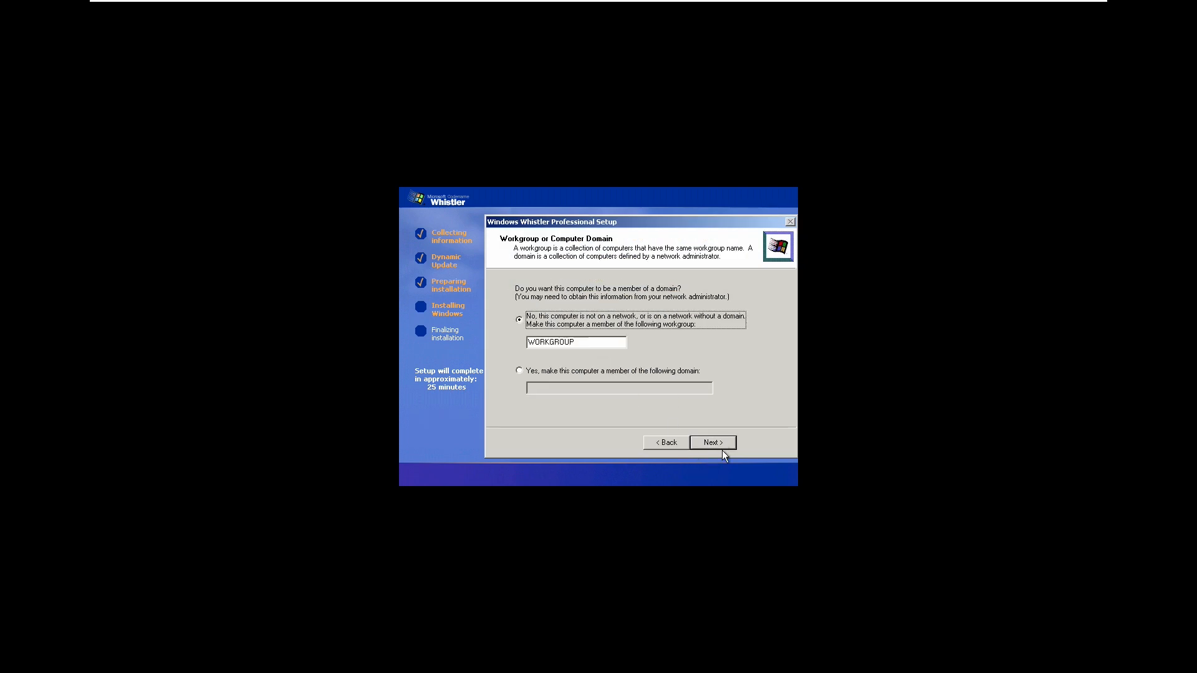
{"action": "left_click", "coordinate": [710, 441]}
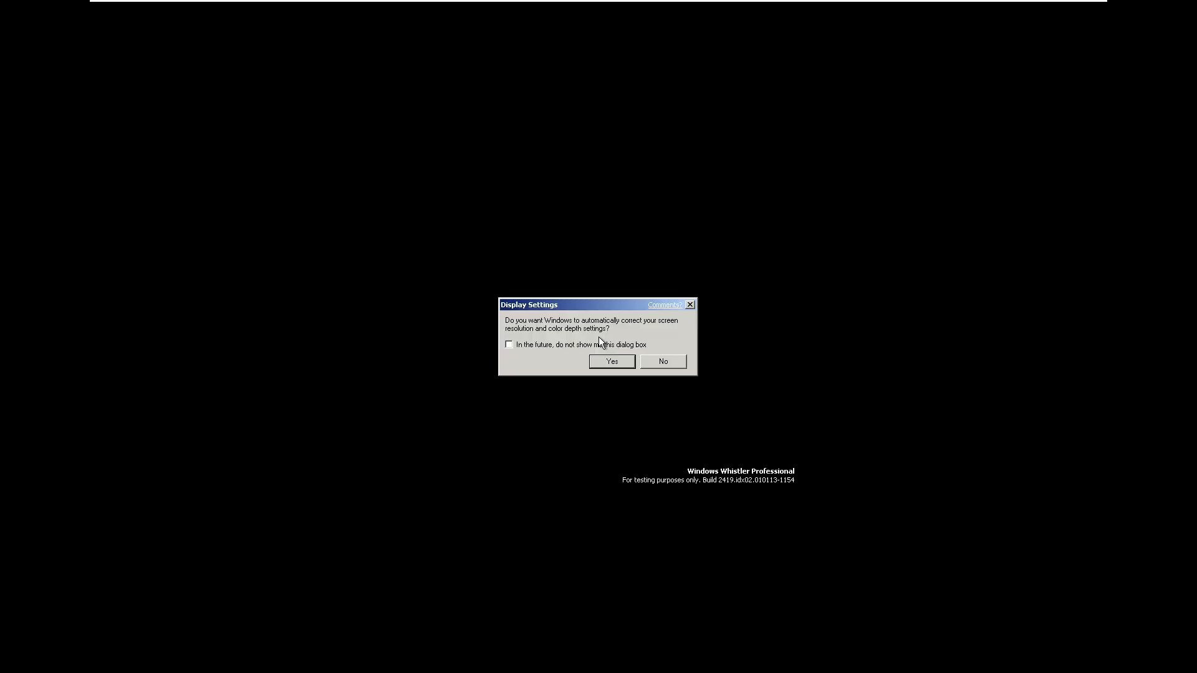
- Answer Yes to the automatic display settings correction and reach the welcome screen
{"action": "left_click", "coordinate": [611, 361]}
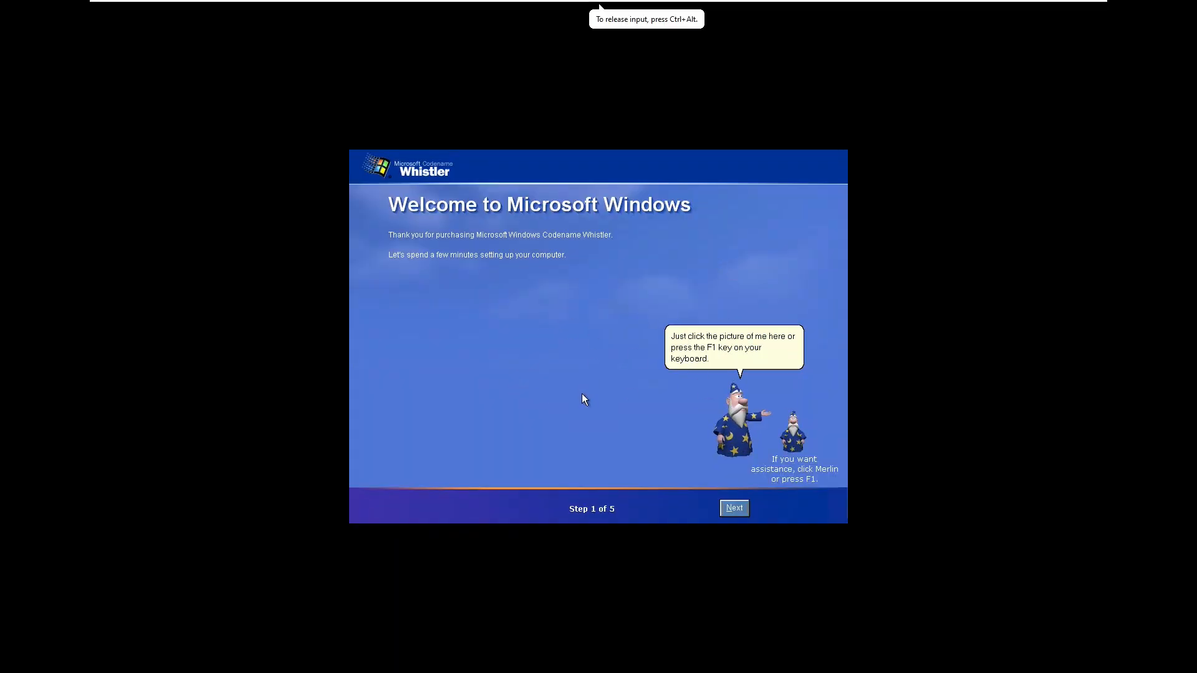
{"action": "mouse_move", "coordinate": [366, 171]}
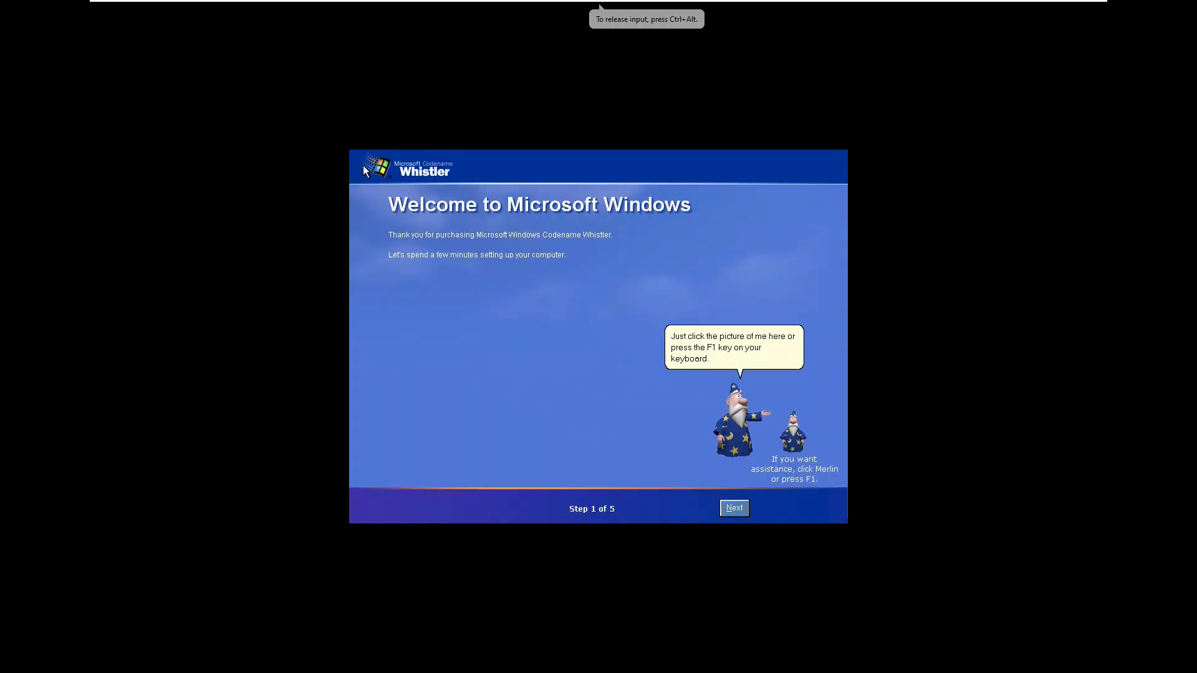
{"action": "mouse_move", "coordinate": [706, 243]}
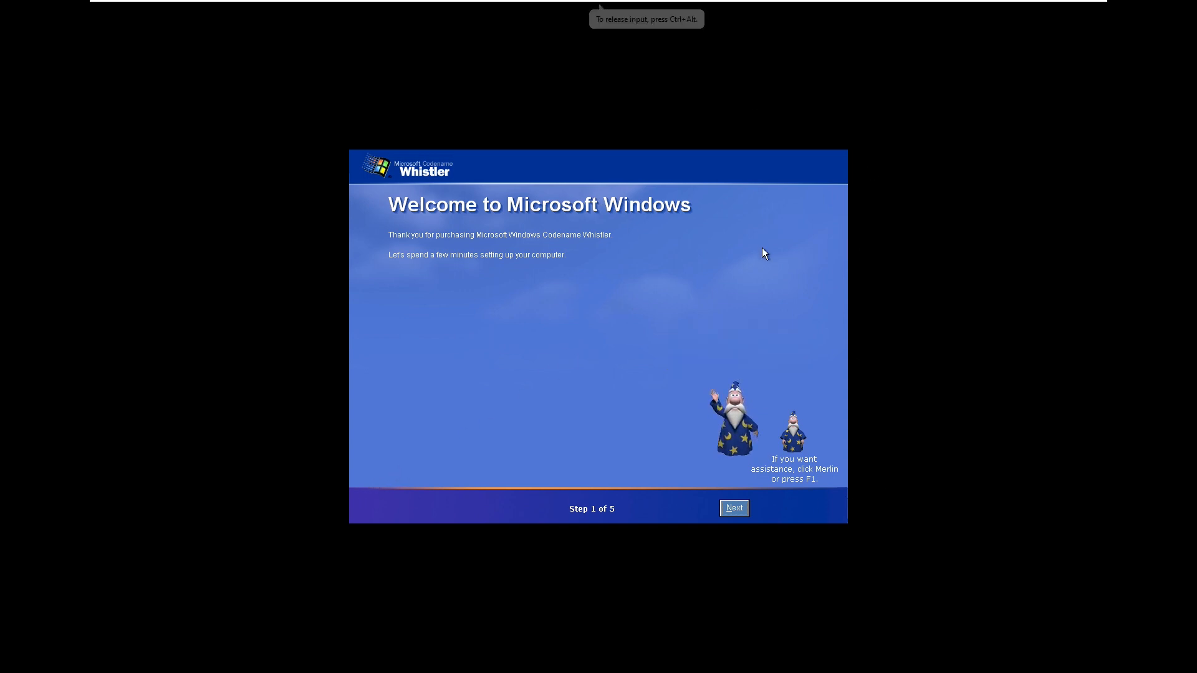
- Dismiss the Merlin helper and keep the direct internet connection answer
{"action": "left_click", "coordinate": [733, 413]}
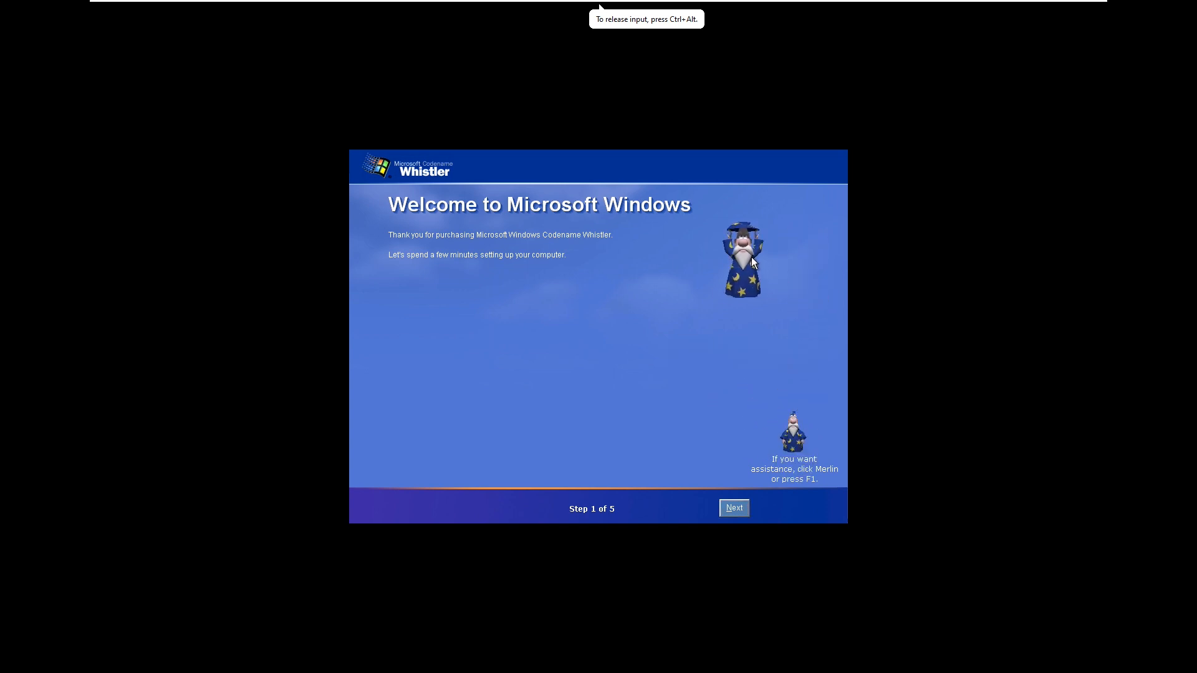
{"action": "left_click", "coordinate": [731, 507]}
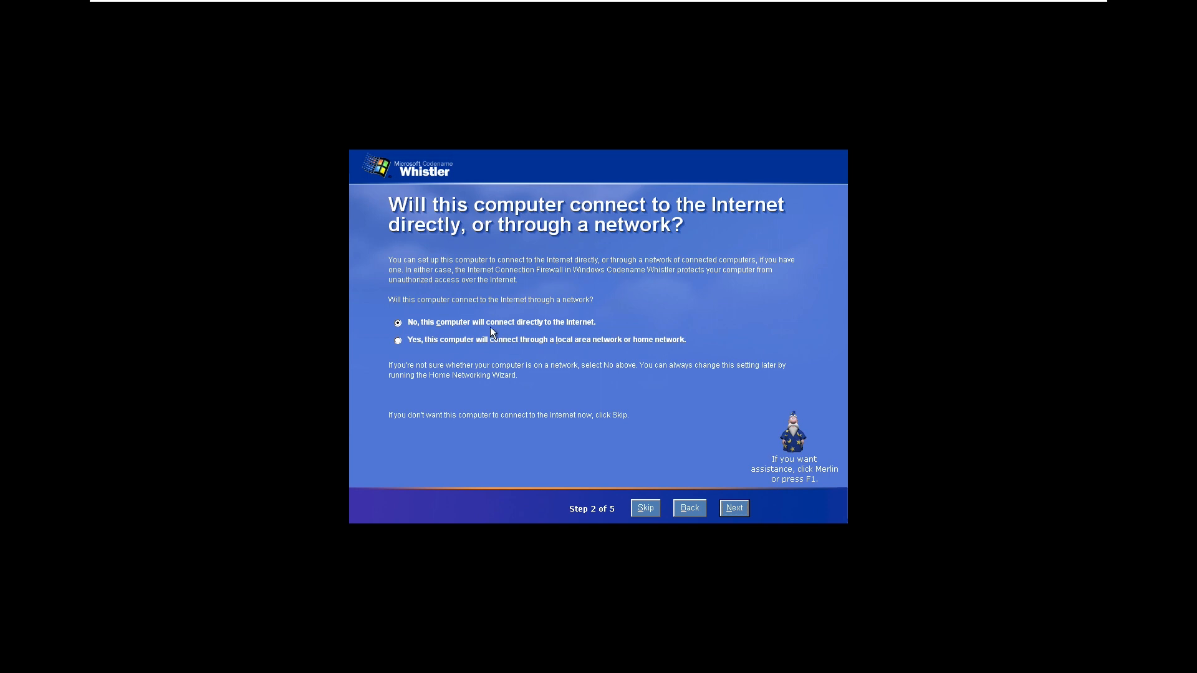
{"action": "mouse_move", "coordinate": [736, 497]}
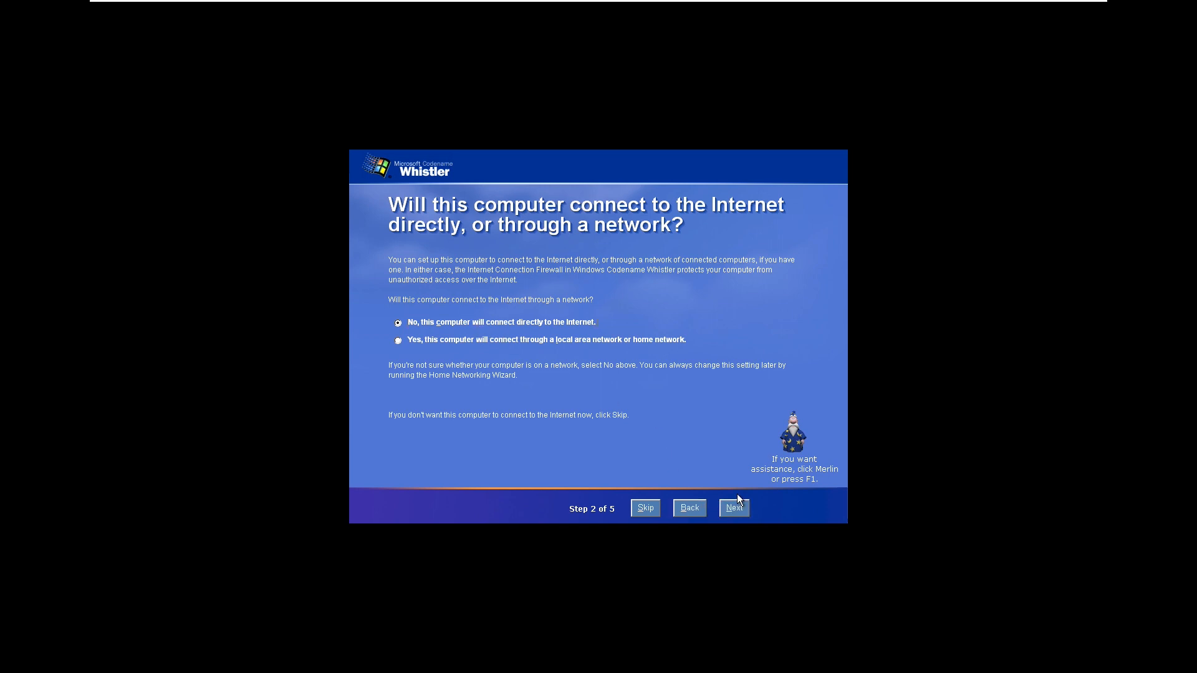
{"action": "left_click", "coordinate": [732, 507]}
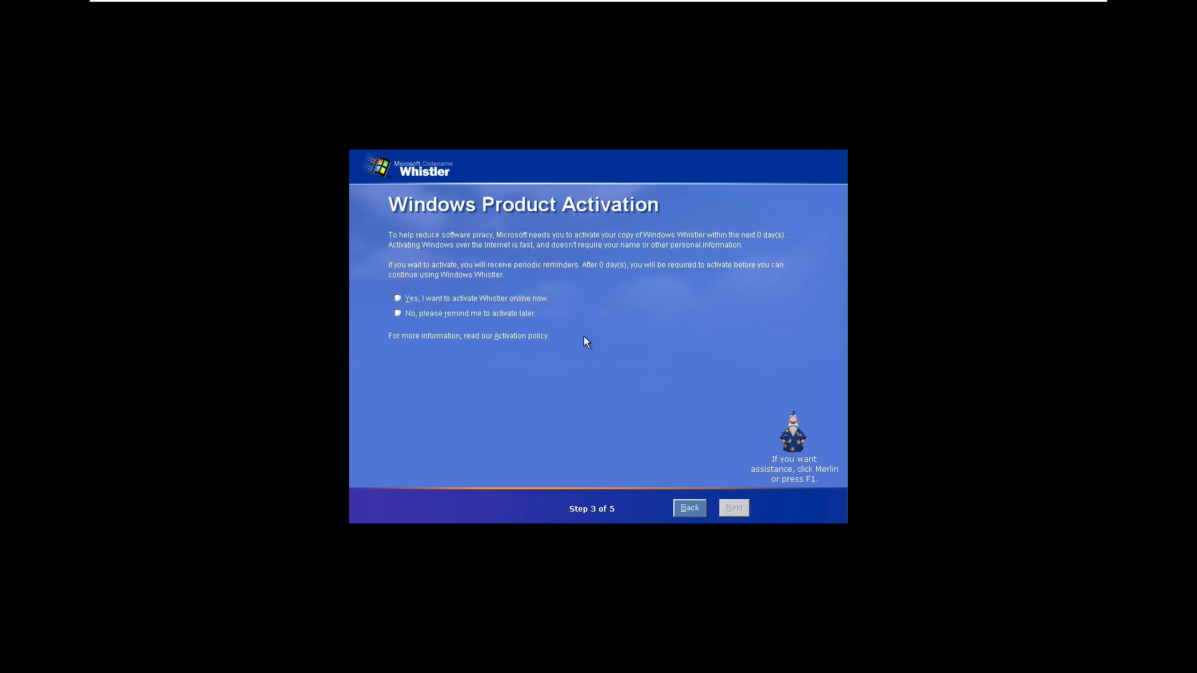
- Choose to activate later and a single user, reaching the first-name page
{"action": "left_click", "coordinate": [398, 313]}
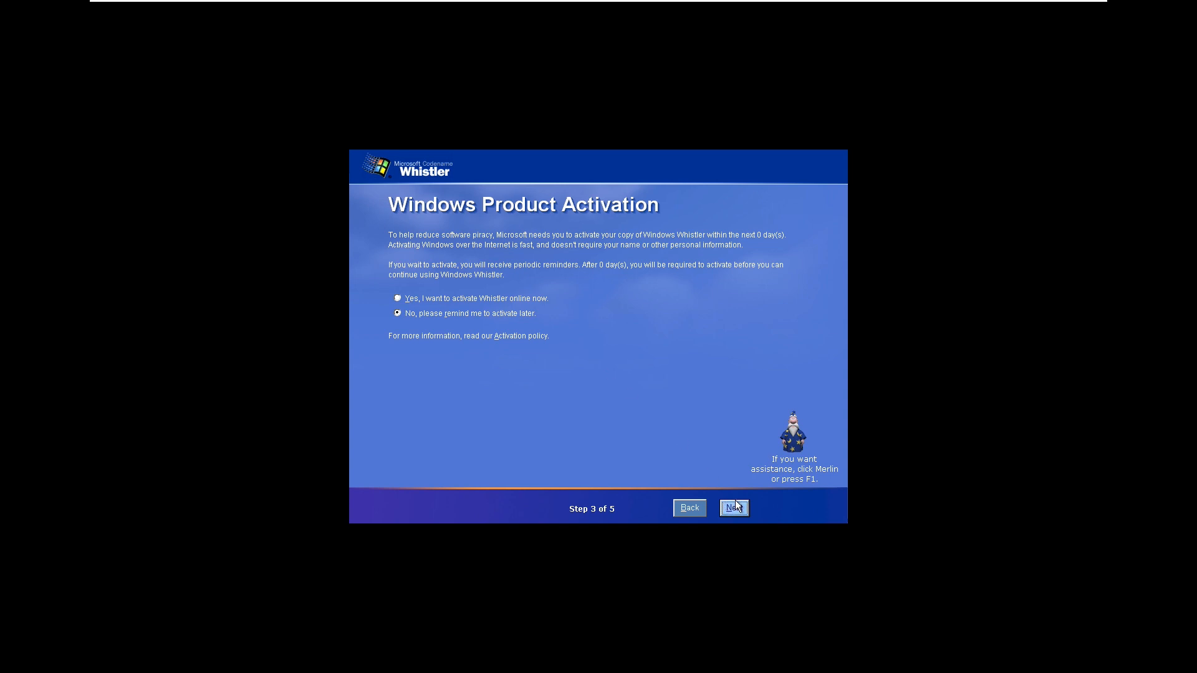
{"action": "left_click", "coordinate": [731, 507]}
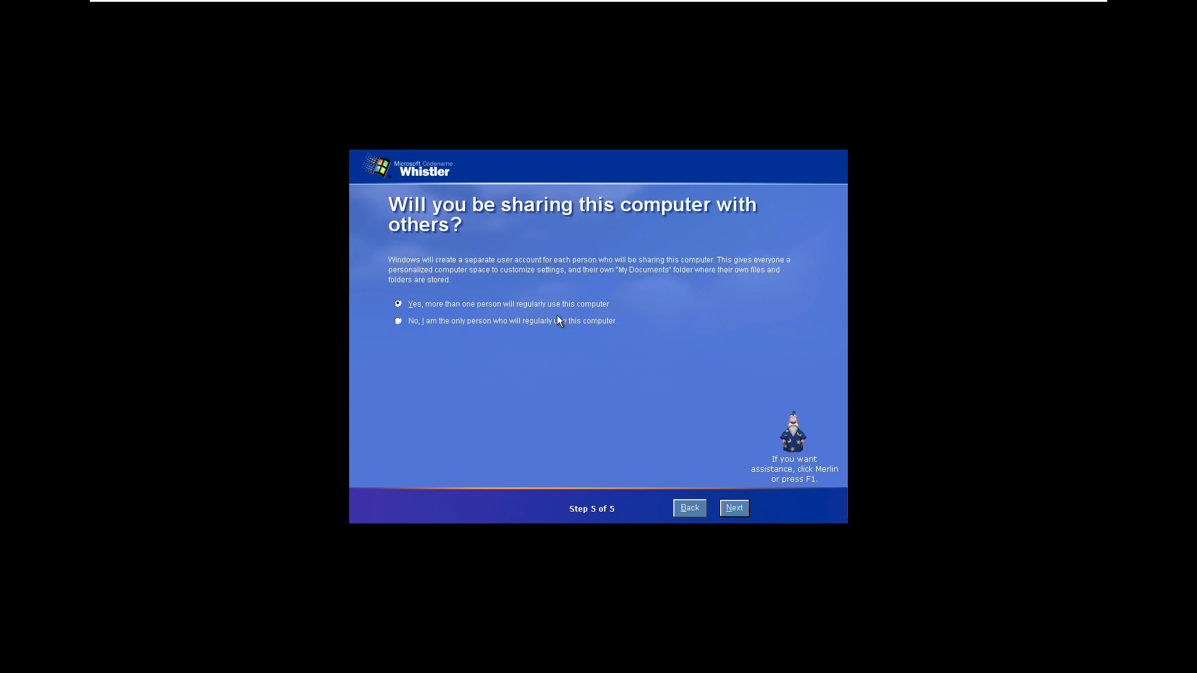
{"action": "left_click", "coordinate": [397, 321]}
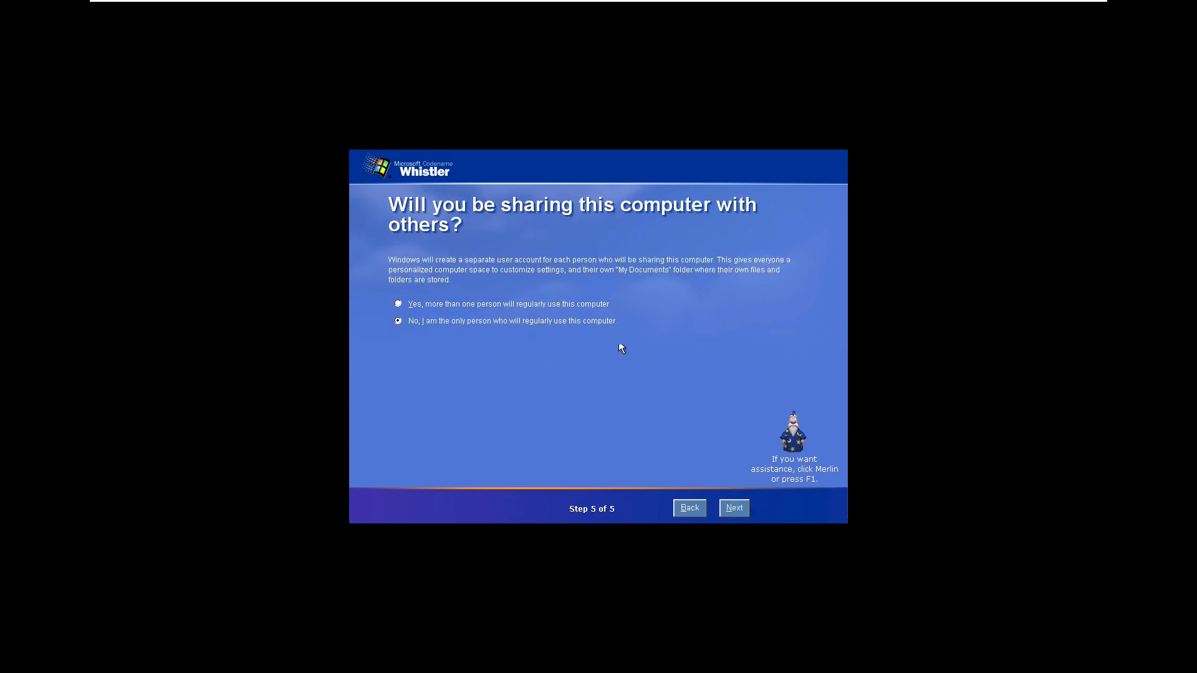
{"action": "left_click", "coordinate": [732, 507]}
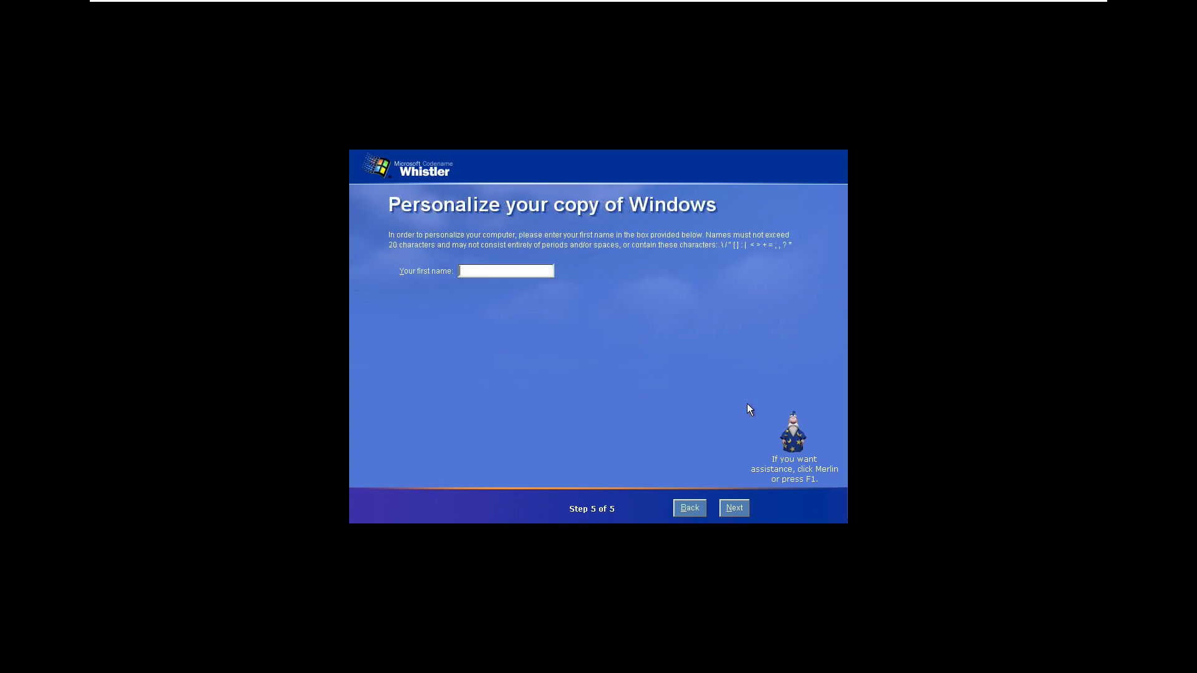
- Enter the first name 'Wind' and finish the welcome setup to reach the desktop
{"action": "type", "text": "Wind"}
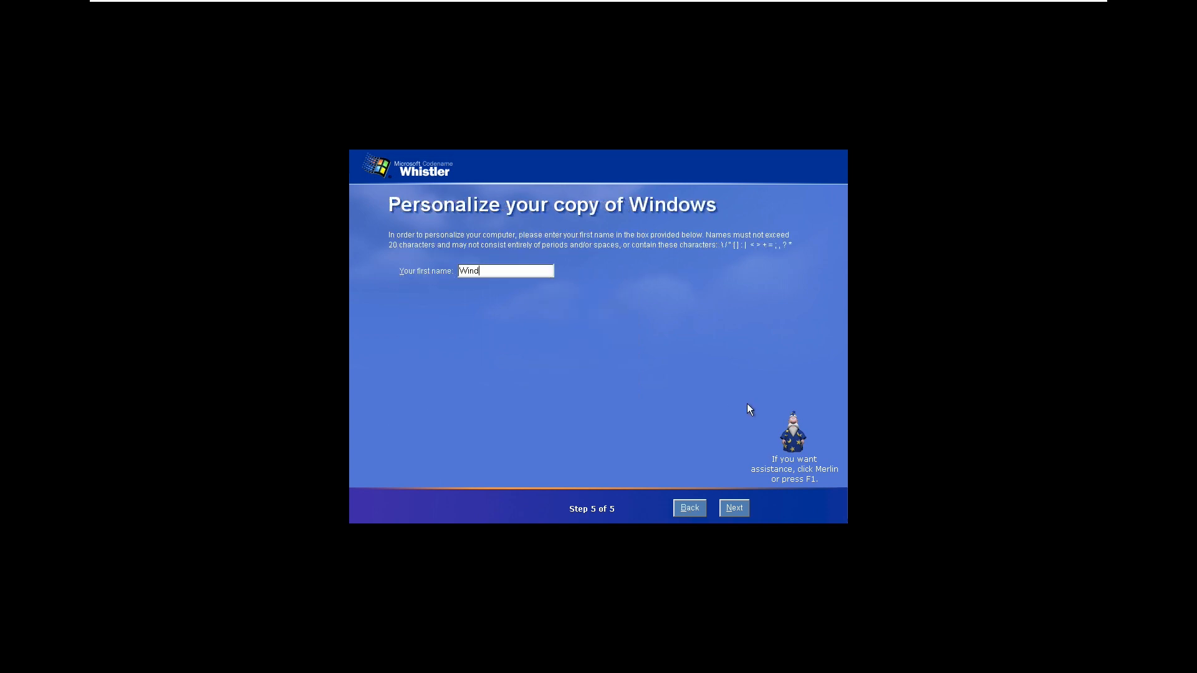
{"action": "left_click", "coordinate": [732, 507]}
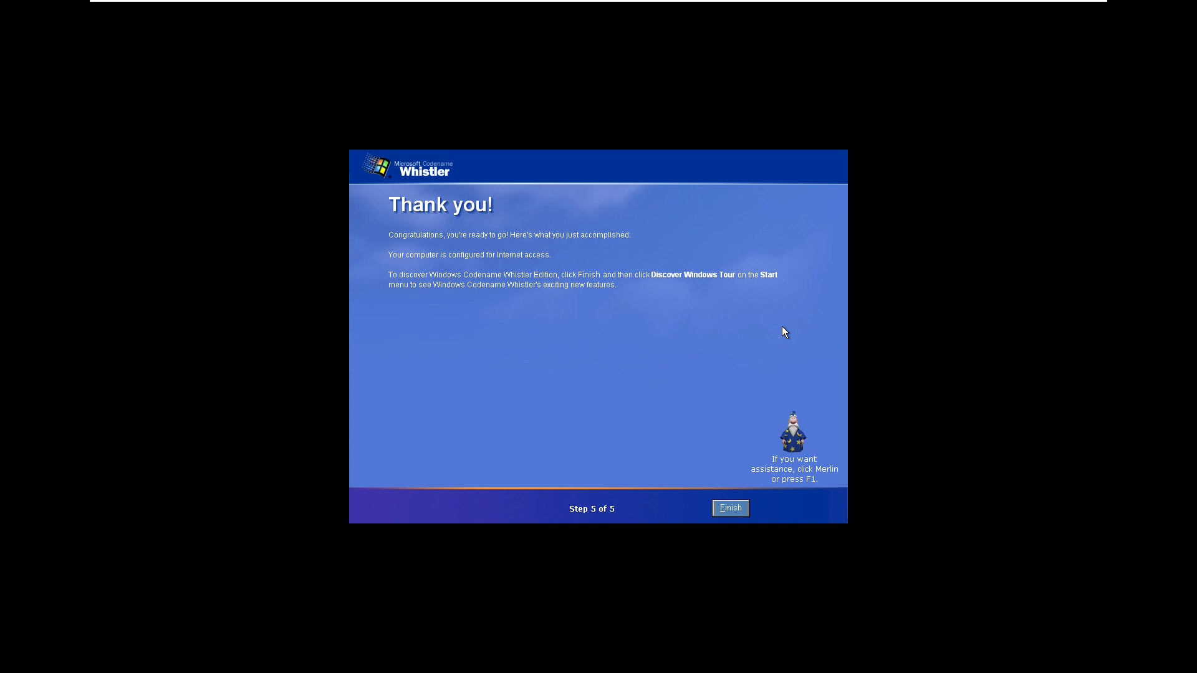
{"action": "left_click", "coordinate": [728, 507]}
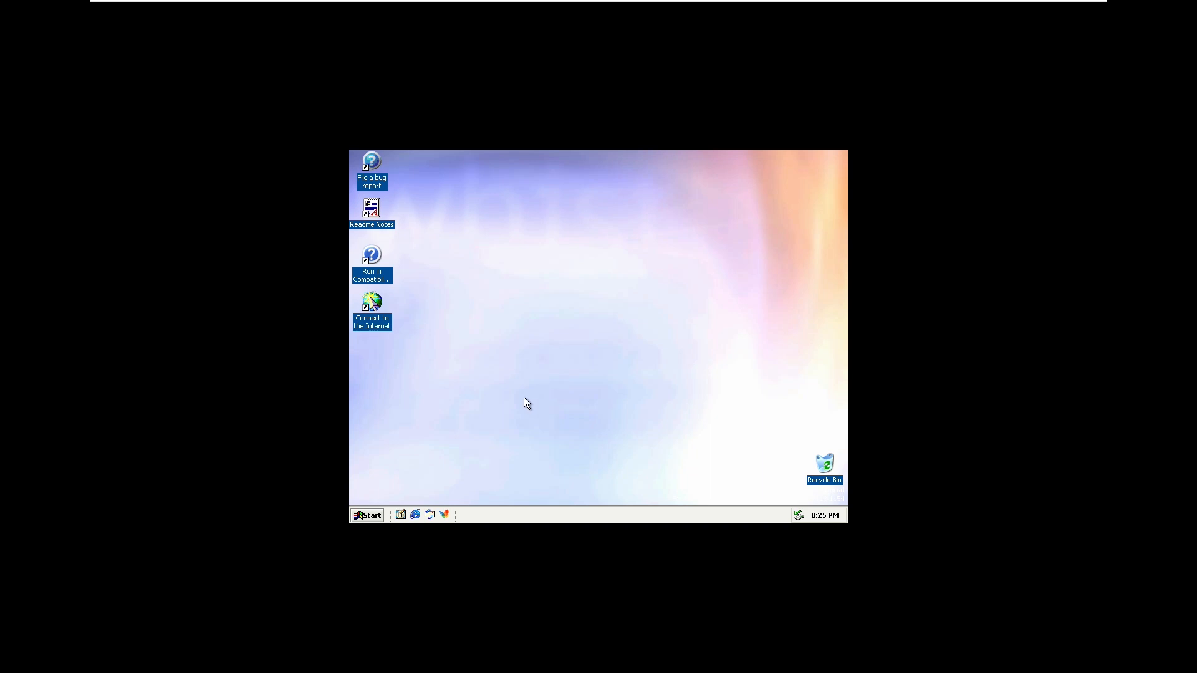
{"action": "mouse_move", "coordinate": [524, 406]}
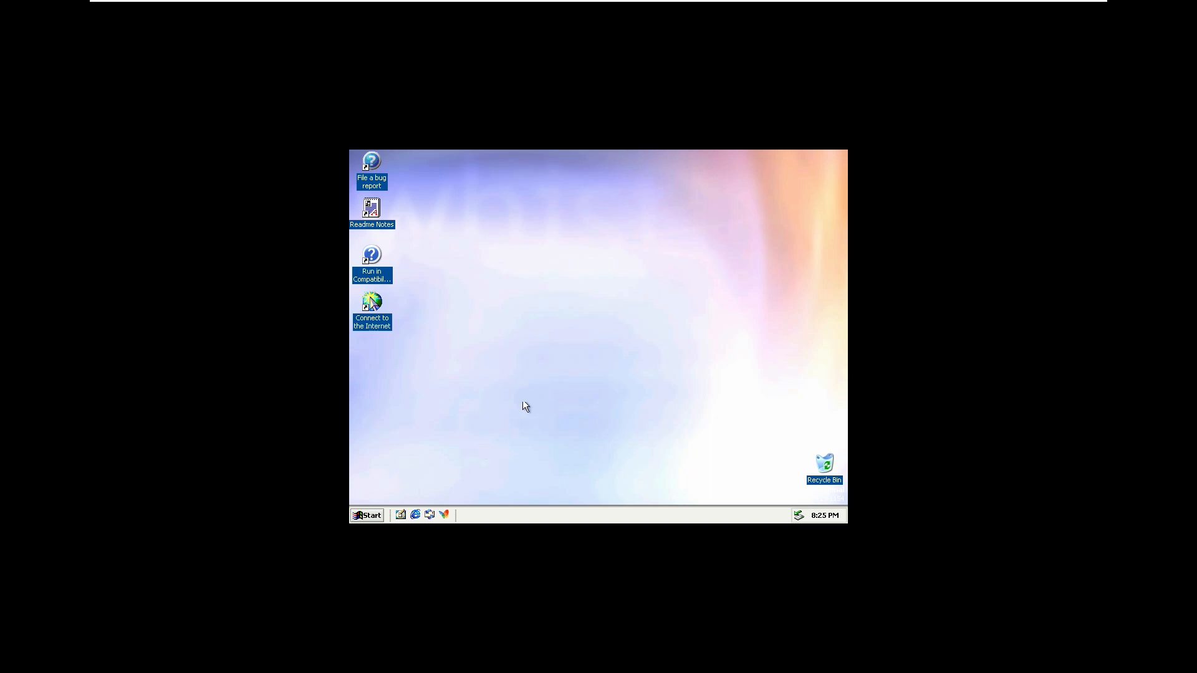
{"action": "mouse_move", "coordinate": [562, 491]}
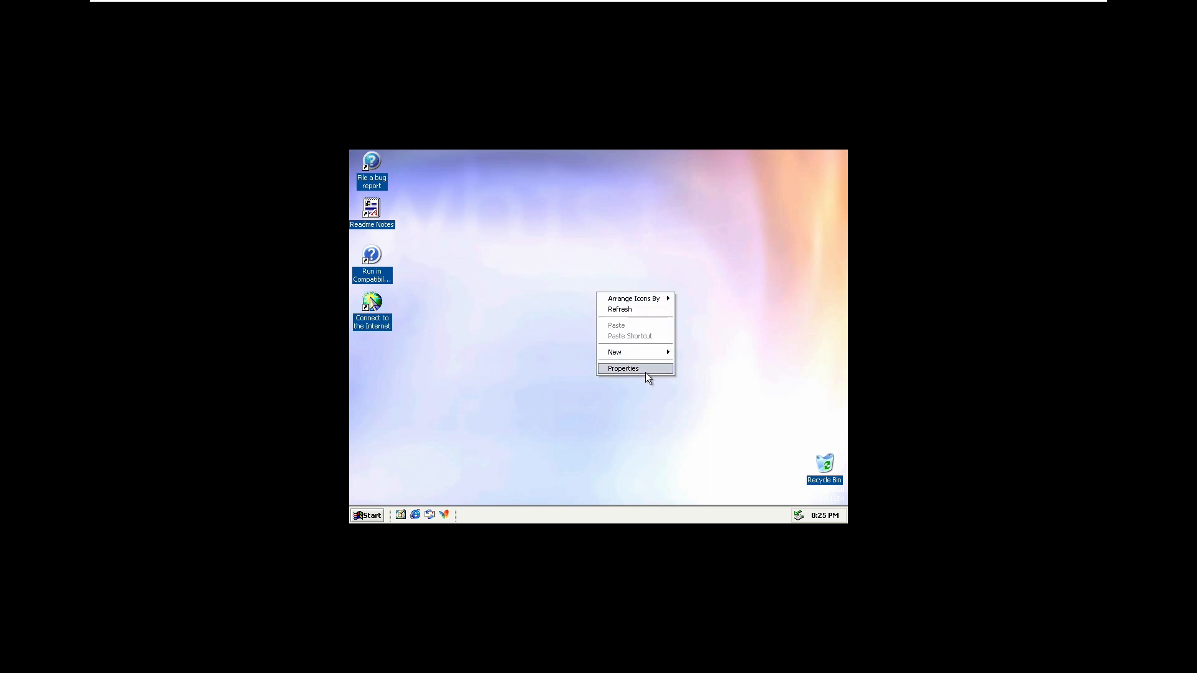
- Raise the guest screen resolution to 1856 by 1392 in Display Properties
{"action": "left_click", "coordinate": [623, 369]}
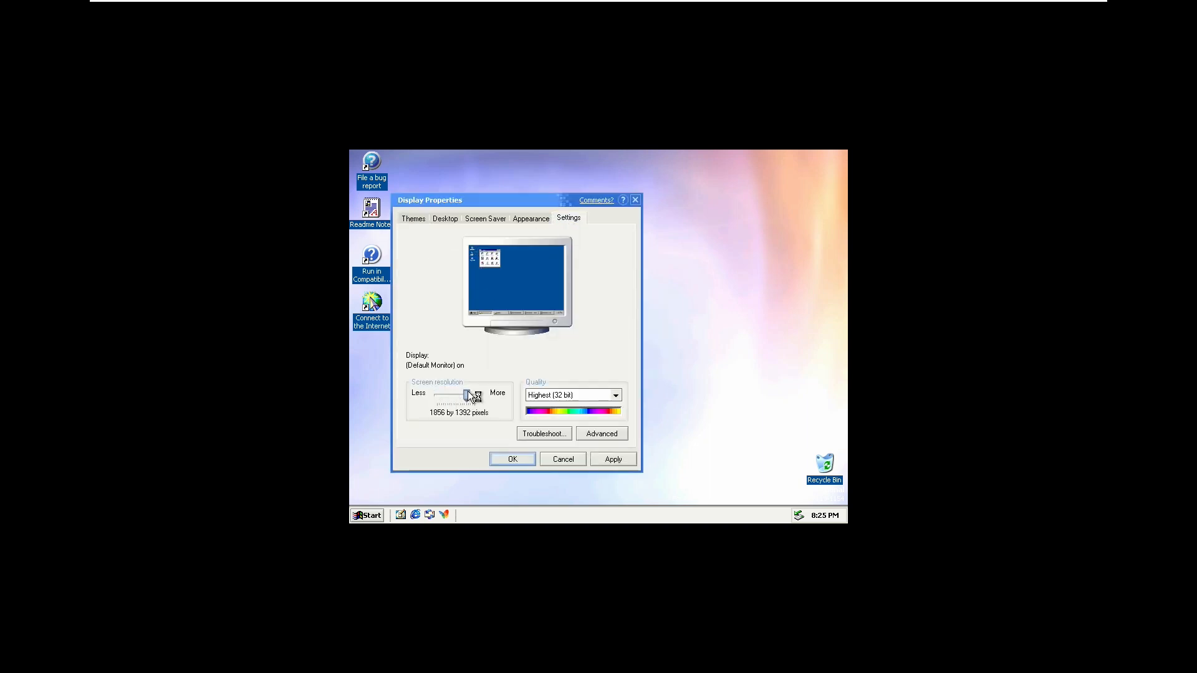
{"action": "left_click_drag", "start_coordinate": [464, 397], "coordinate": [475, 396]}
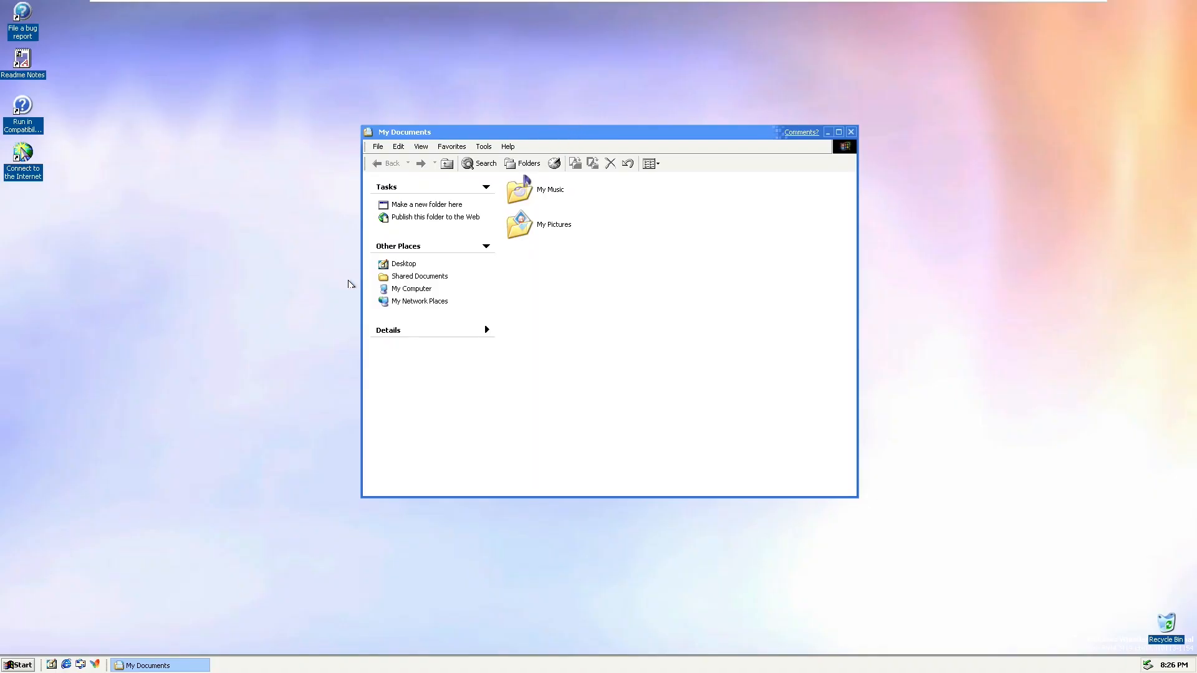
{"action": "mouse_move", "coordinate": [531, 134]}
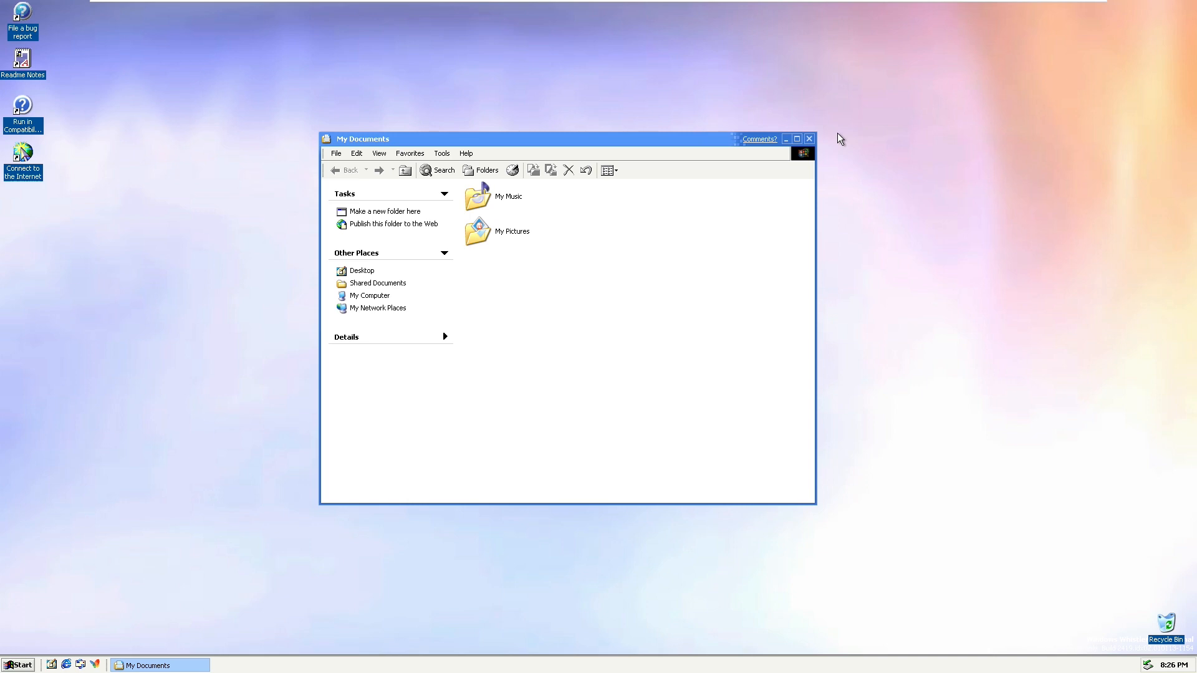
{"action": "mouse_move", "coordinate": [481, 170]}
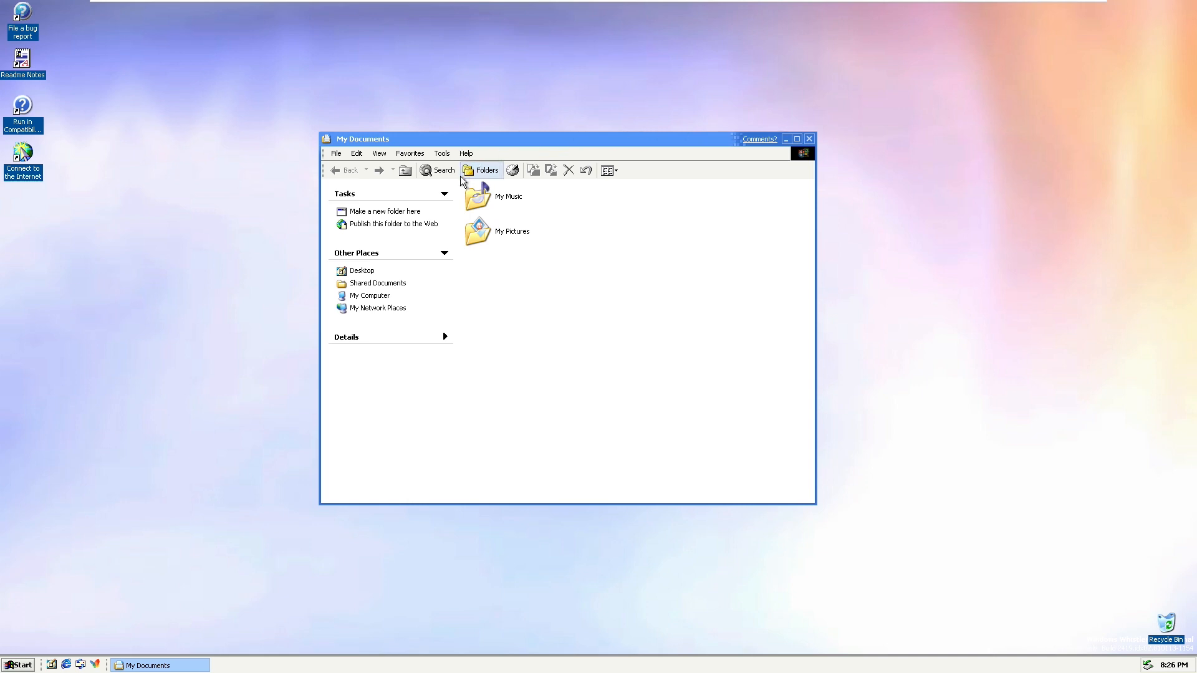
{"action": "mouse_move", "coordinate": [563, 143]}
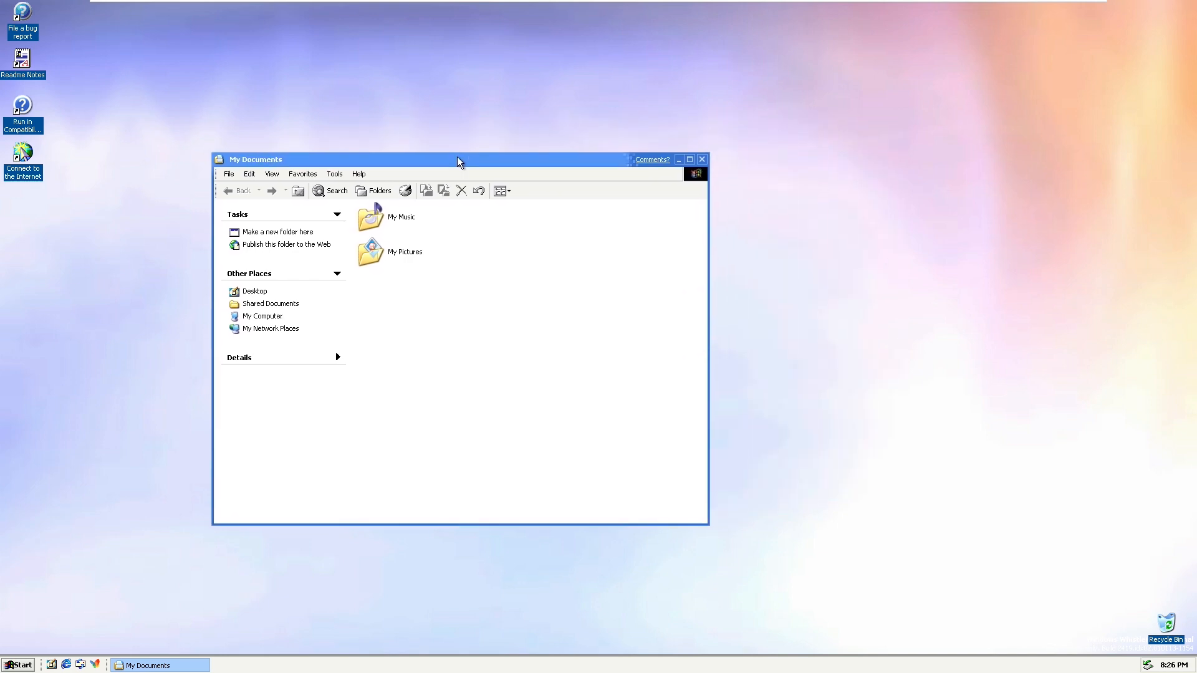
- Move the My Documents window aside and open My Computer to see the drives
{"action": "left_click_drag", "start_coordinate": [457, 160], "coordinate": [620, 129]}
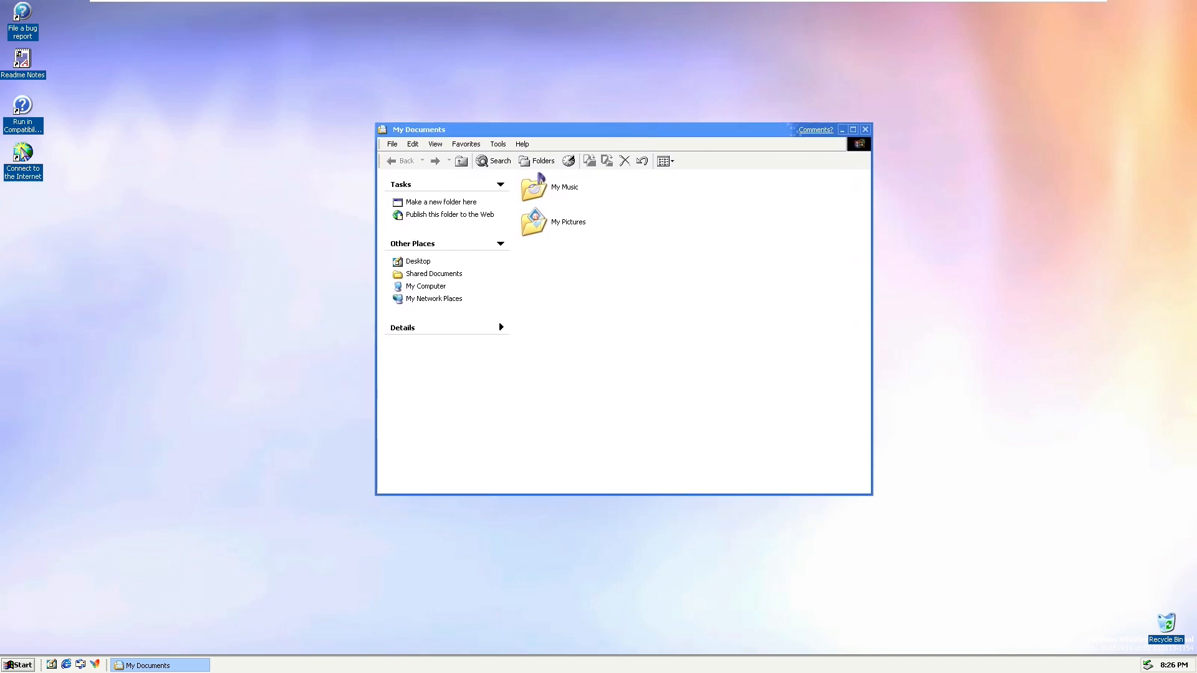
{"action": "left_click", "coordinate": [426, 285]}
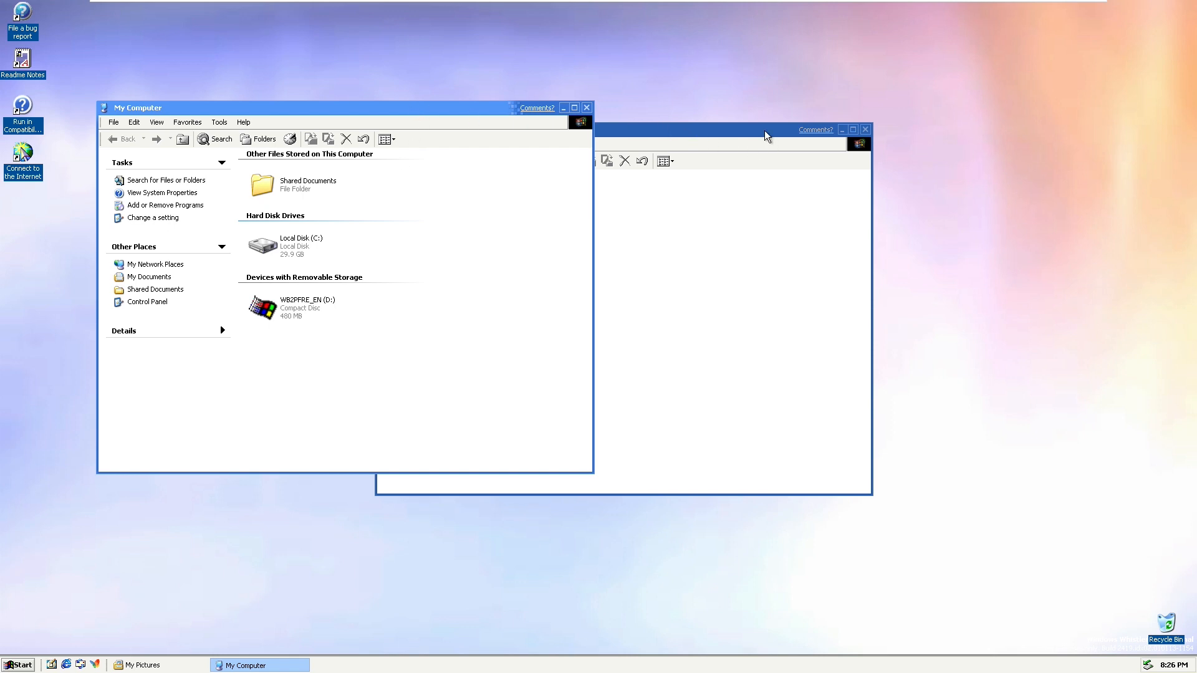
{"action": "mouse_move", "coordinate": [663, 257]}
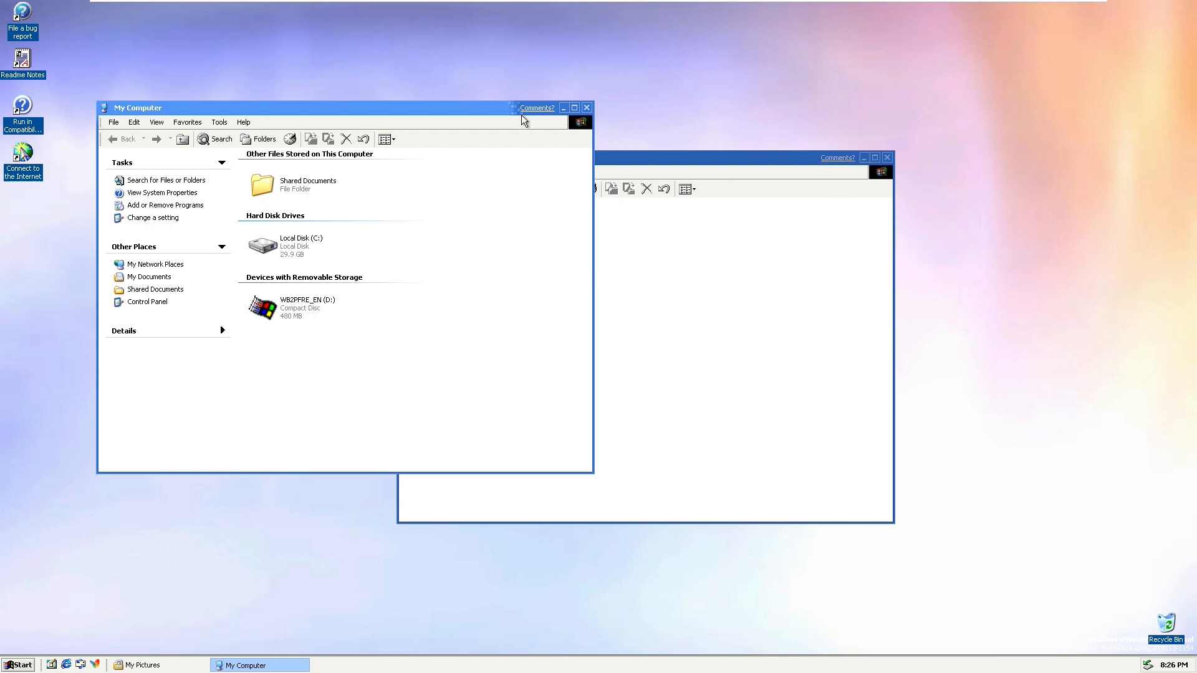
{"action": "mouse_move", "coordinate": [513, 131]}
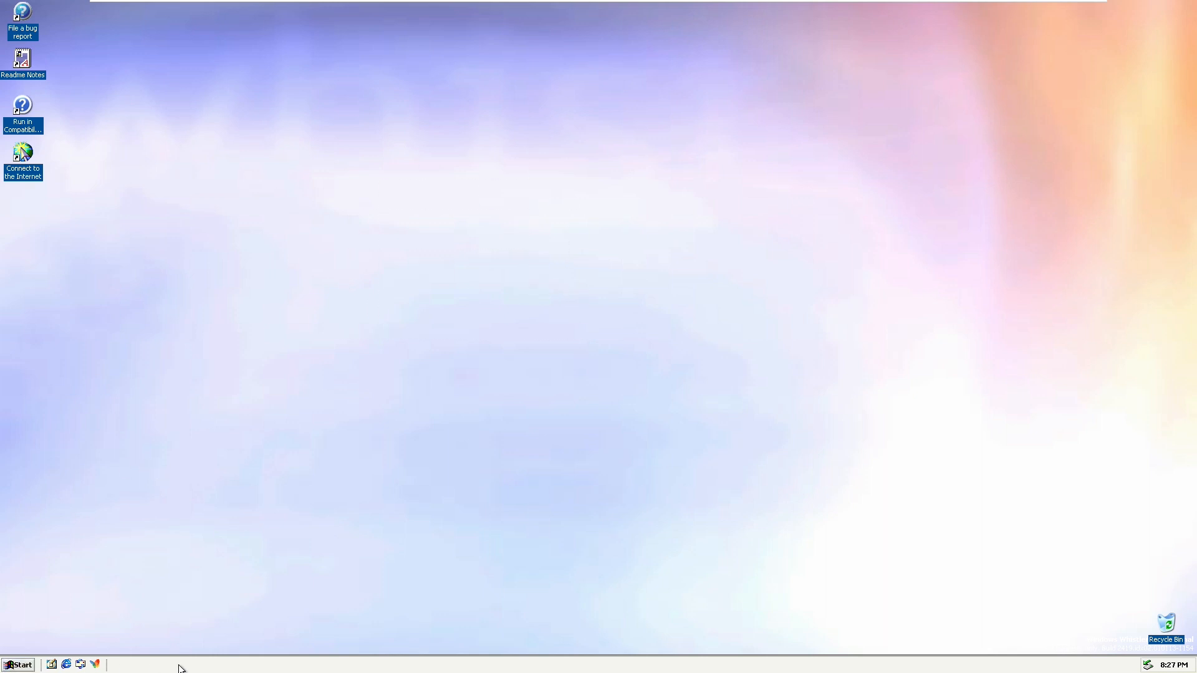
{"action": "mouse_move", "coordinate": [49, 288]}
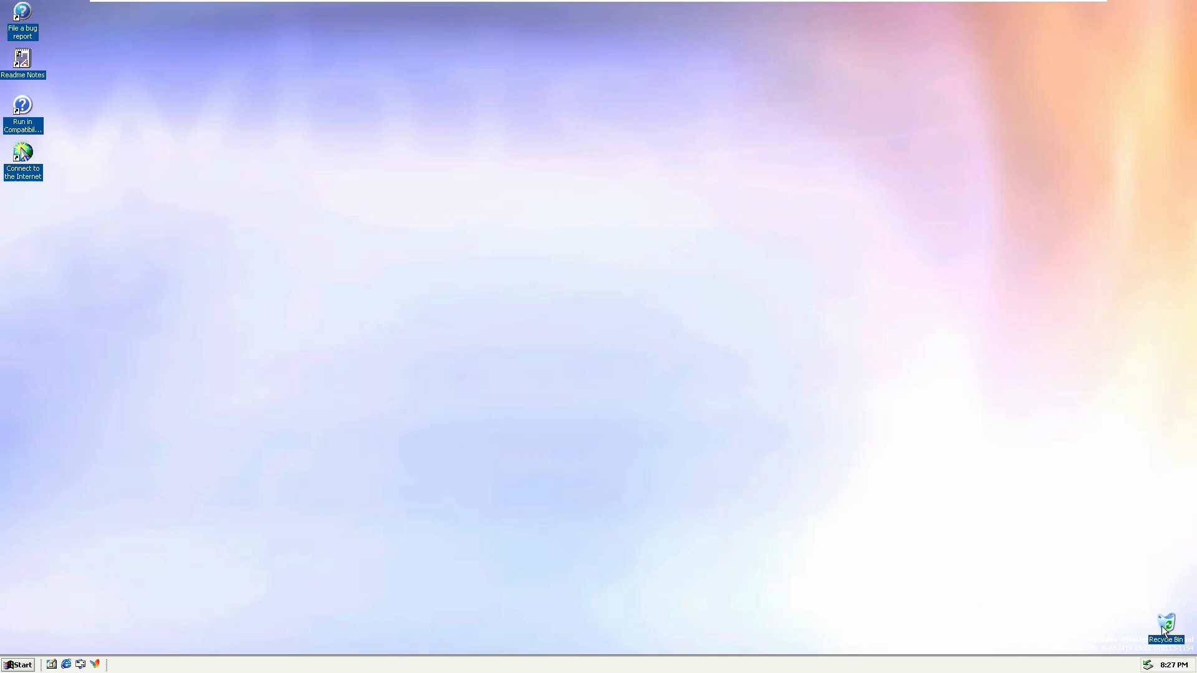
{"action": "mouse_move", "coordinate": [1161, 617]}
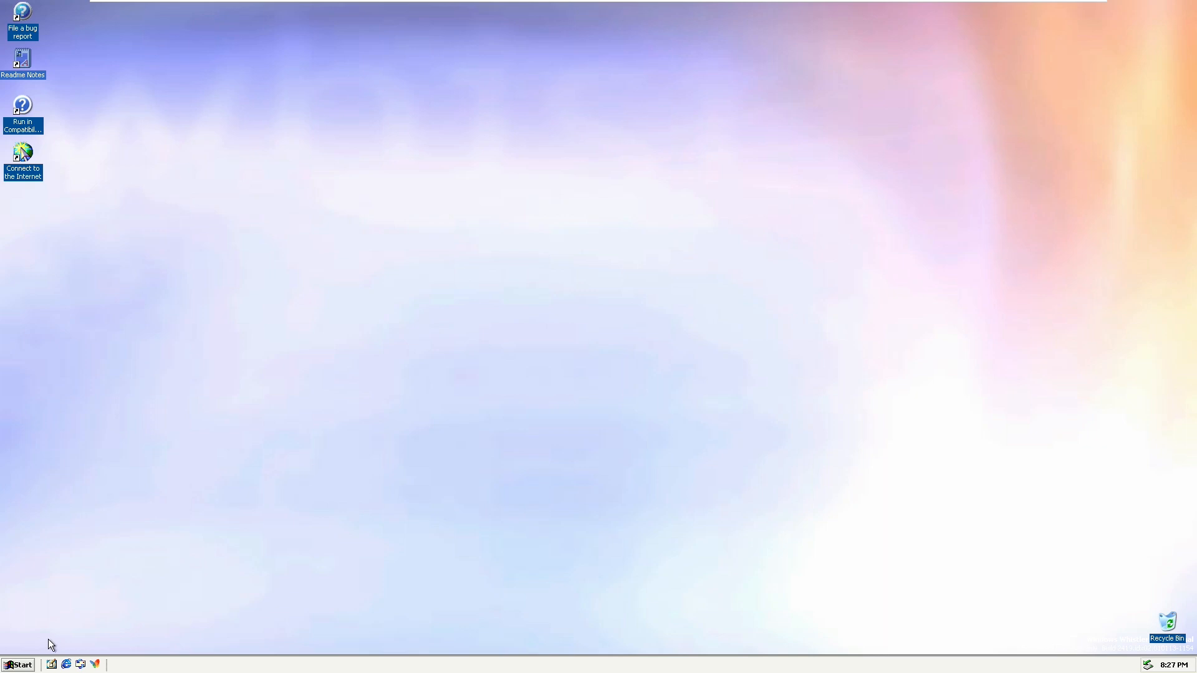
- Launch MSN Explorer's getting-started signup from the quick-launch icon and reopen the Start menu
{"action": "left_click", "coordinate": [19, 665]}
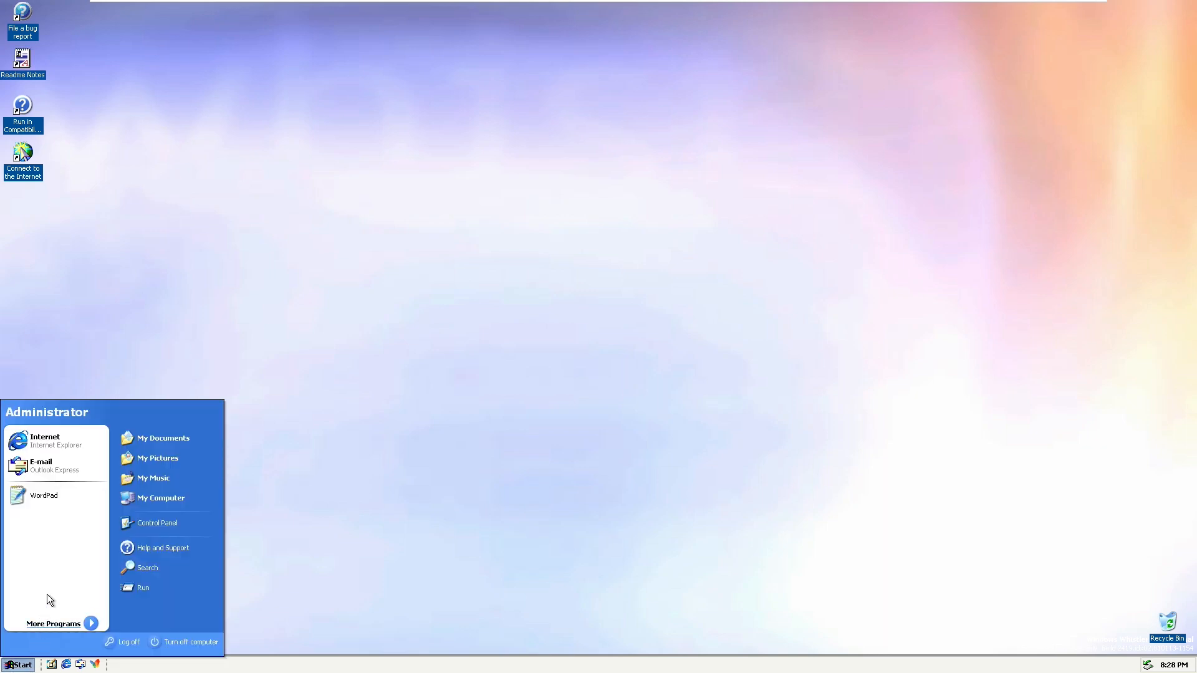
{"action": "mouse_move", "coordinate": [219, 404]}
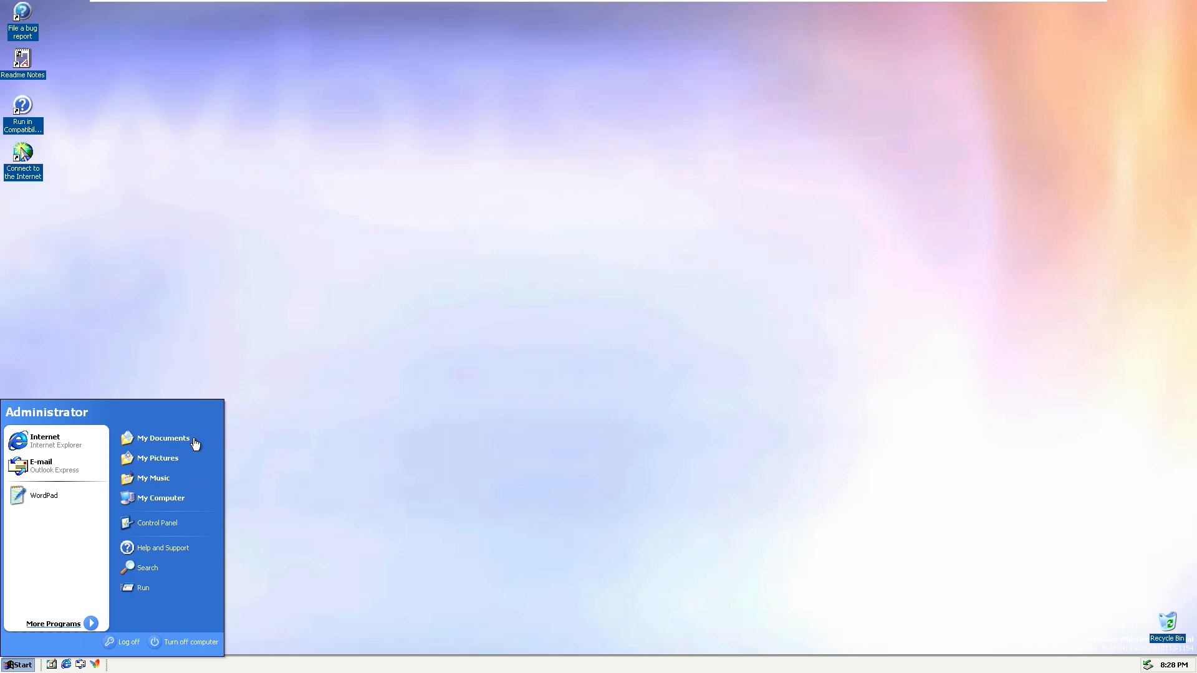
{"action": "mouse_move", "coordinate": [160, 502]}
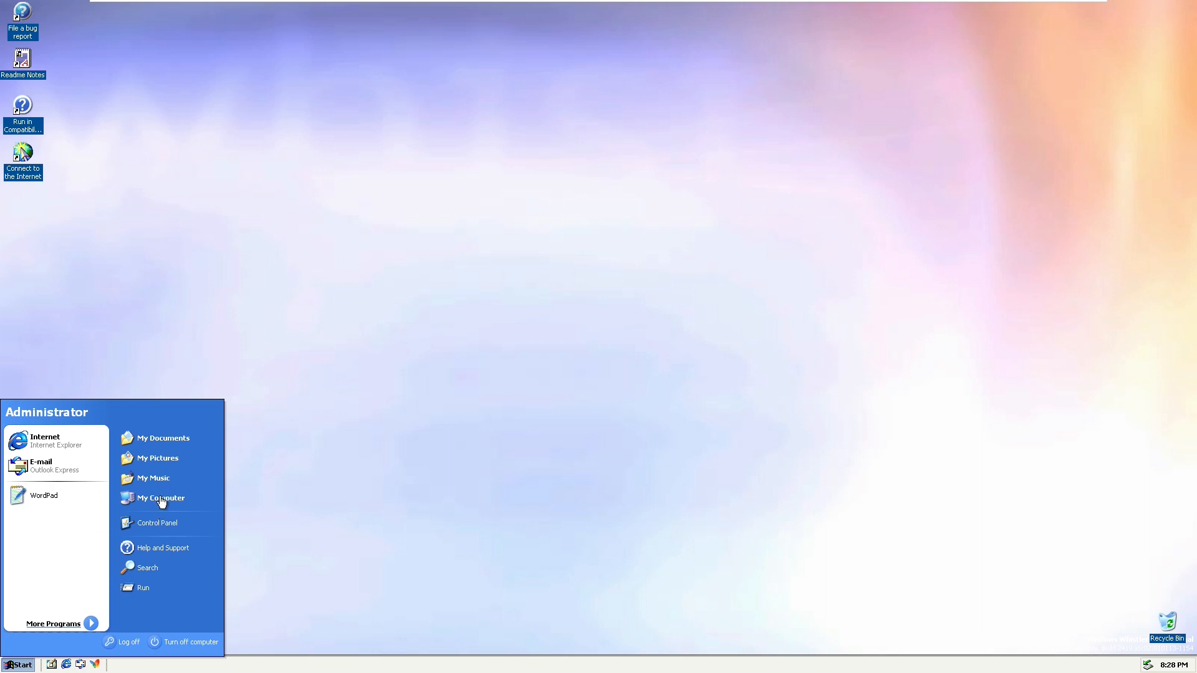
{"action": "mouse_move", "coordinate": [54, 442]}
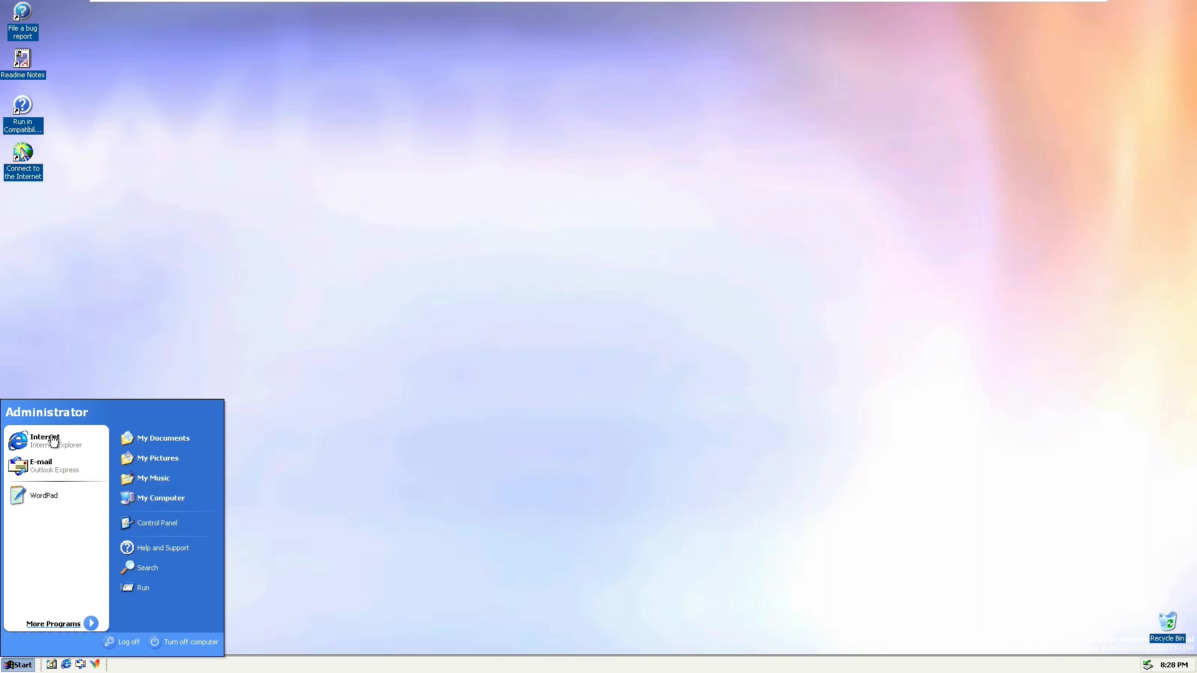
{"action": "mouse_move", "coordinate": [96, 476]}
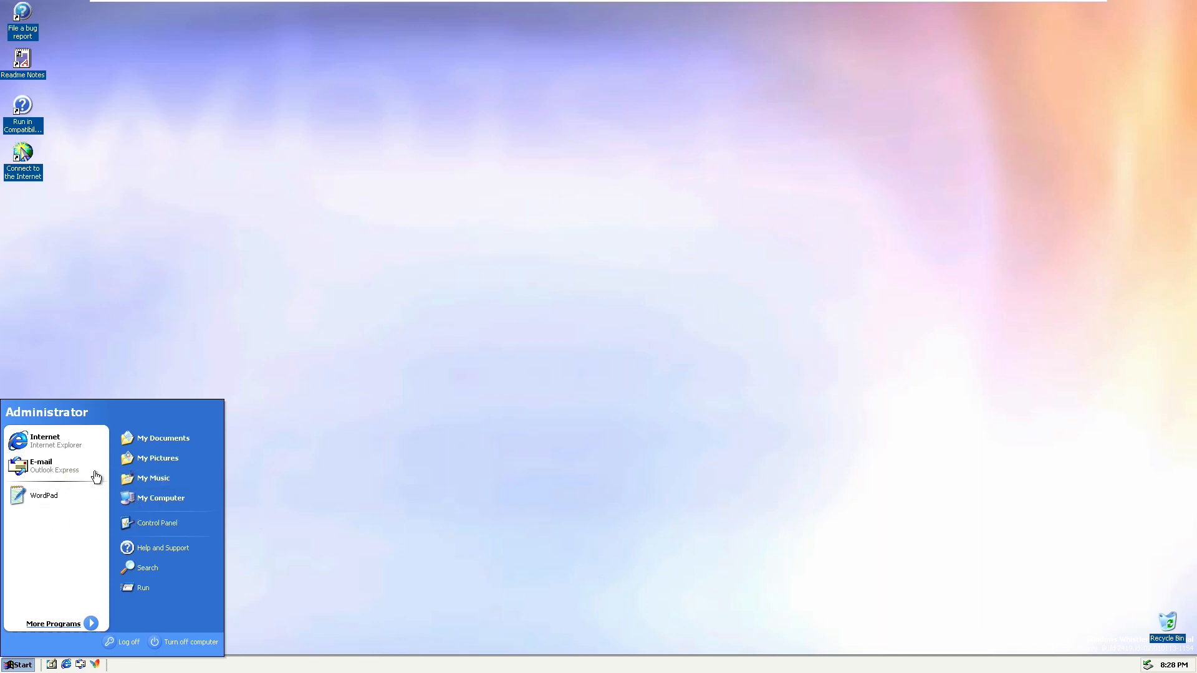
{"action": "mouse_move", "coordinate": [105, 419]}
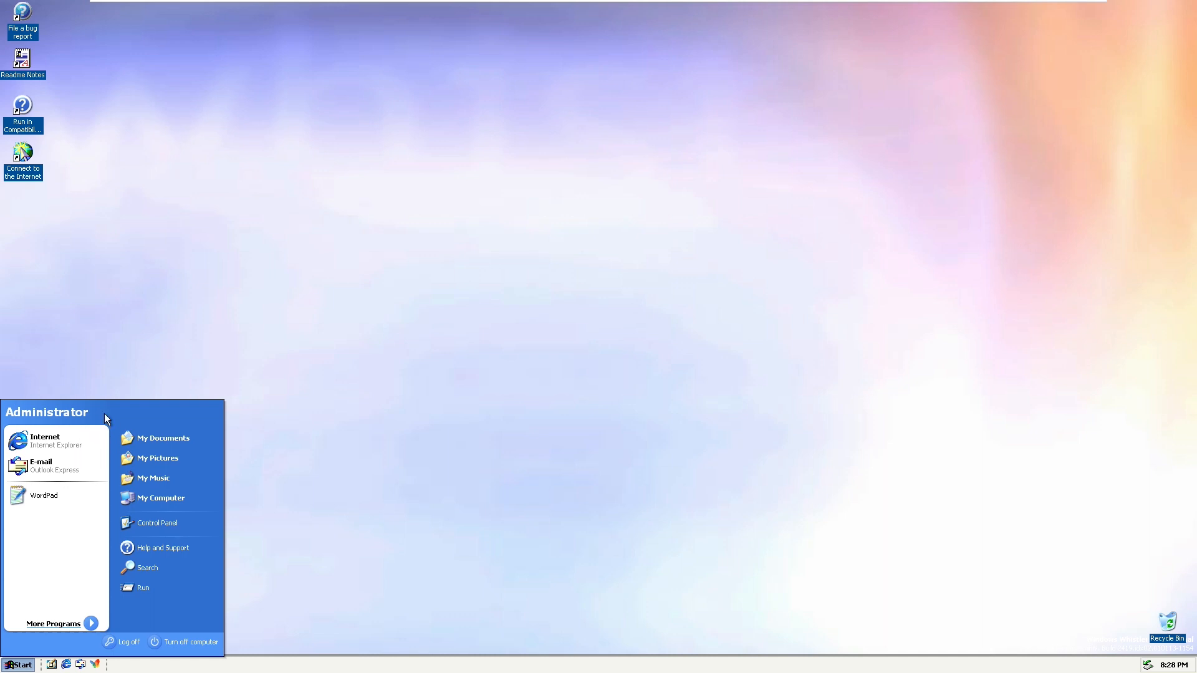
{"action": "mouse_move", "coordinate": [76, 524]}
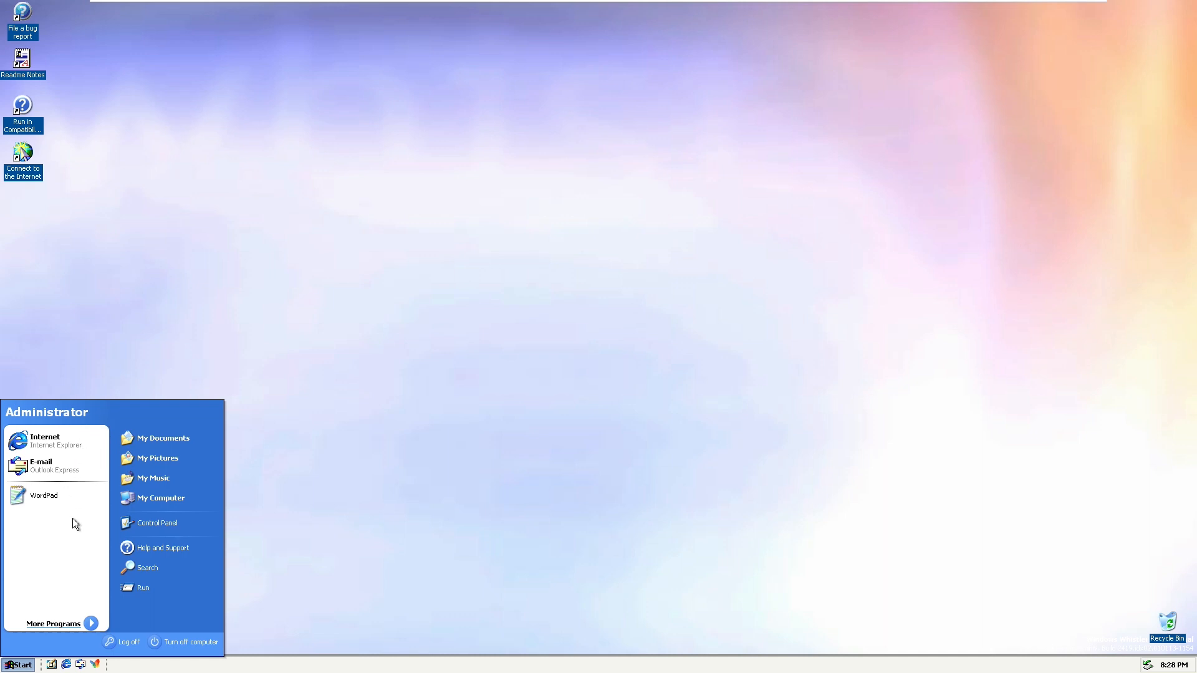
{"action": "left_click", "coordinate": [52, 623]}
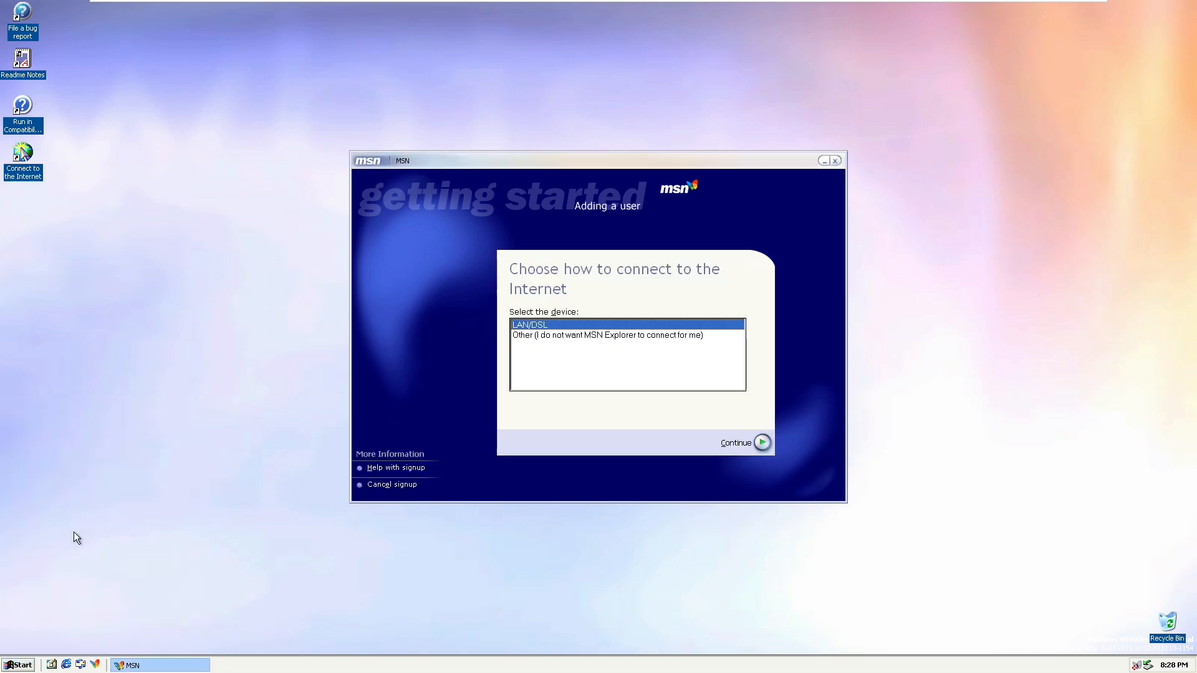
{"action": "left_click", "coordinate": [16, 664]}
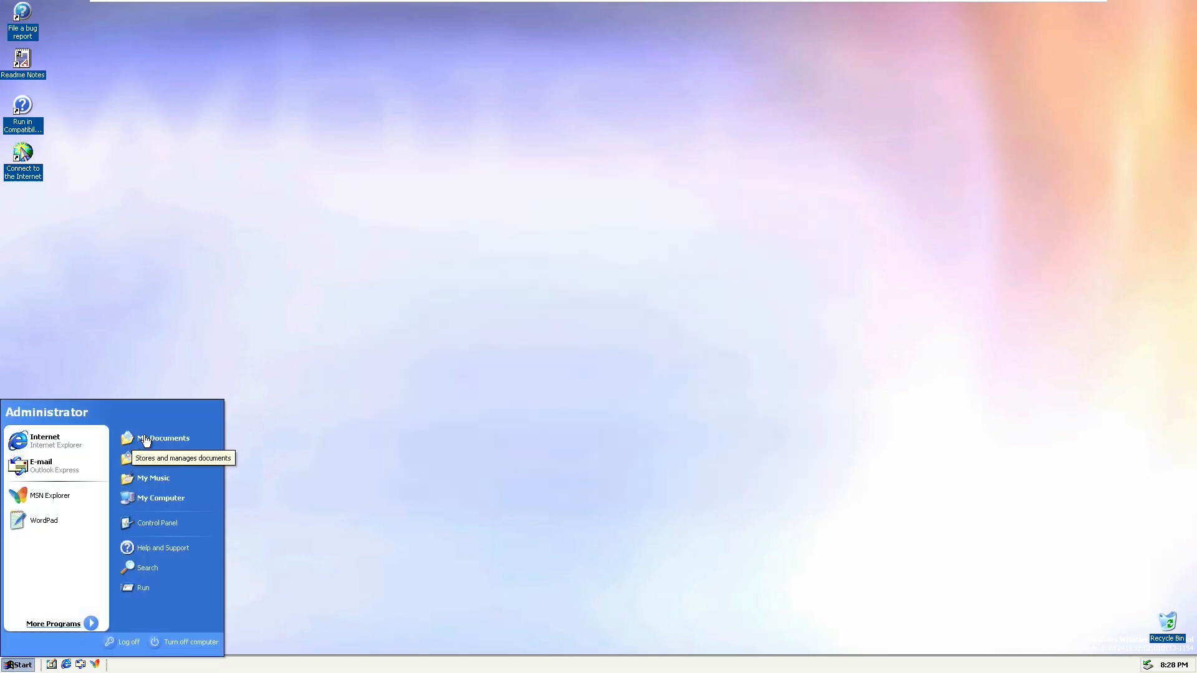
{"action": "mouse_move", "coordinate": [161, 502]}
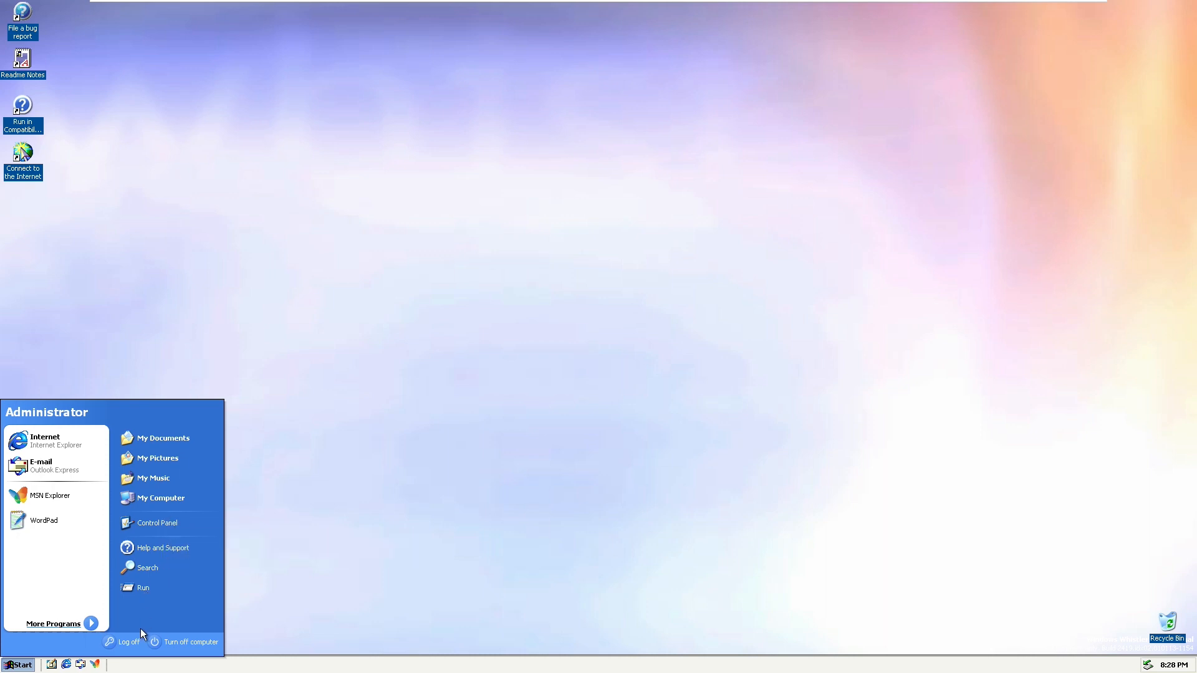
- Bring up the Turn Off Computer dialog and cancel it, staying on the Whistler desktop
{"action": "left_click", "coordinate": [188, 640]}
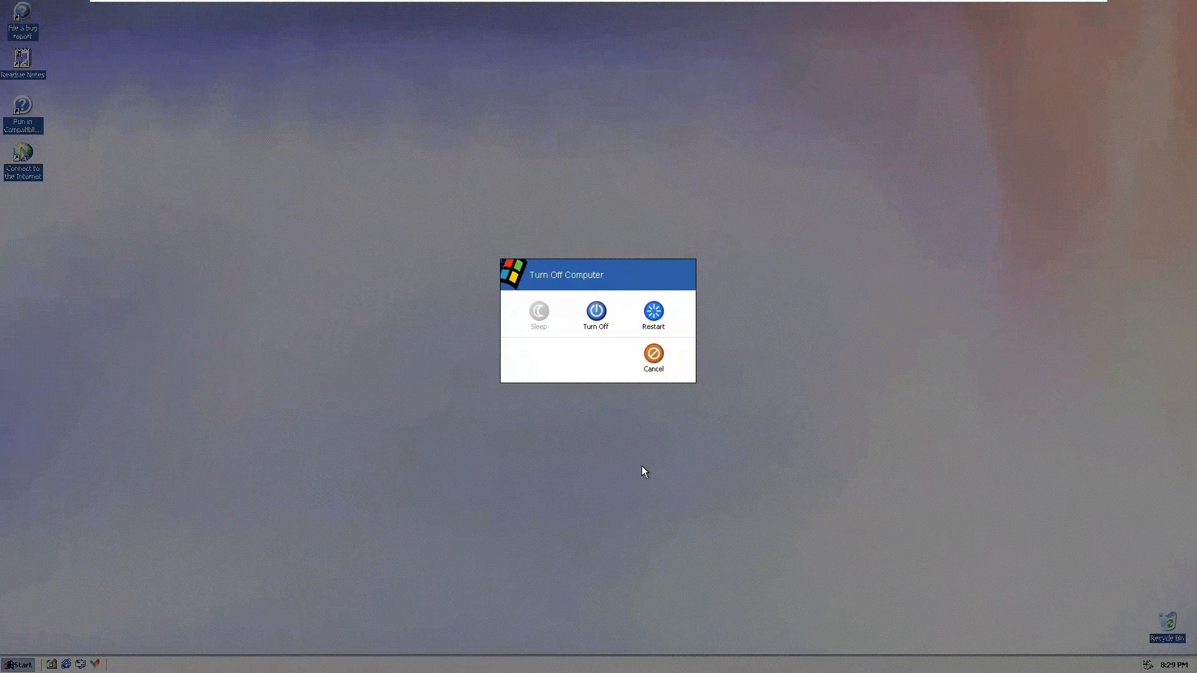
{"action": "mouse_move", "coordinate": [653, 355]}
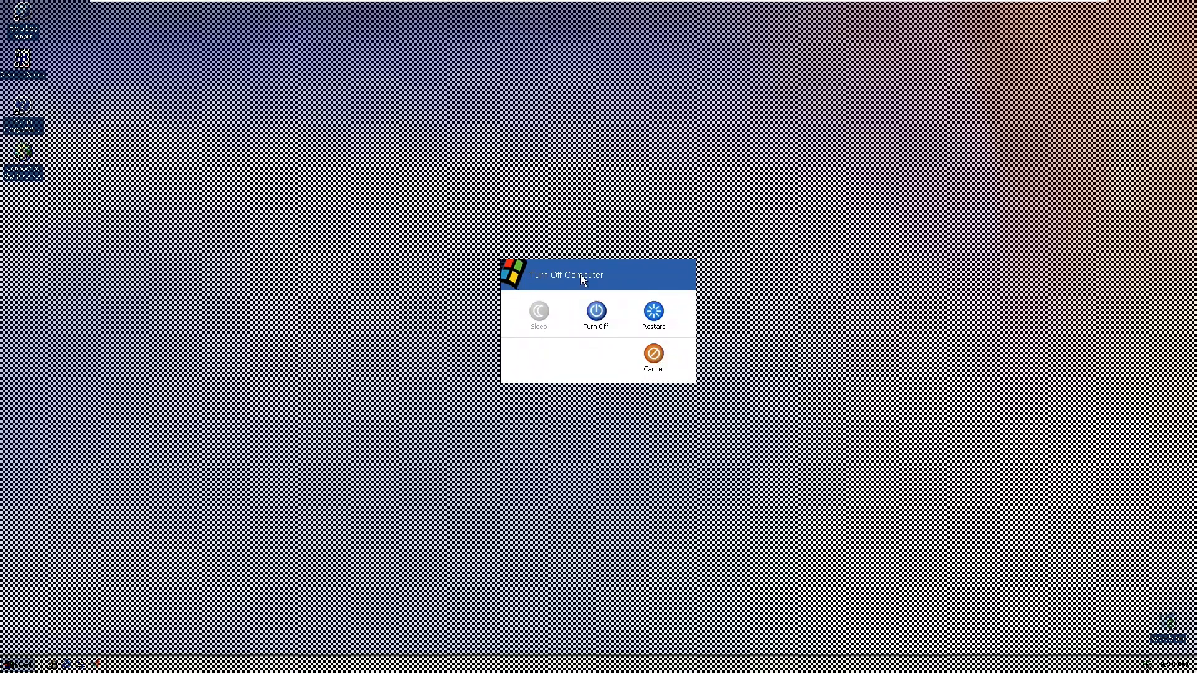
{"action": "mouse_move", "coordinate": [608, 313]}
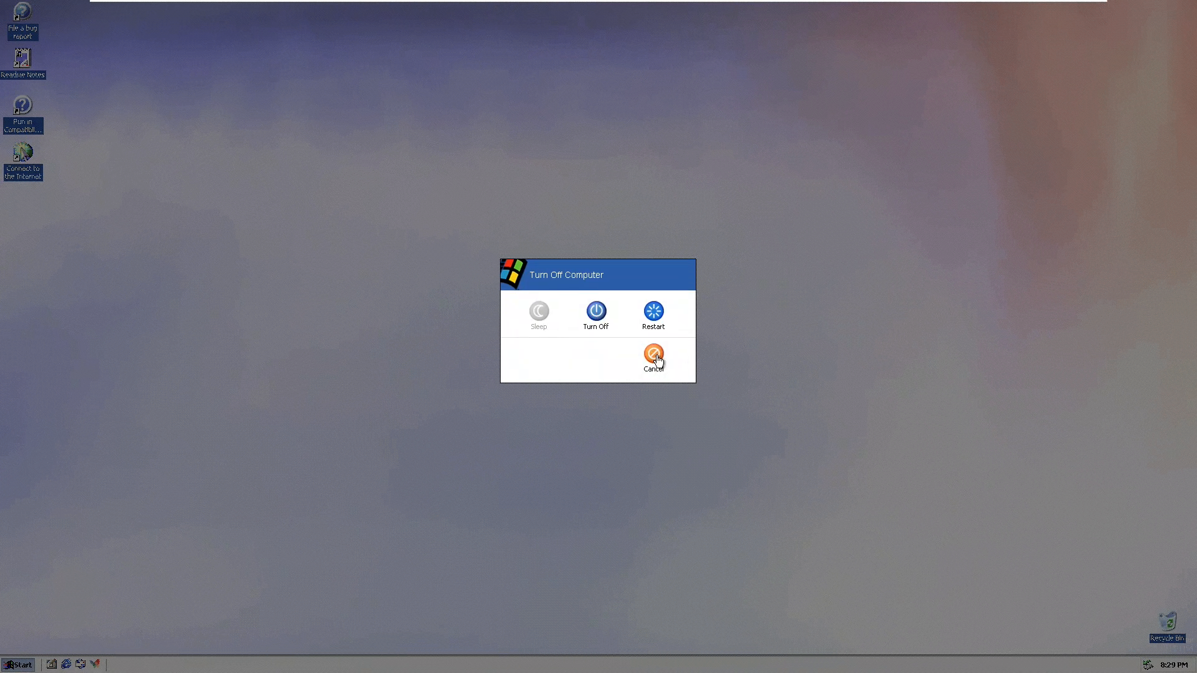
{"action": "left_click", "coordinate": [654, 353]}
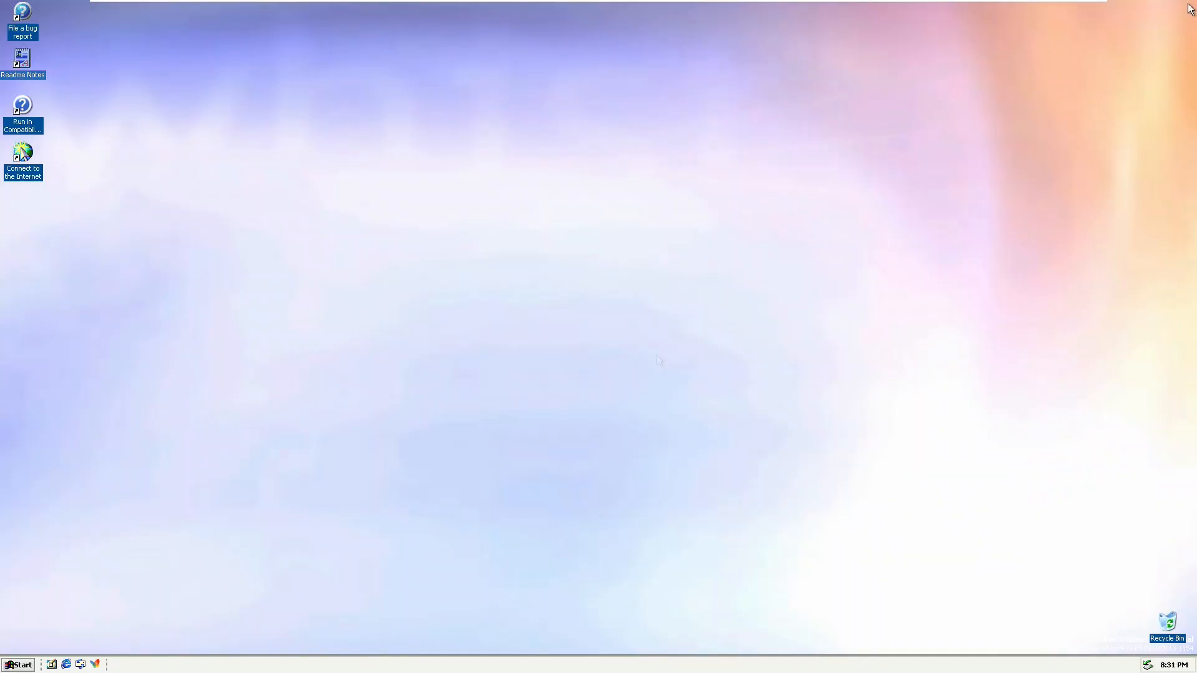
- Expand More Programs from the Start menu and browse the Accessories entries
{"action": "left_click", "coordinate": [18, 665]}
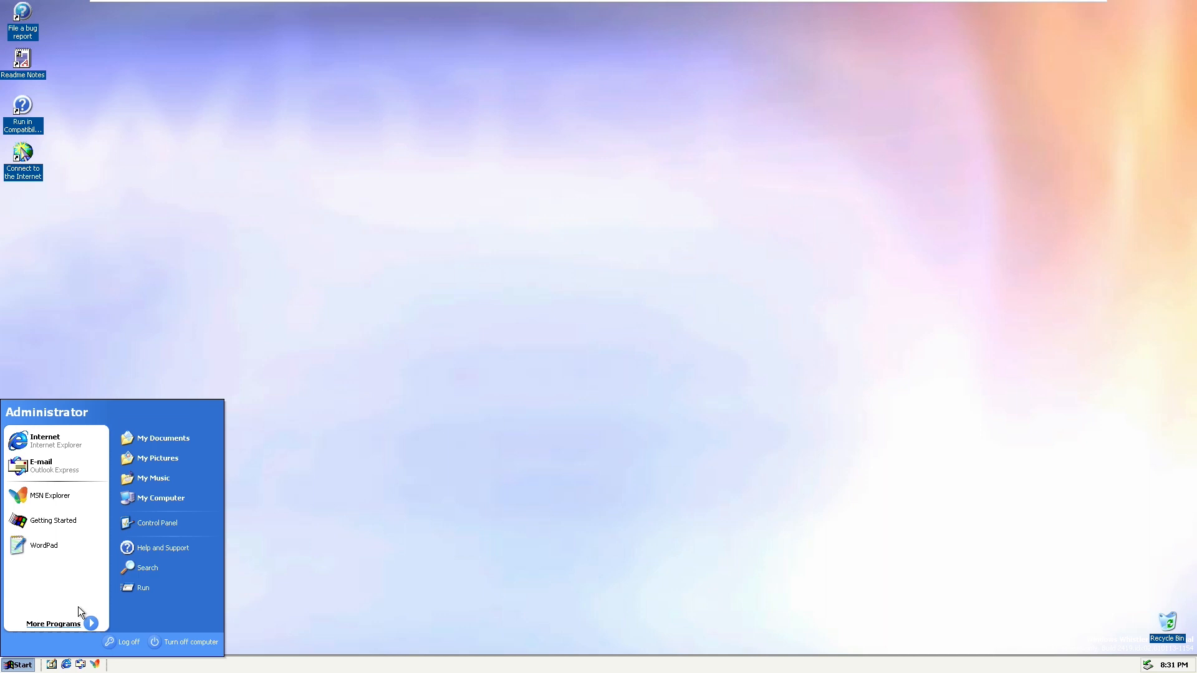
{"action": "left_click", "coordinate": [52, 623]}
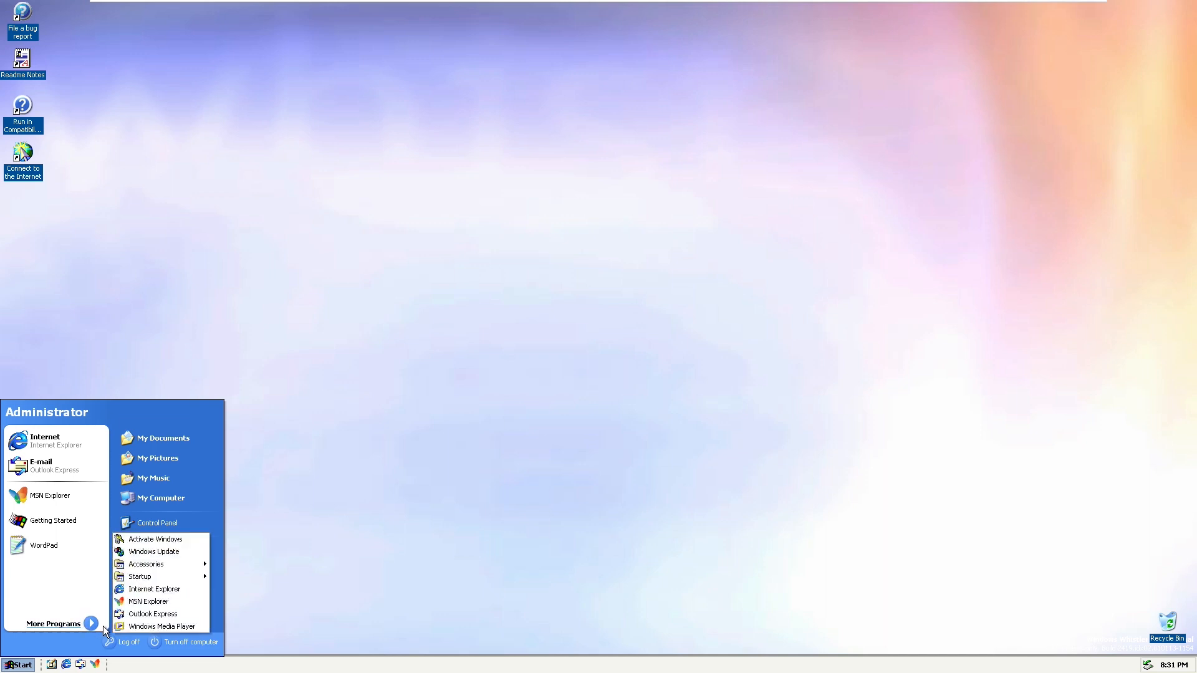
{"action": "mouse_move", "coordinate": [161, 626]}
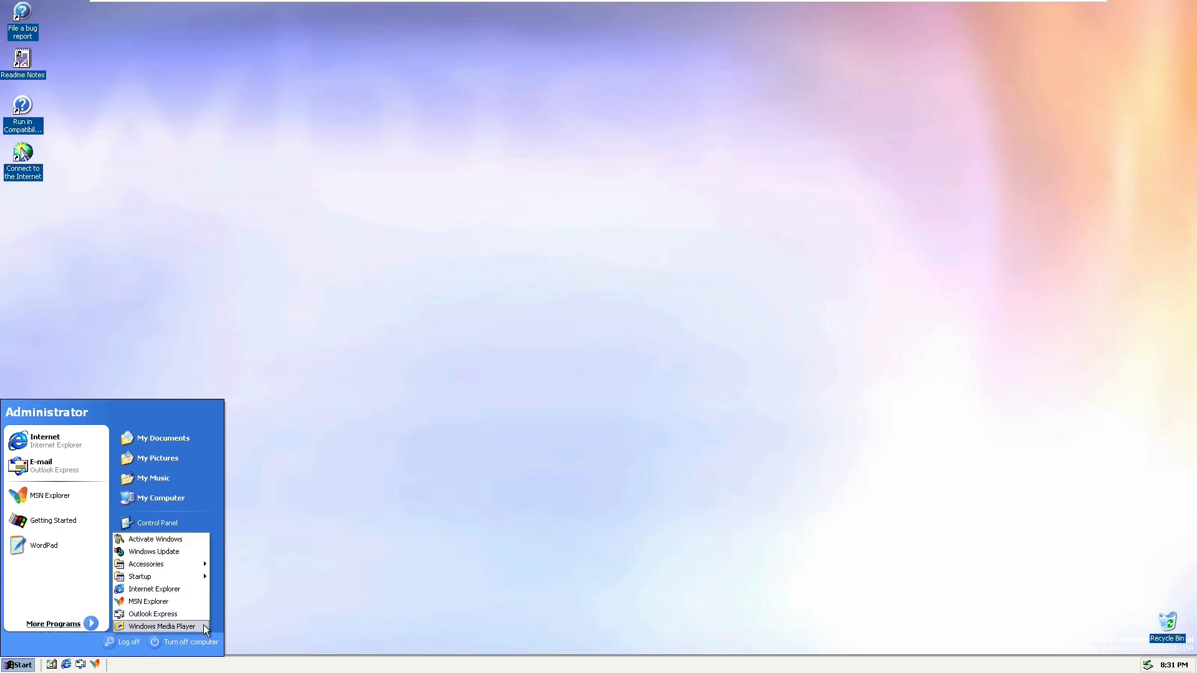
{"action": "mouse_move", "coordinate": [152, 613]}
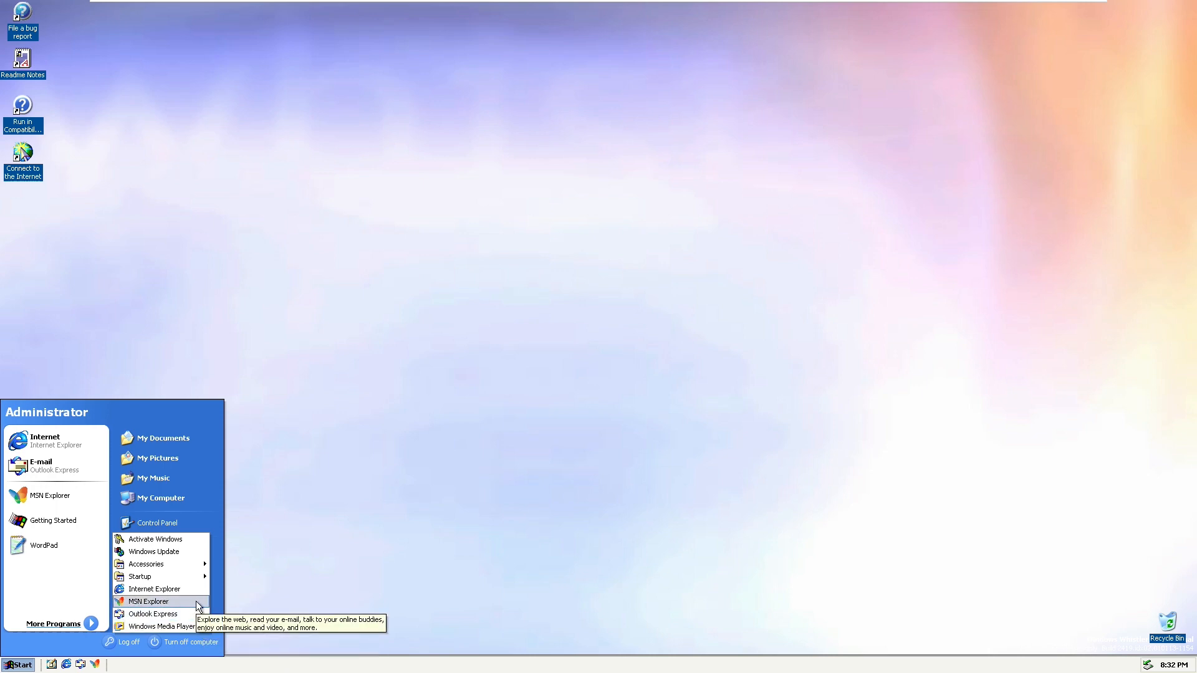
{"action": "mouse_move", "coordinate": [152, 589]}
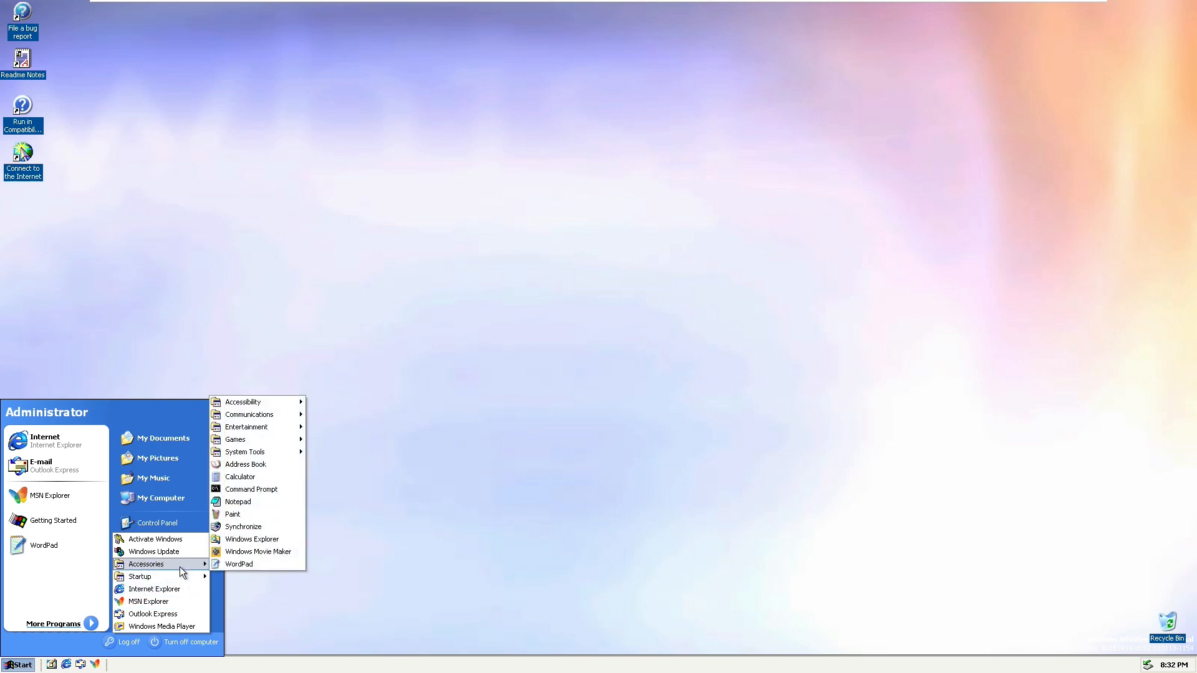
{"action": "mouse_move", "coordinate": [243, 526]}
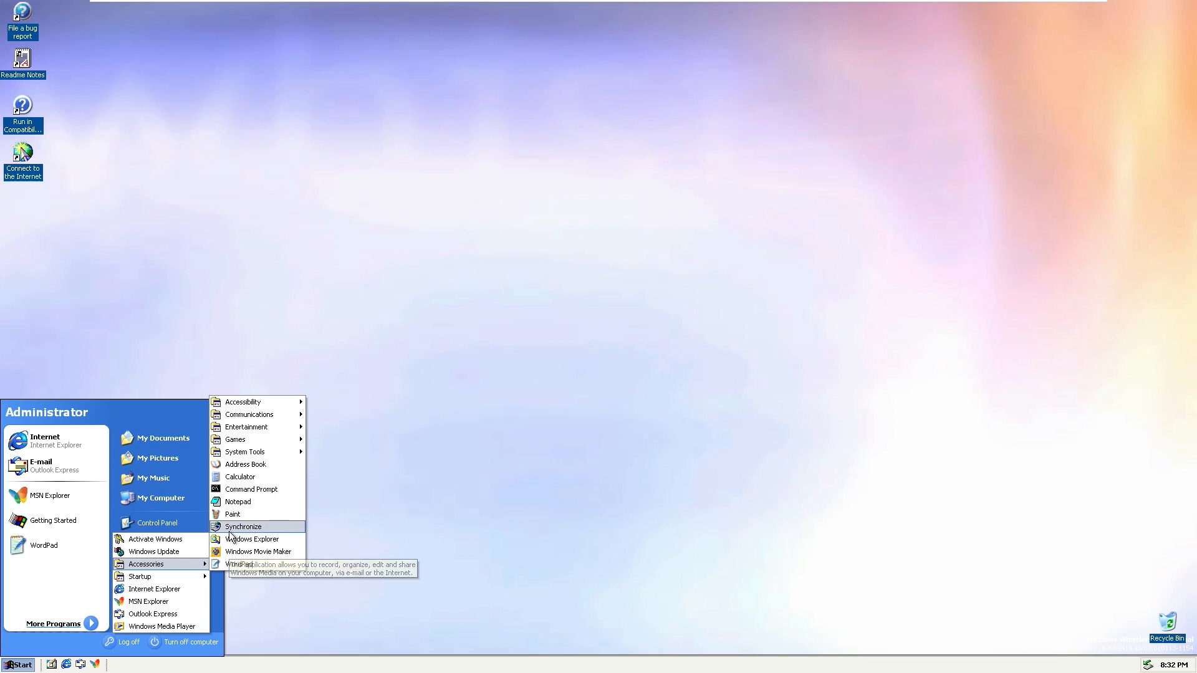
{"action": "mouse_move", "coordinate": [252, 539]}
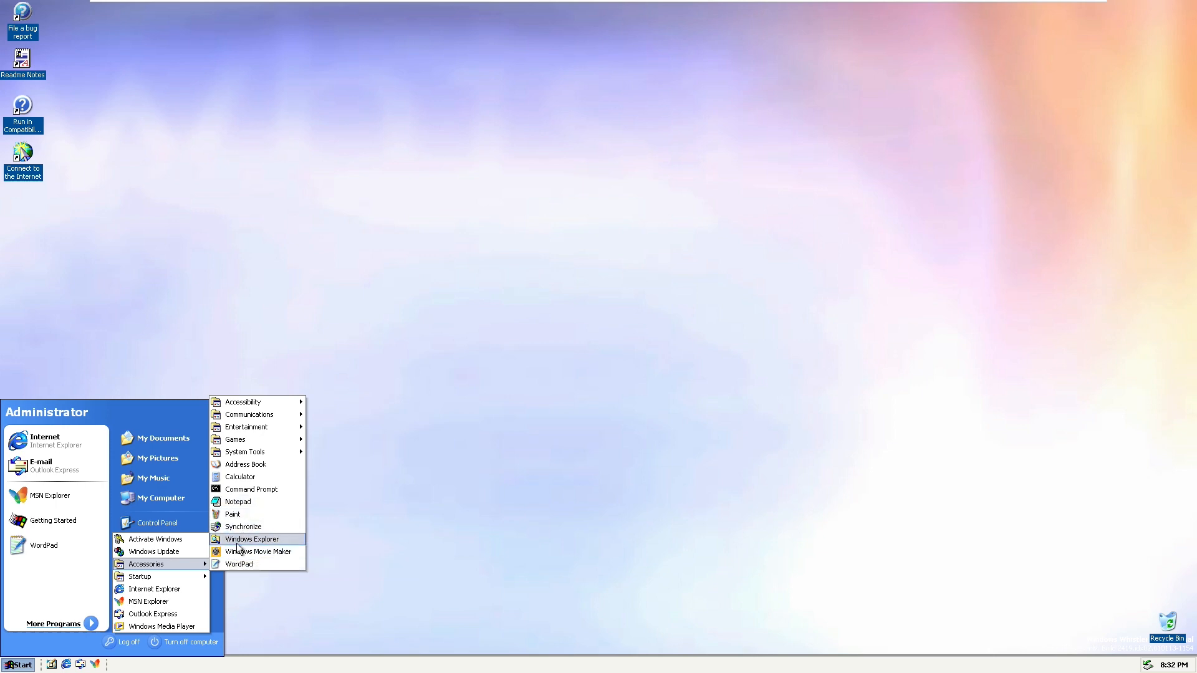
{"action": "mouse_move", "coordinate": [248, 414]}
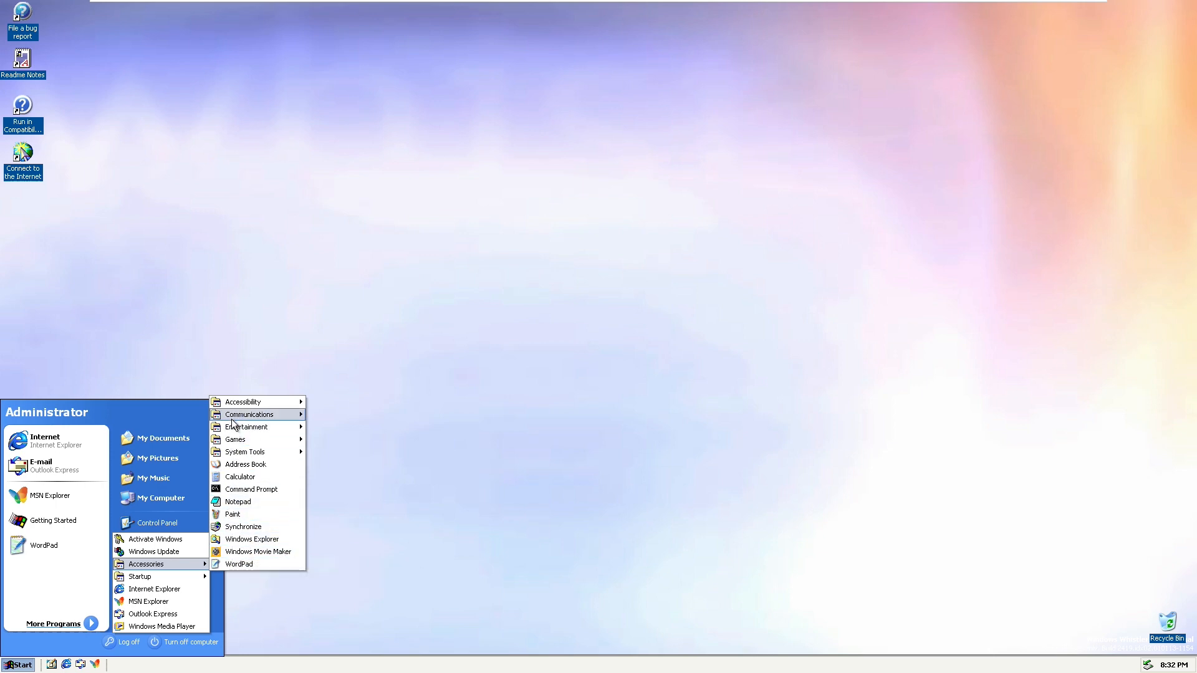
{"action": "mouse_move", "coordinate": [246, 427]}
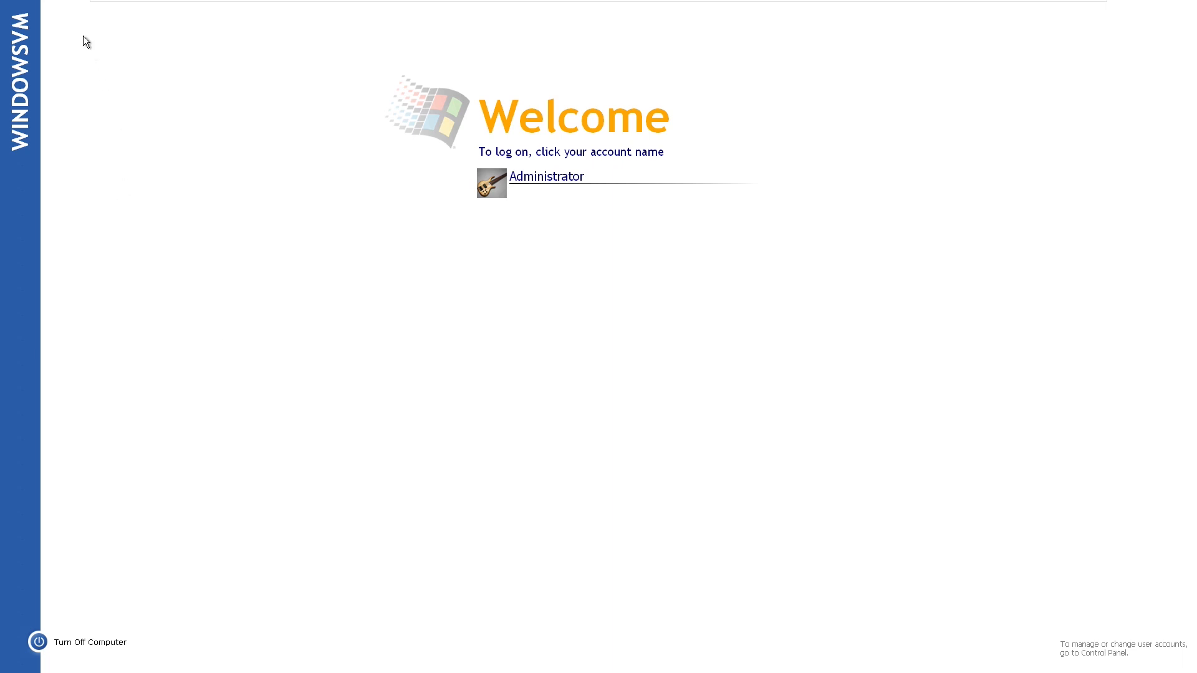
{"action": "mouse_move", "coordinate": [581, 195]}
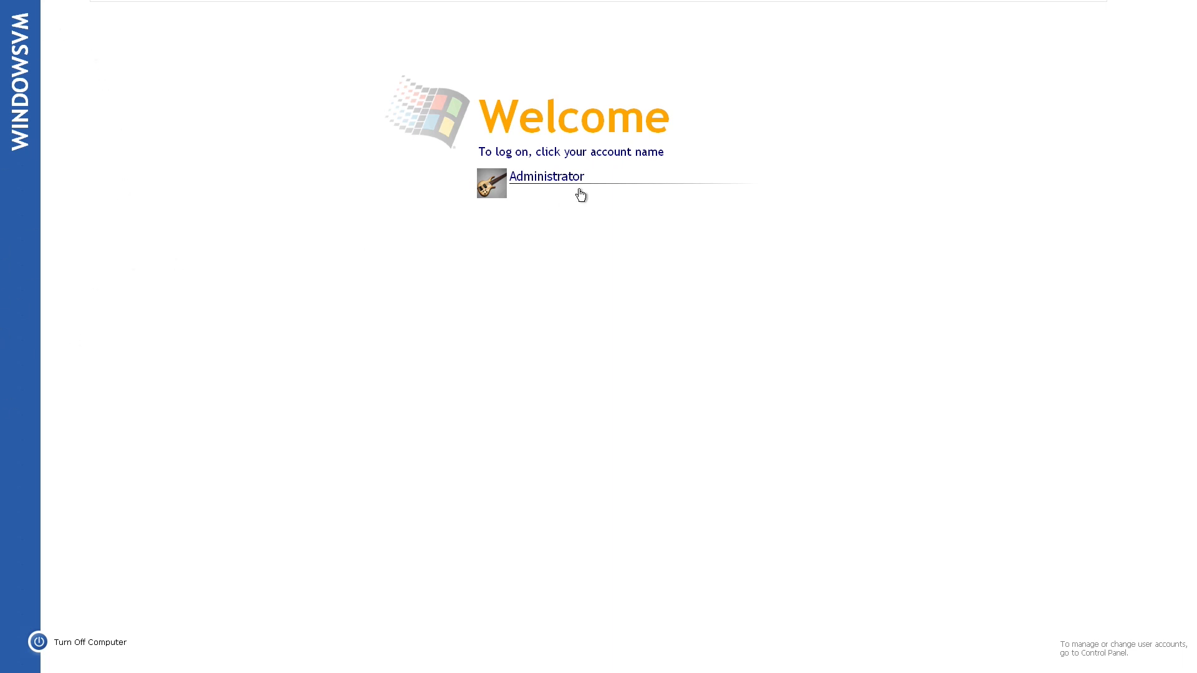
{"action": "mouse_move", "coordinate": [605, 245]}
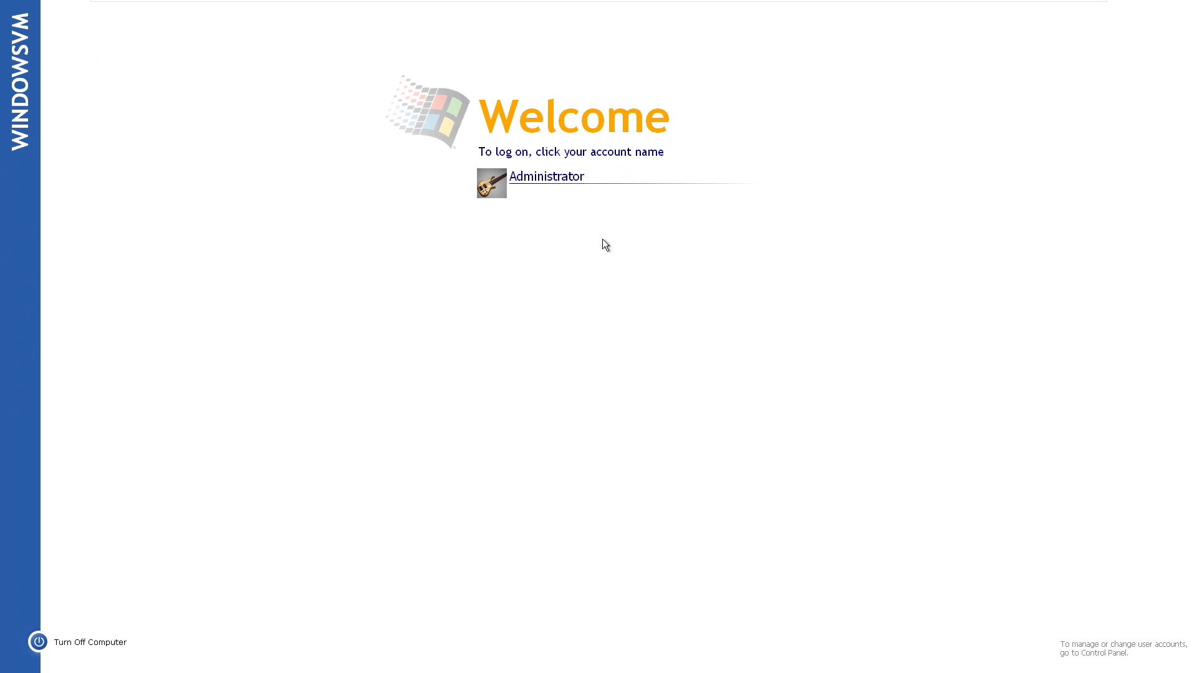
{"action": "mouse_move", "coordinate": [583, 175]}
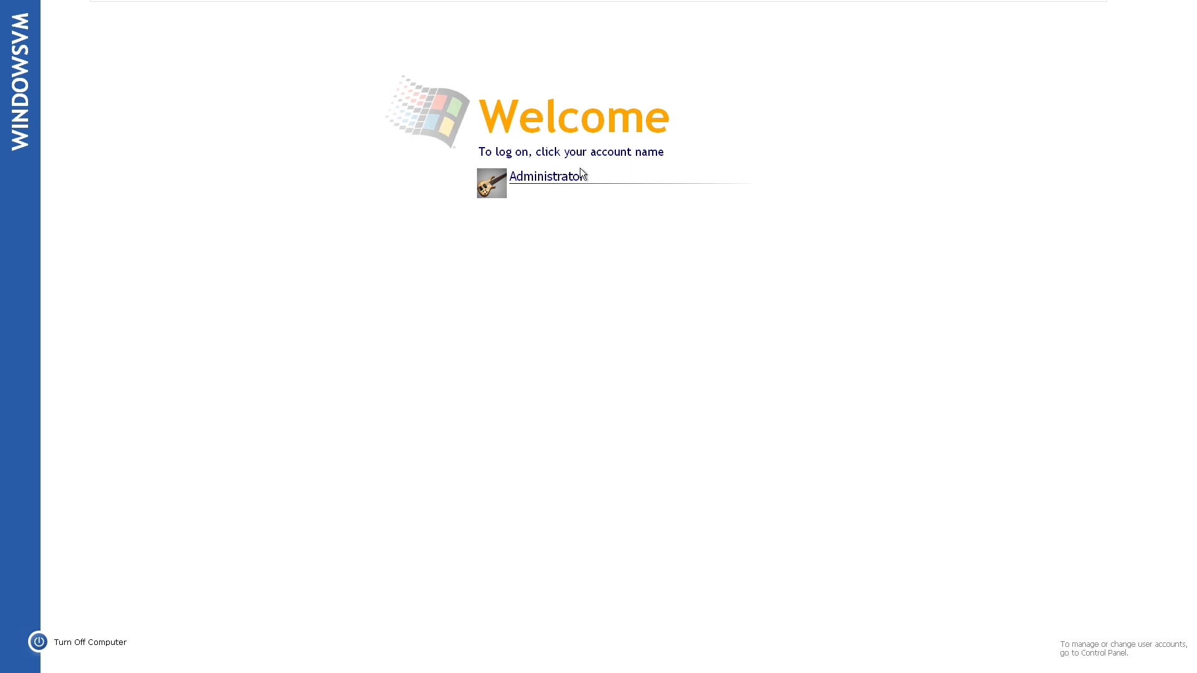
{"action": "mouse_move", "coordinate": [603, 579]}
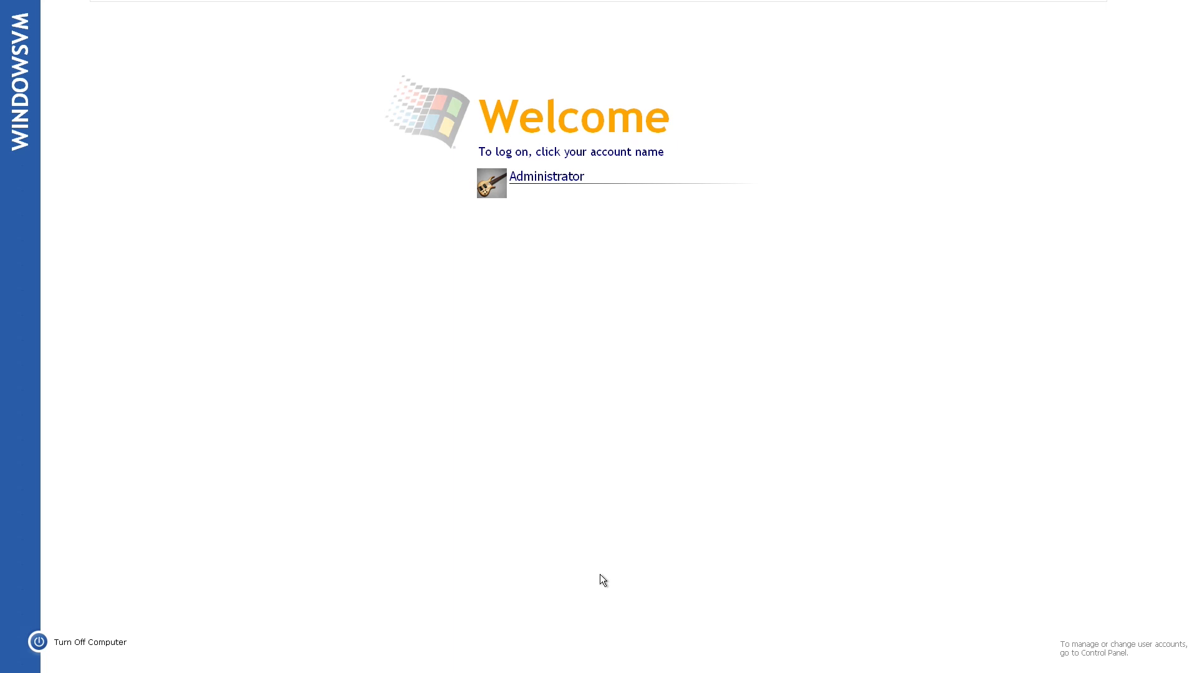
{"action": "mouse_move", "coordinate": [623, 469]}
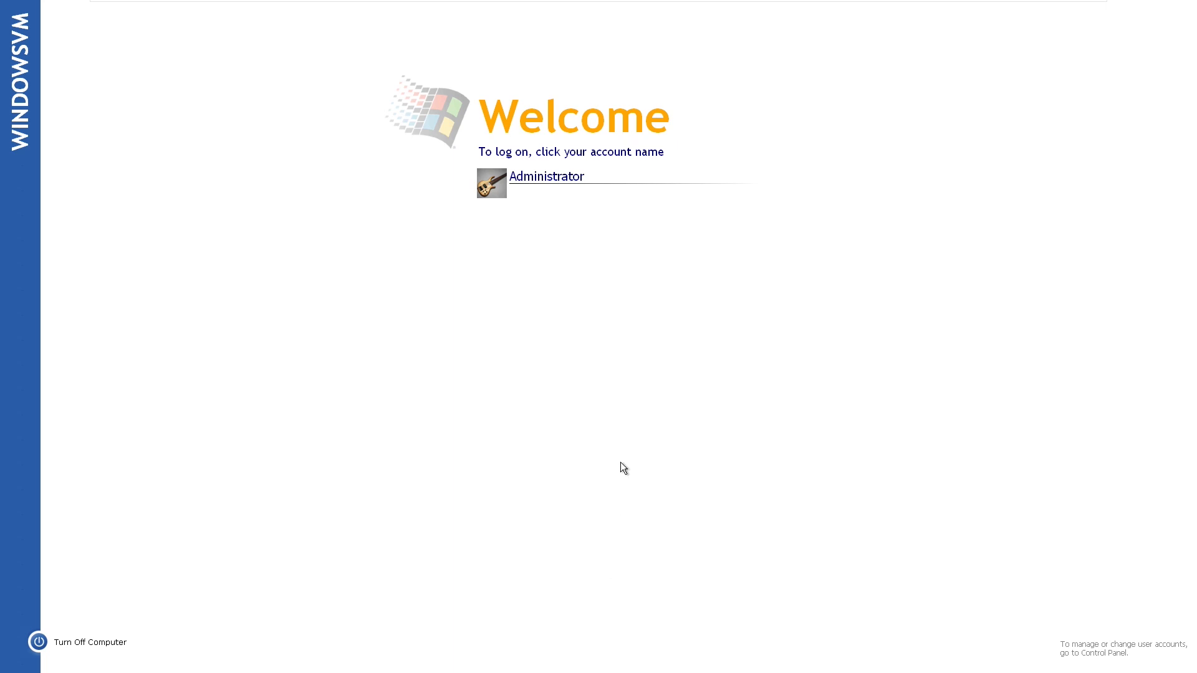
- Log on as Administrator and reopen the Start menu to browse Accessories, System Tools and Entertainment
{"action": "left_click", "coordinate": [546, 176]}
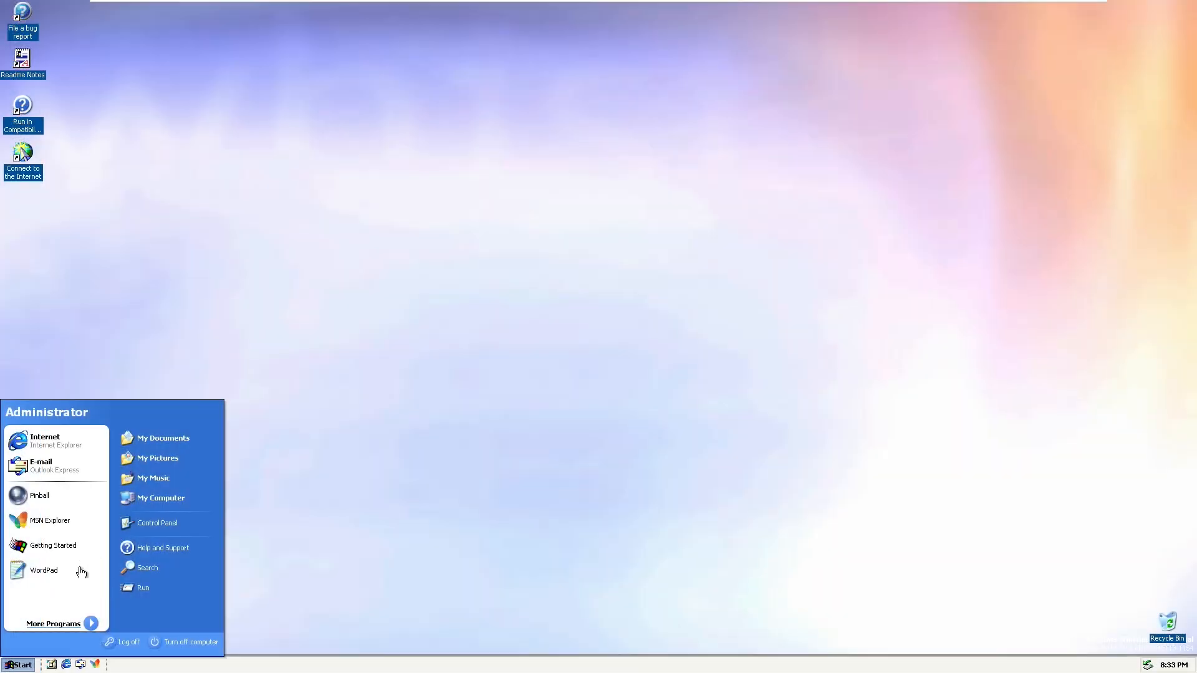
{"action": "left_click", "coordinate": [52, 545]}
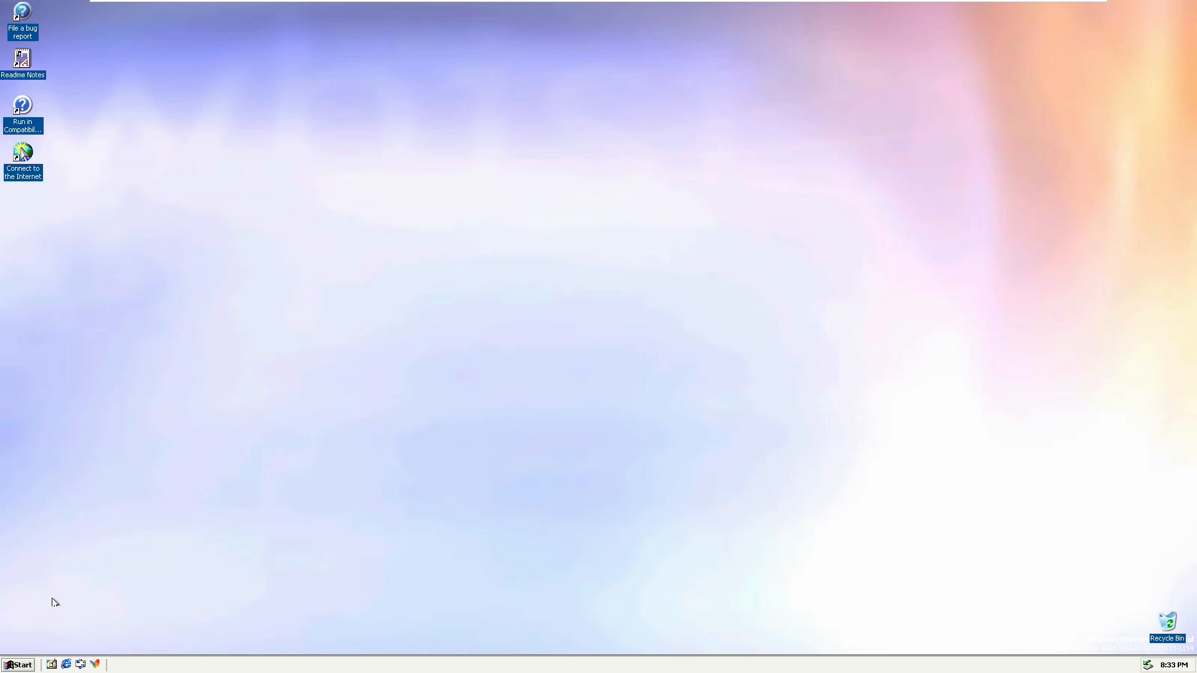
{"action": "left_click", "coordinate": [19, 664]}
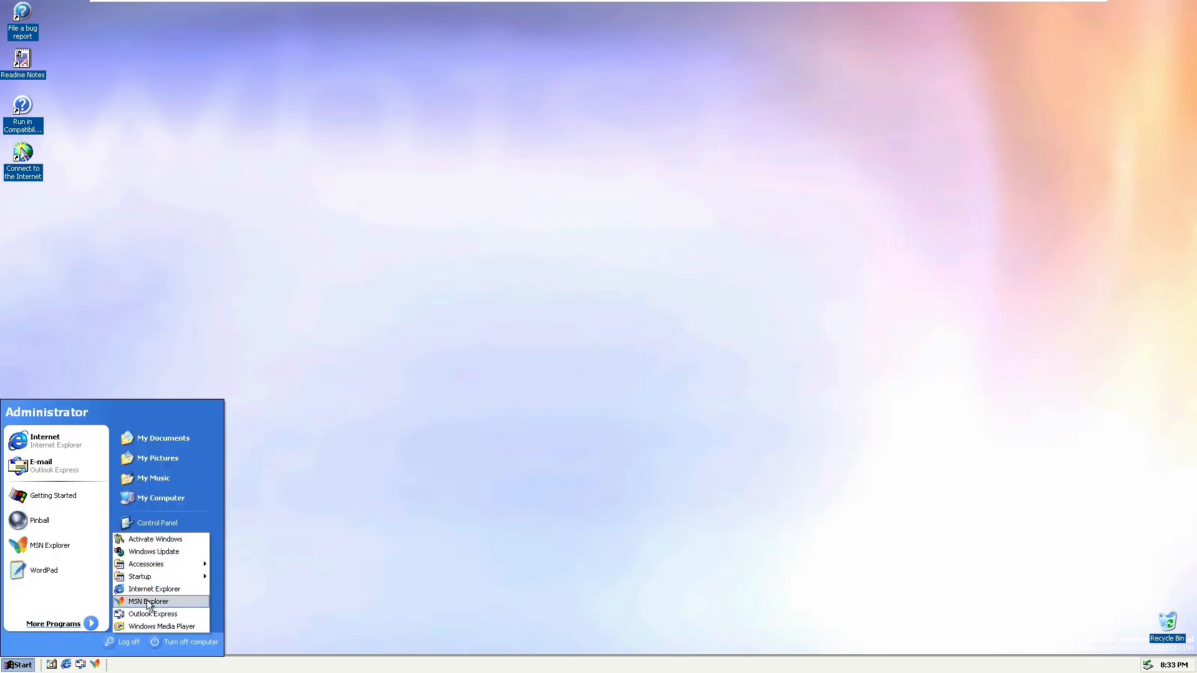
{"action": "mouse_move", "coordinate": [145, 563]}
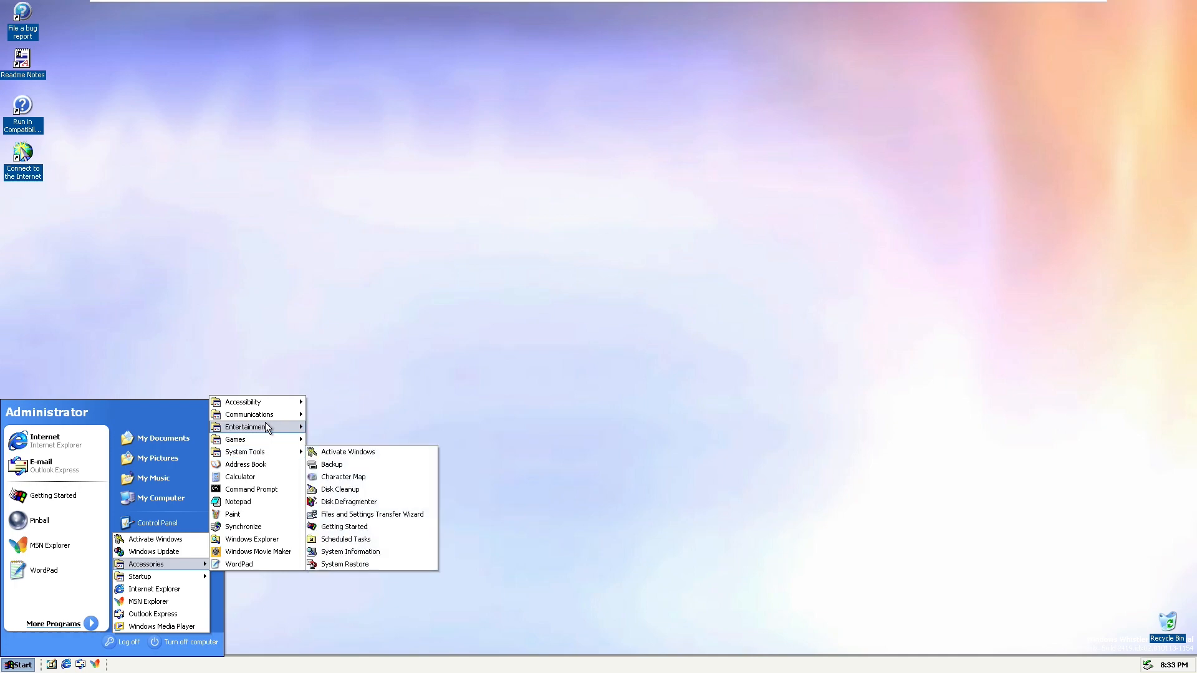
{"action": "mouse_move", "coordinate": [245, 426]}
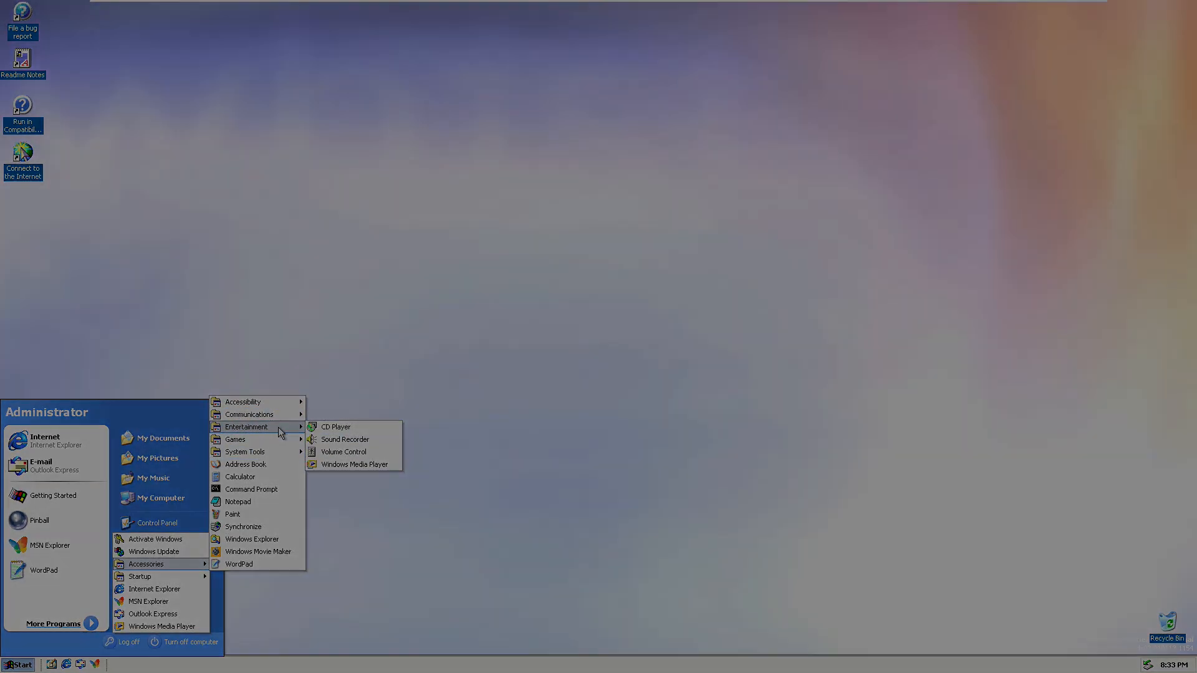